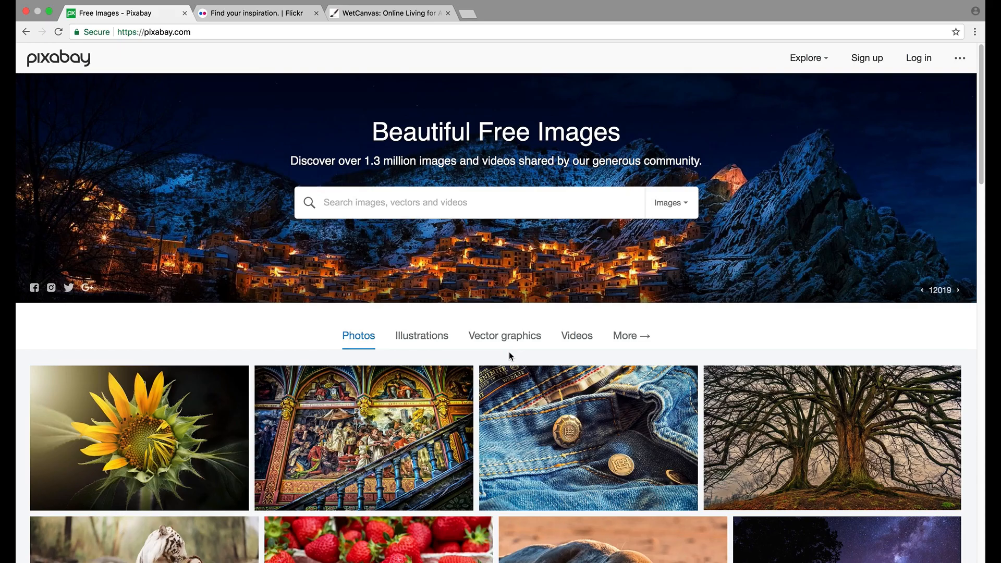
mouse_move(541, 377)
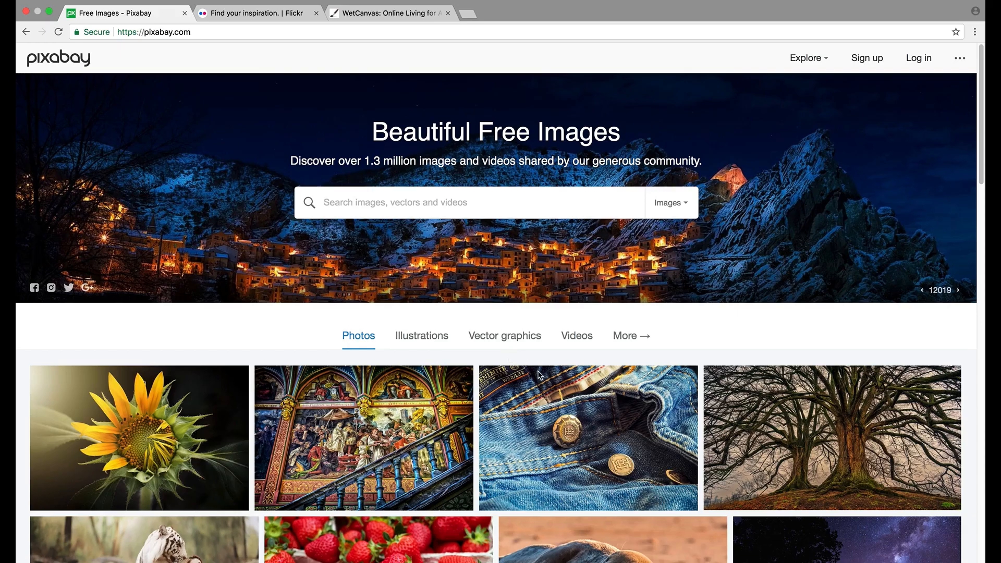
Scroll down the Pixabay home page through the grid of free photos
scroll("down", 3)
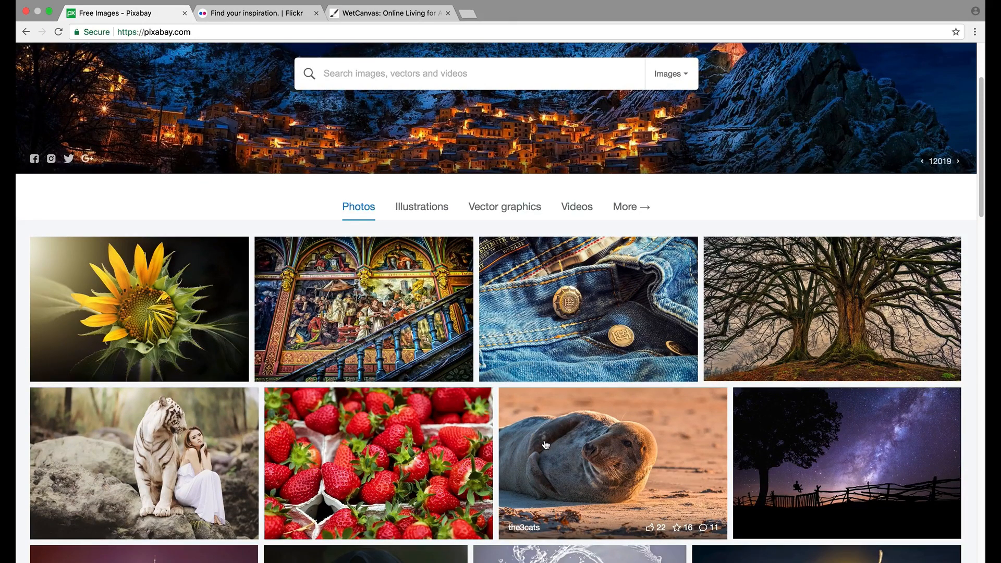
scroll("down", 3)
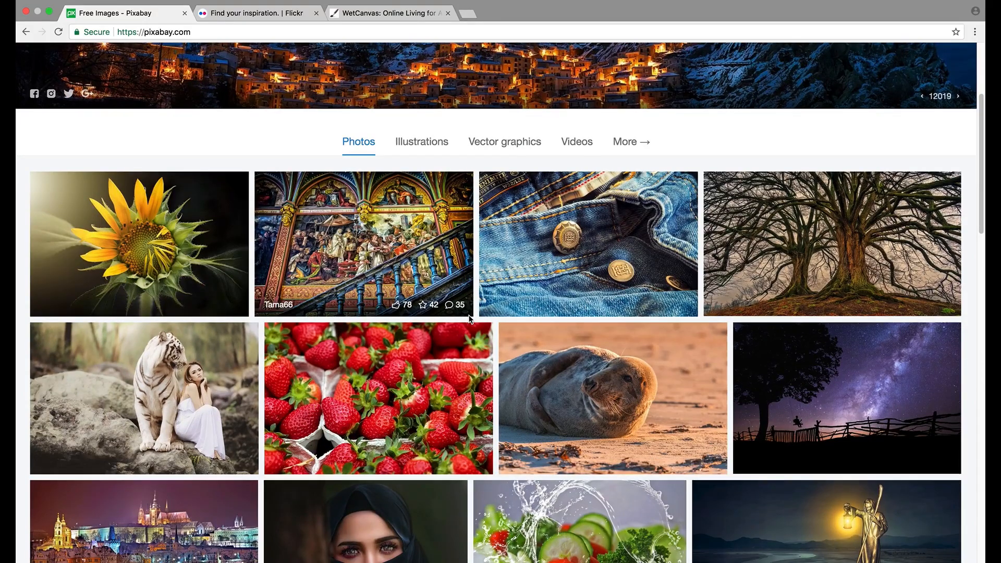
scroll("down", 3)
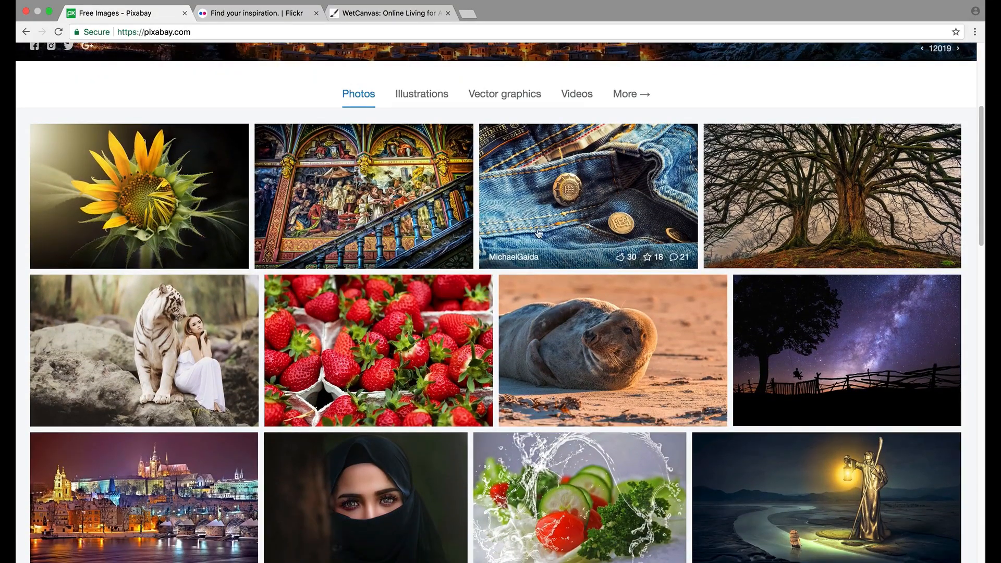
mouse_move(536, 202)
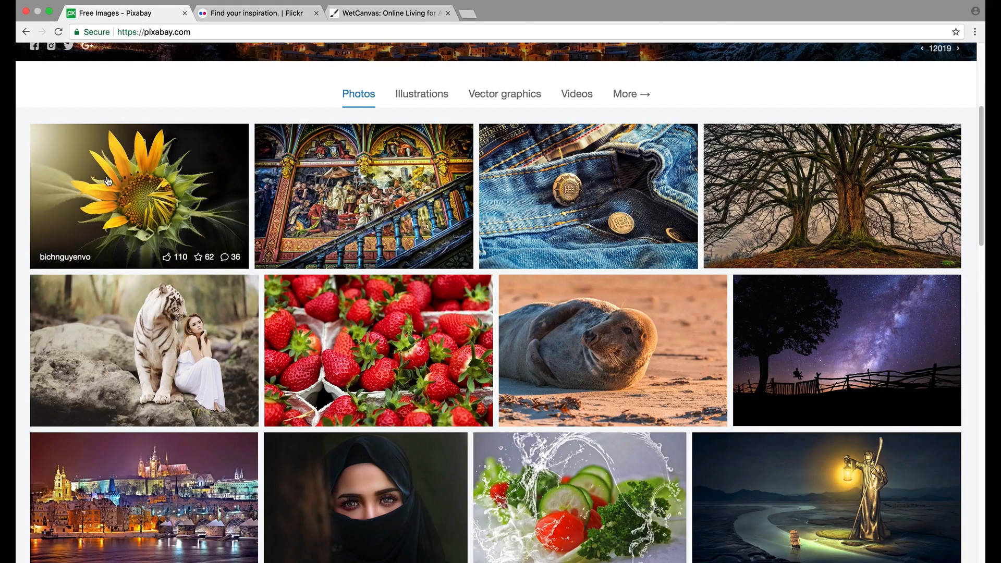
mouse_move(204, 147)
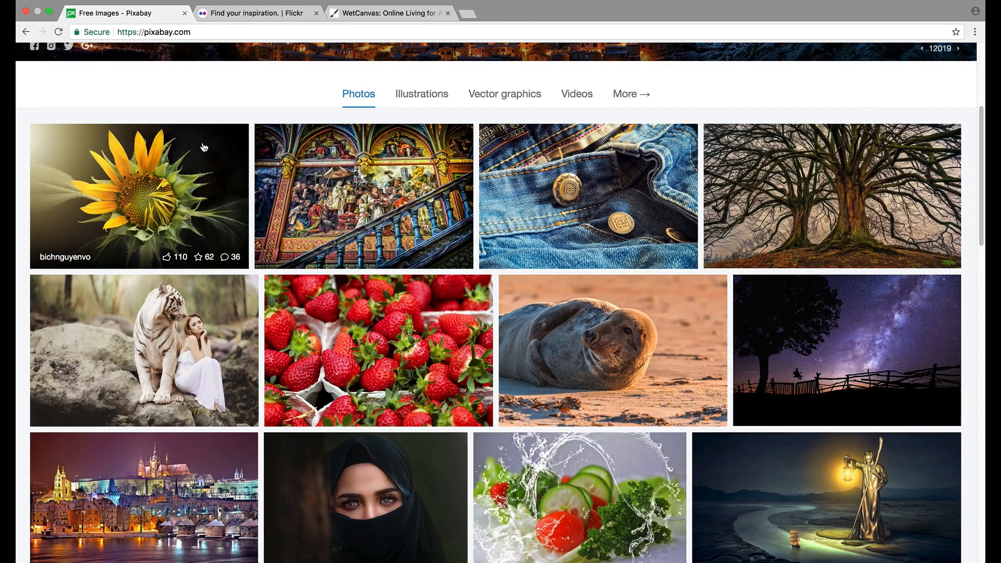
mouse_move(413, 226)
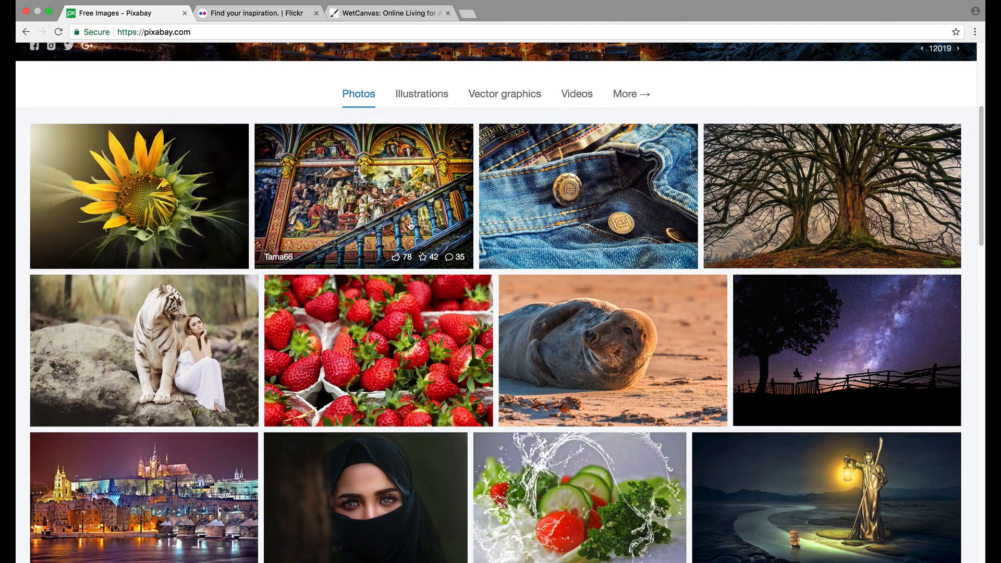
mouse_move(617, 314)
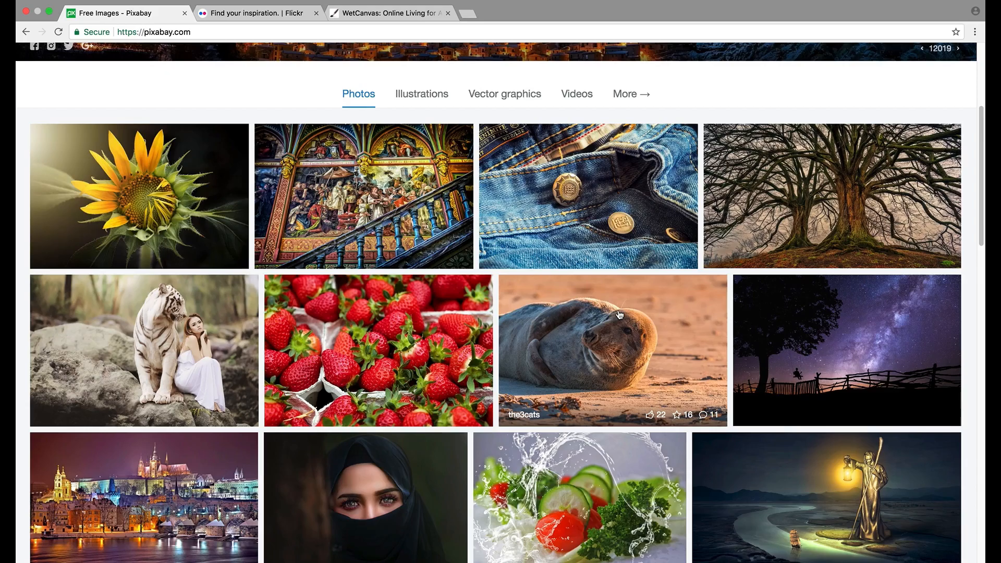
mouse_move(596, 307)
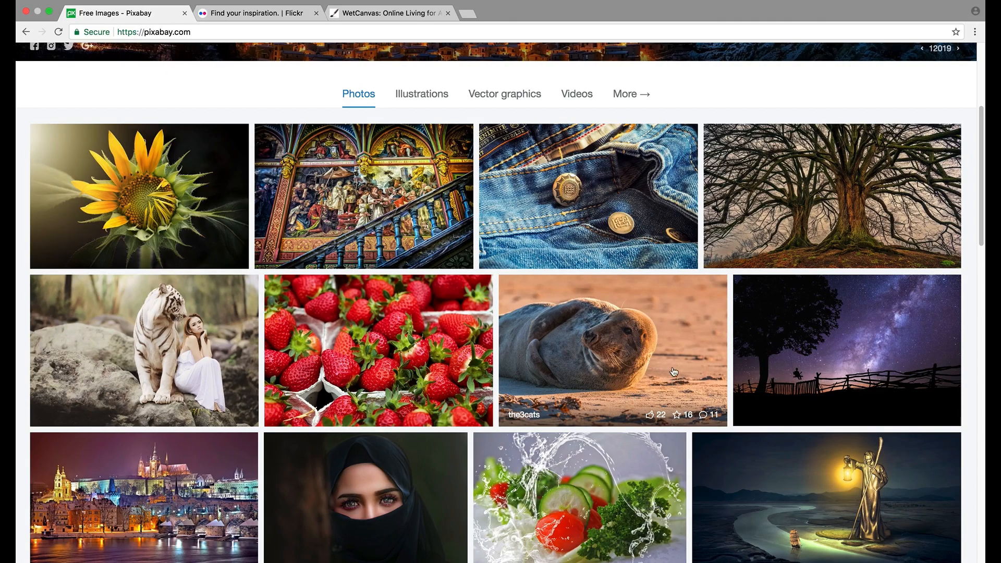
mouse_move(629, 344)
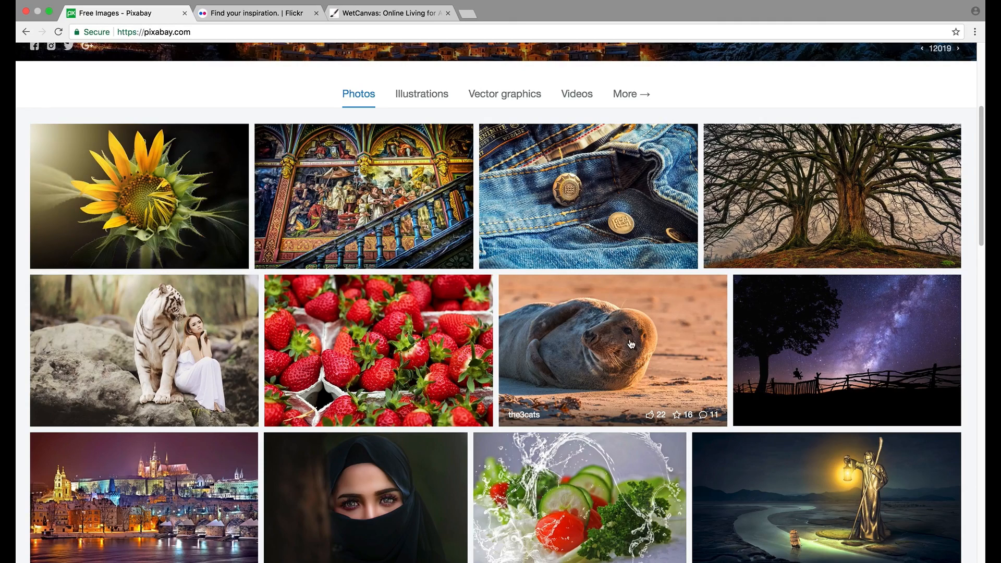
mouse_move(528, 343)
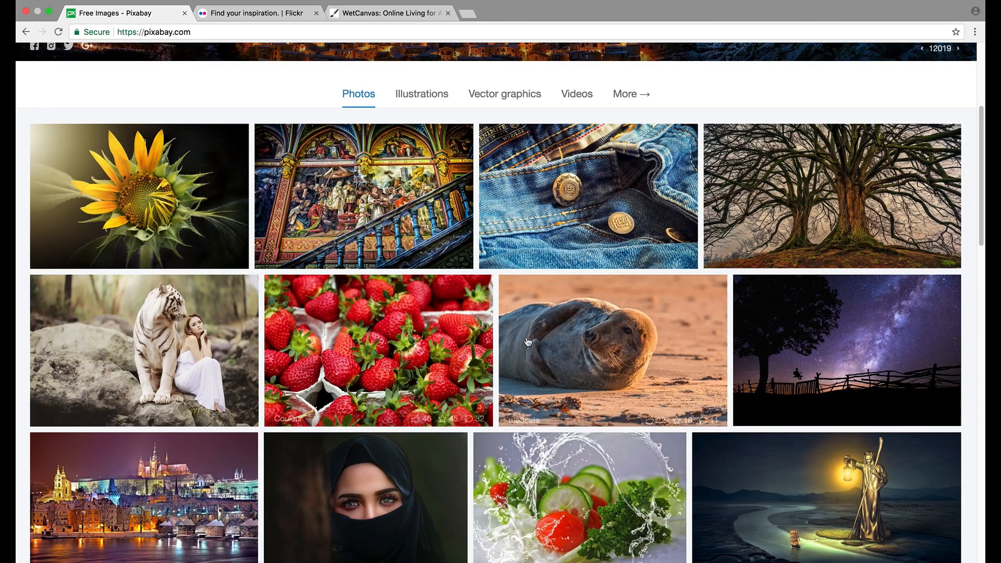
scroll("down", 3)
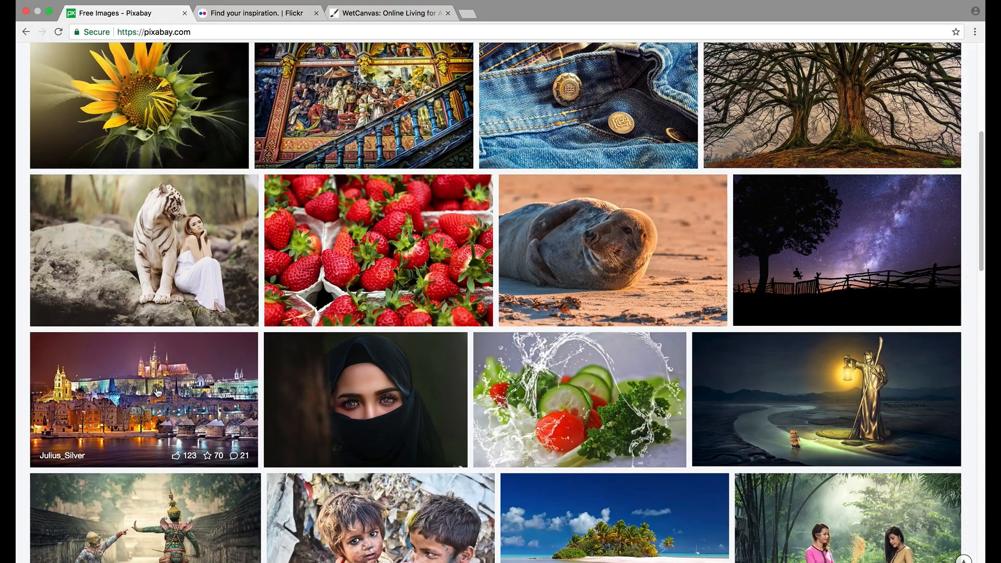
scroll("down", 3)
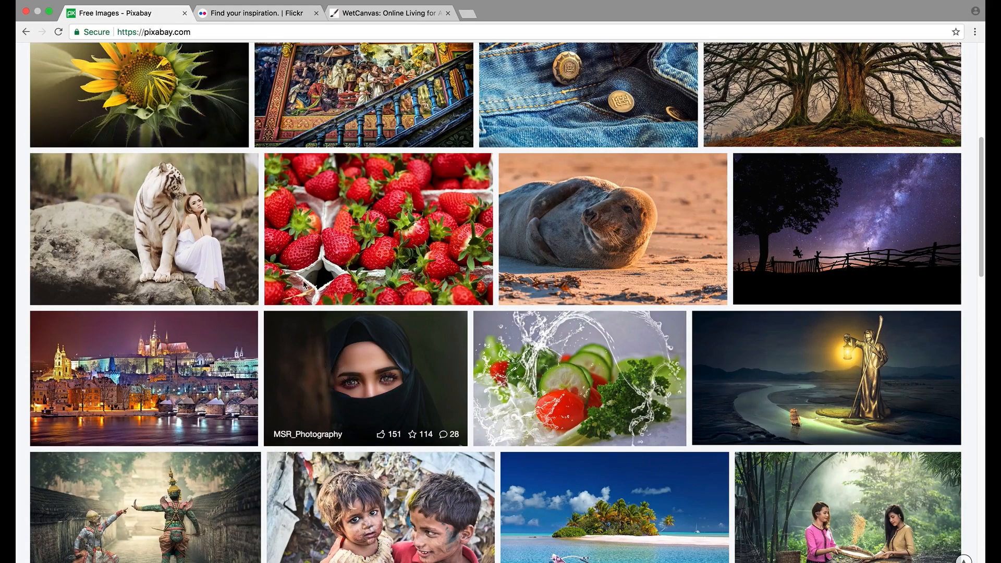
scroll("down", 3)
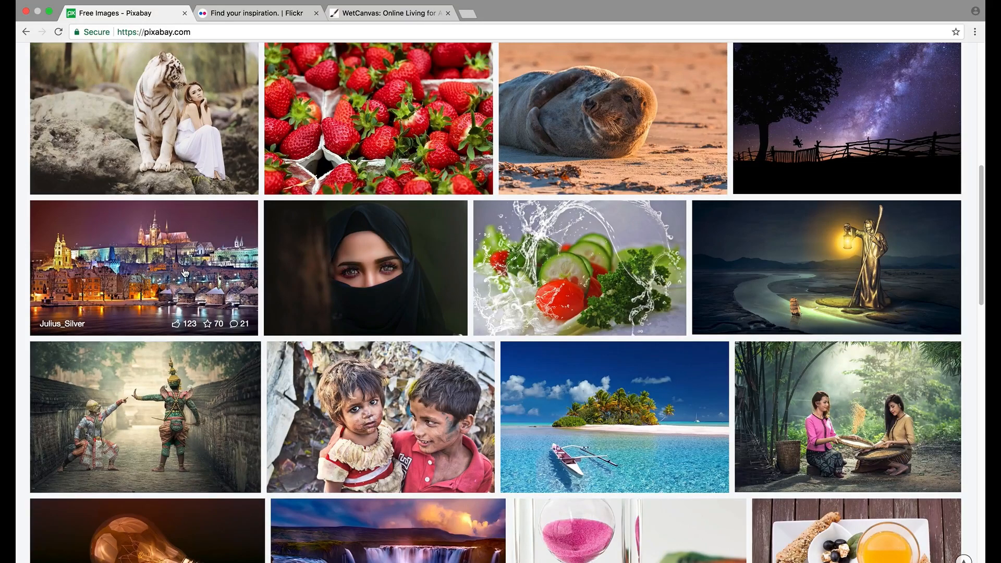
scroll("down", 3)
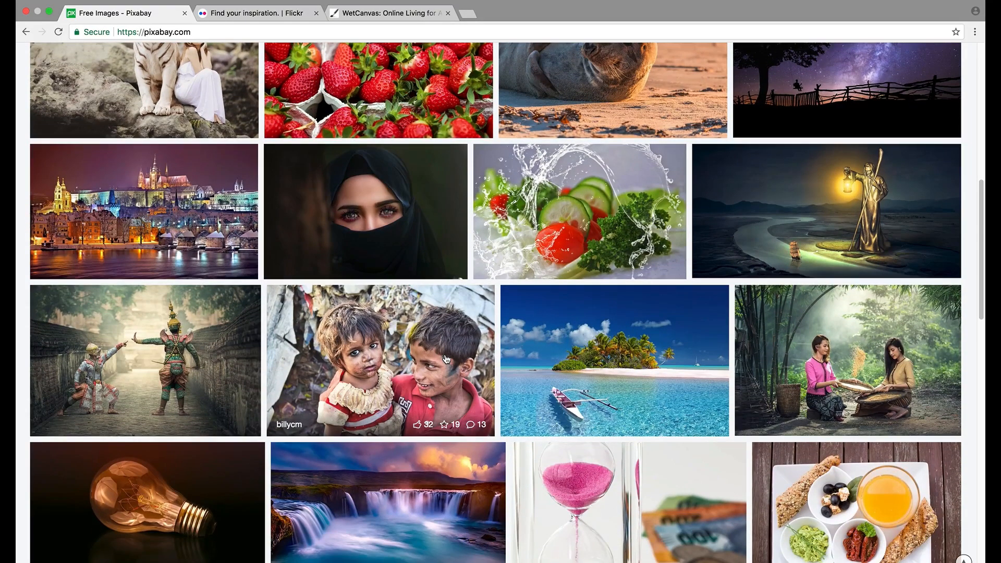
scroll("up", 3)
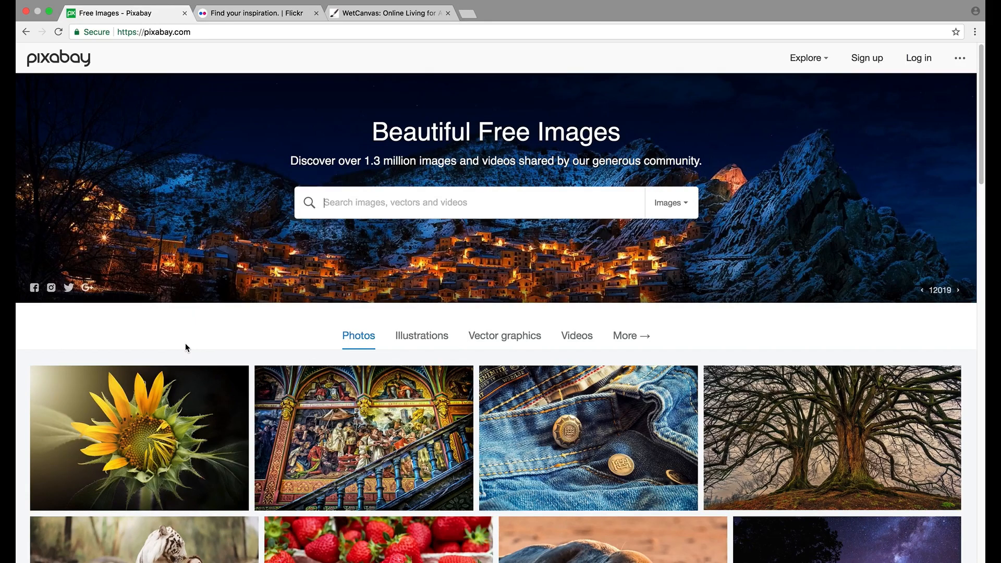
mouse_move(417, 231)
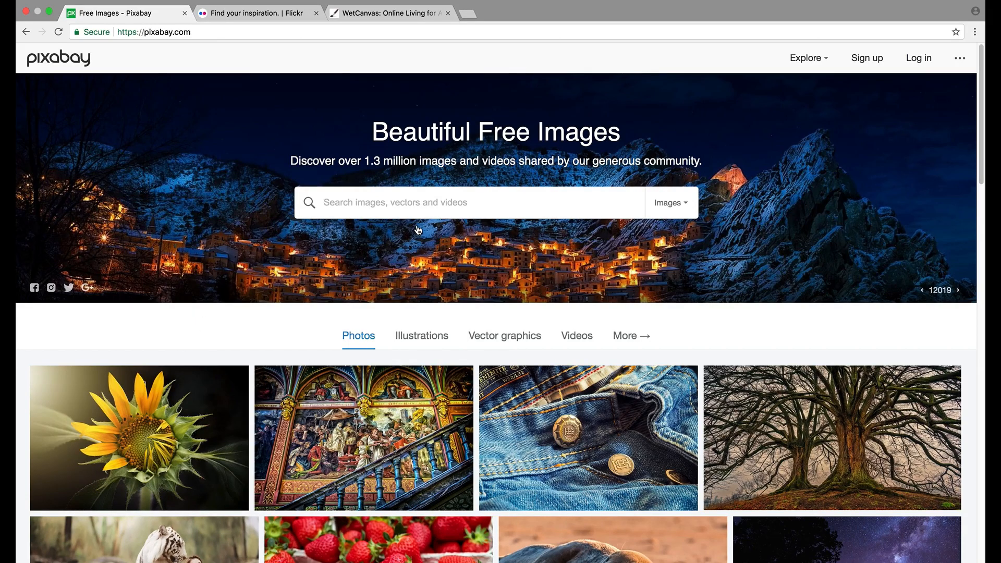
Search Pixabay for 'apple' and browse down the result photos
type("a")
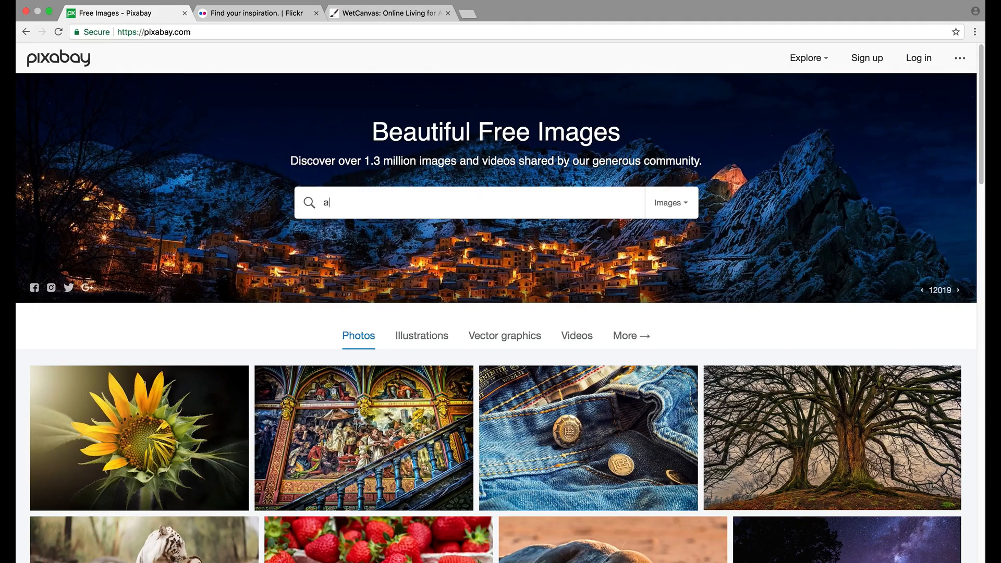
type("pples")
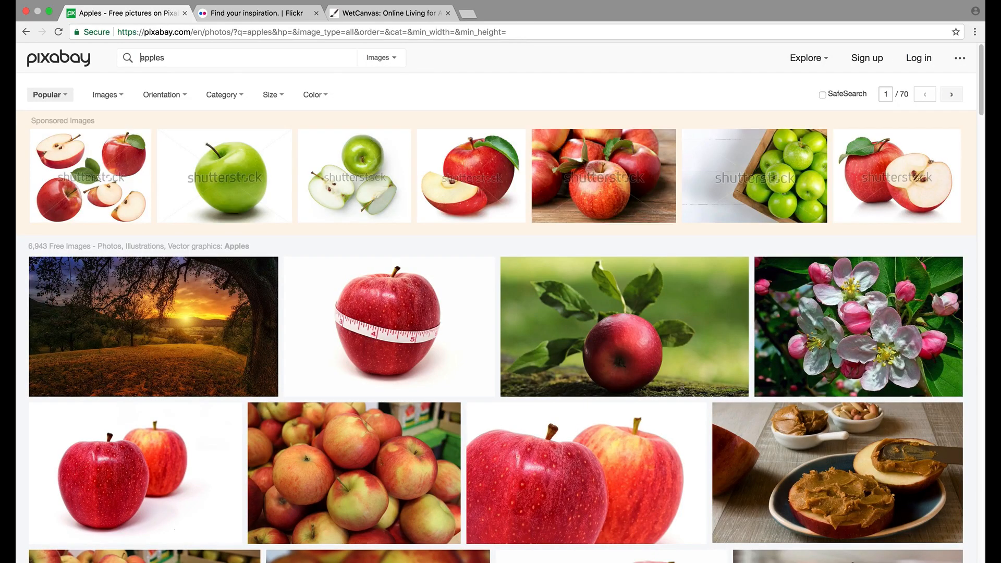
mouse_move(219, 337)
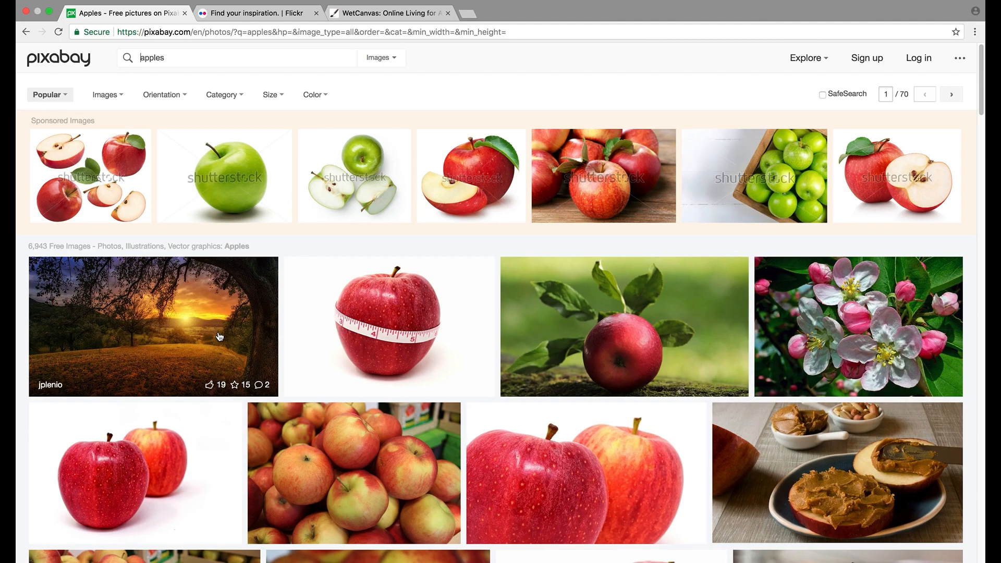
scroll("down", 3)
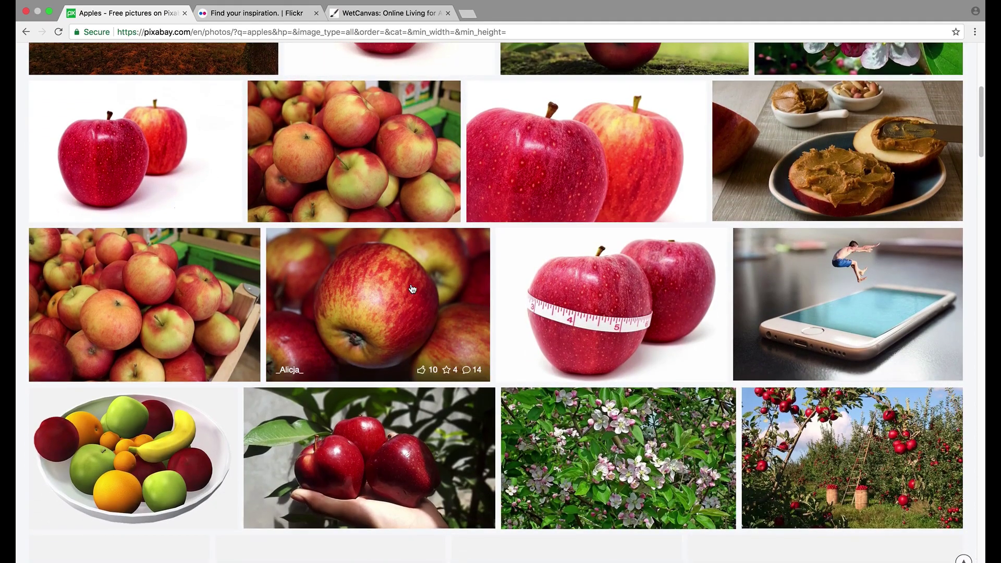
scroll("up", 3)
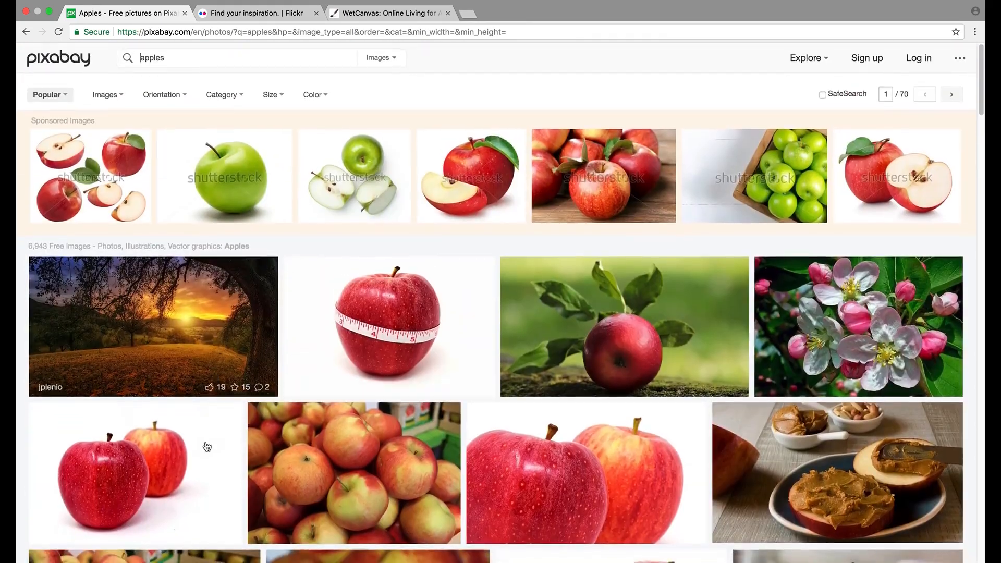
scroll("down", 3)
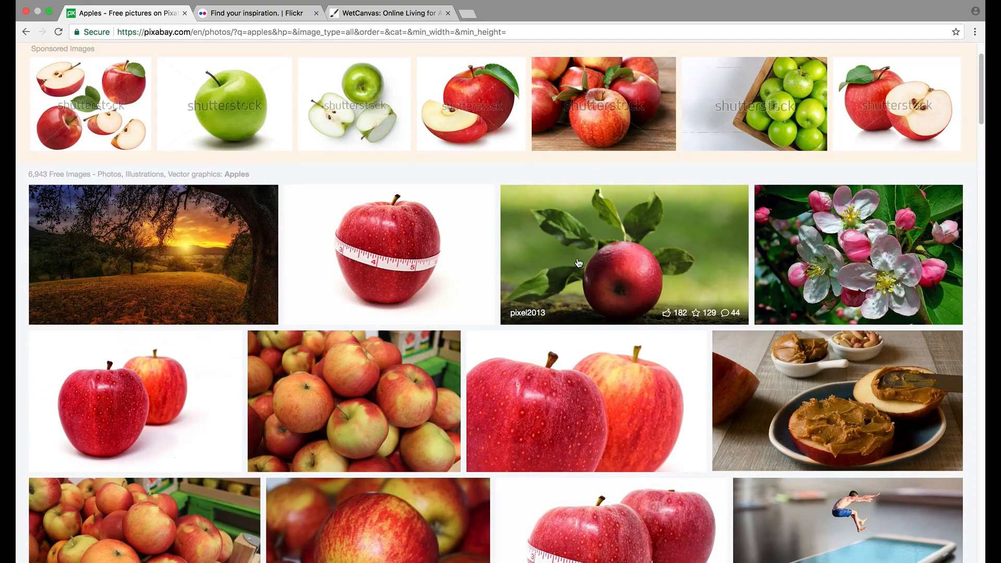
scroll("down", 3)
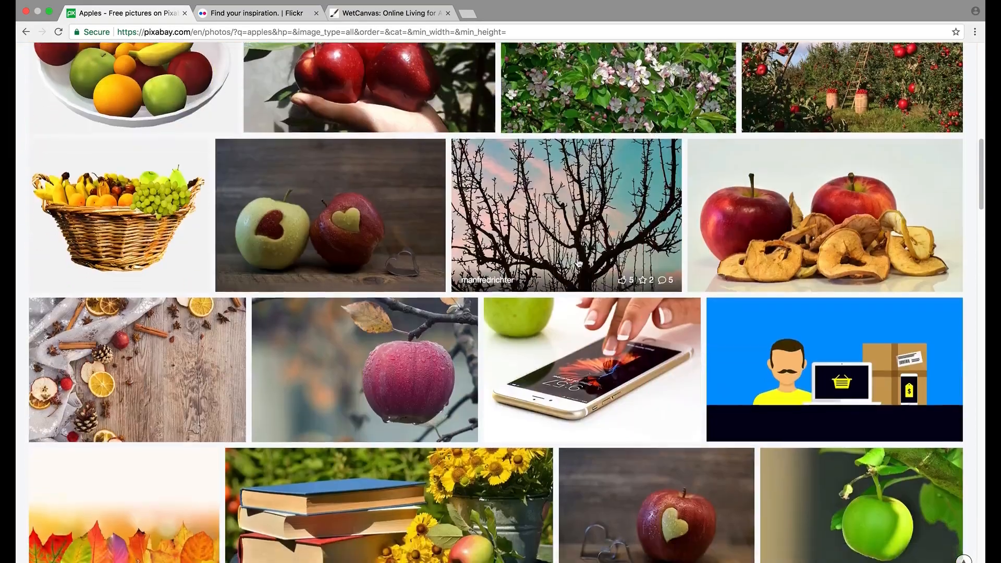
scroll("down", 3)
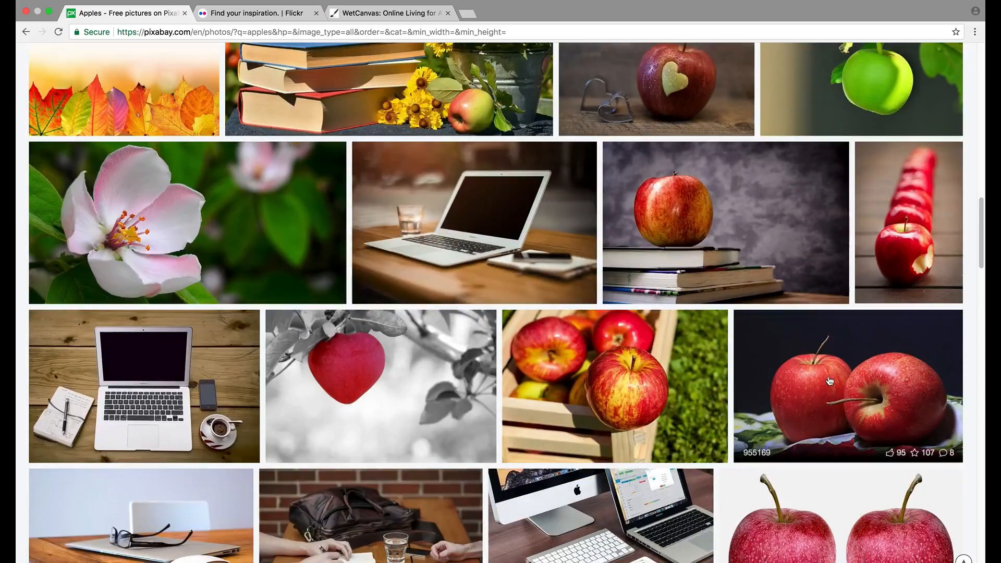
mouse_move(800, 356)
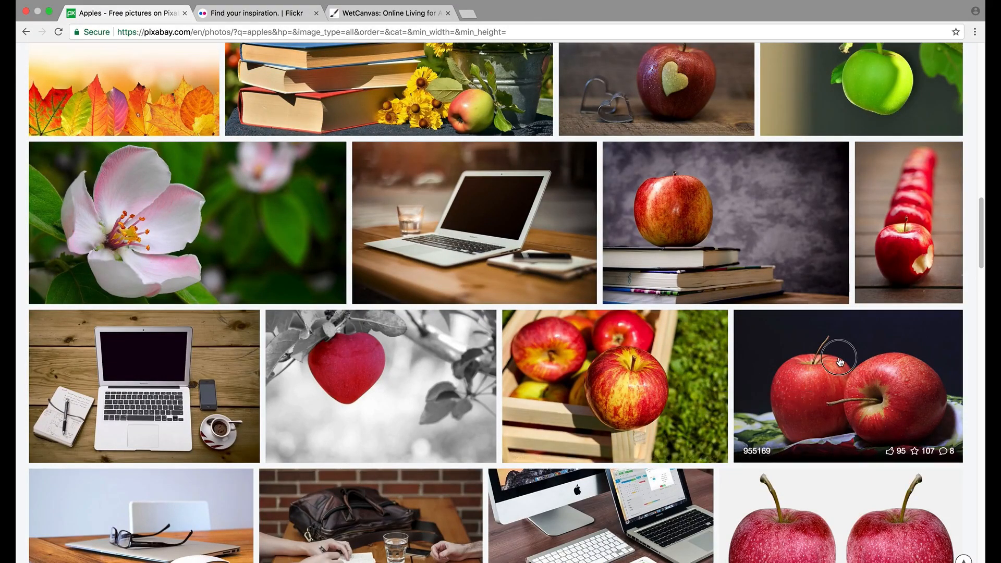
View the photo of two red apples, then return to the home page's featured photo grid
left_click(840, 361)
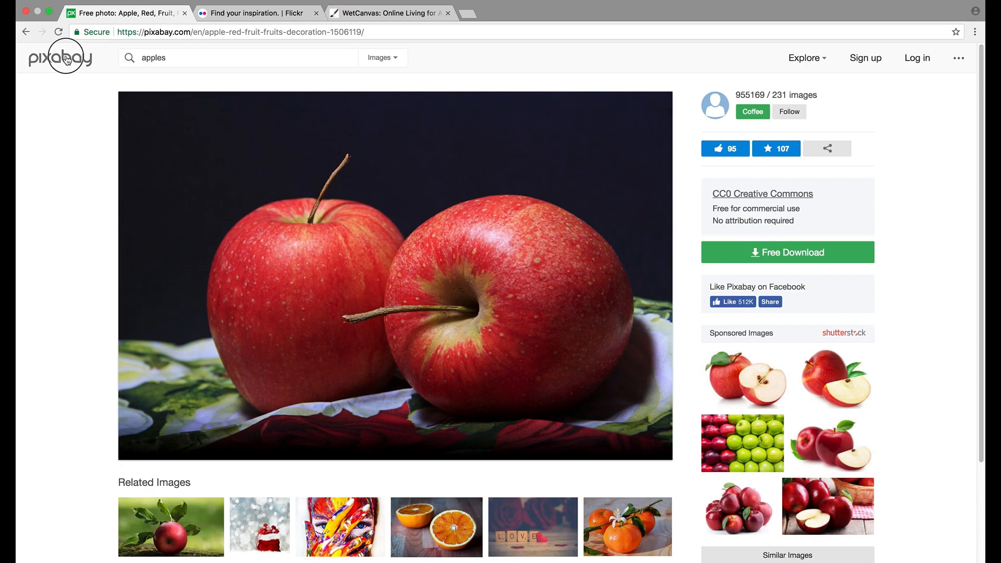
left_click(61, 58)
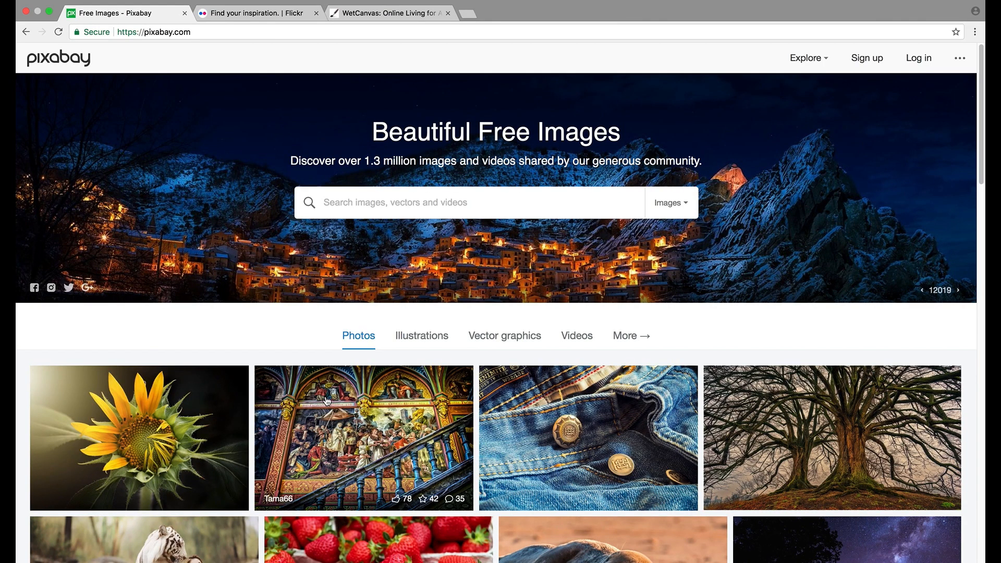
scroll("down", 3)
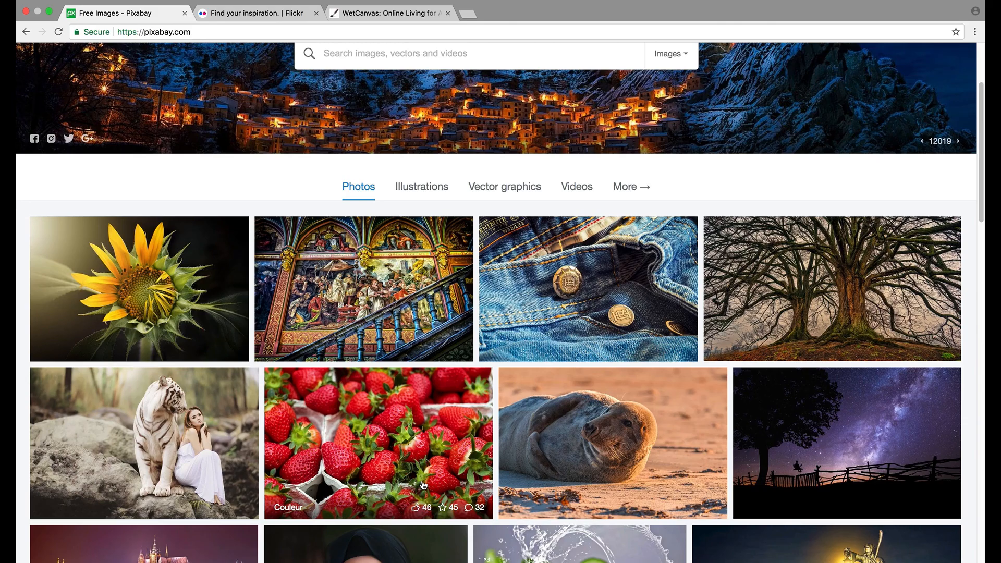
mouse_move(551, 450)
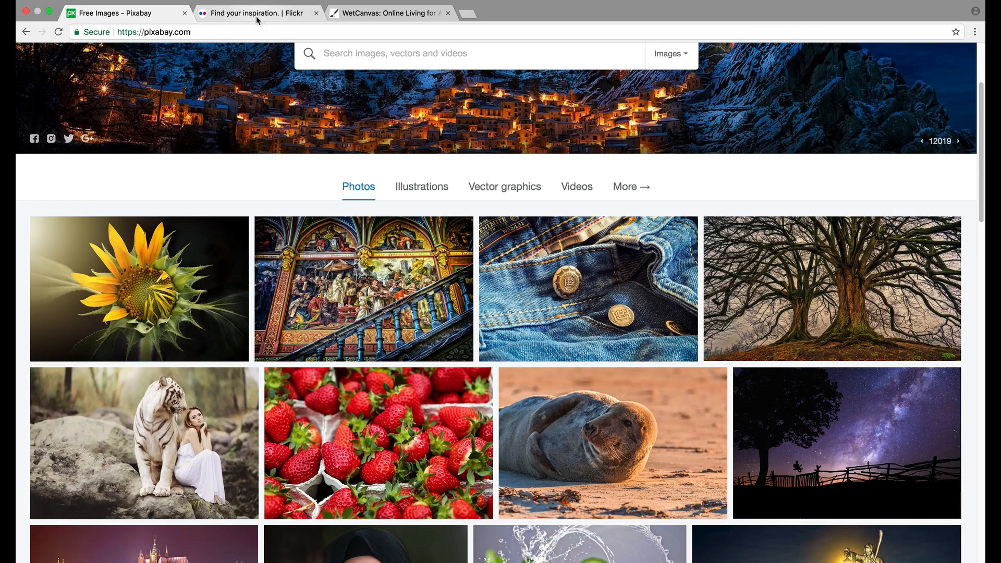
On Flickr, search 'apples' limited to No known copyright restrictions and view the apple-on-table photo
left_click(258, 12)
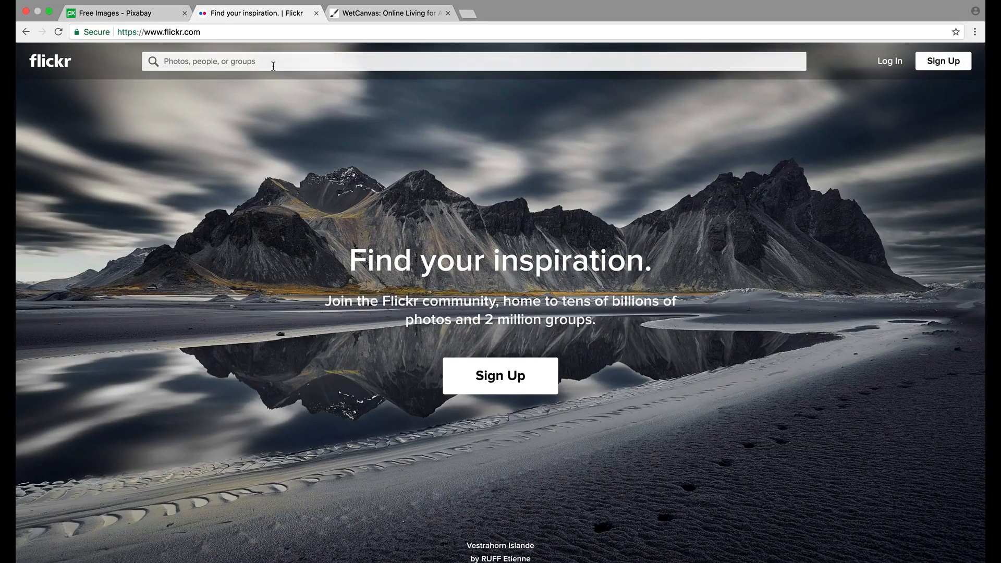
type("apples")
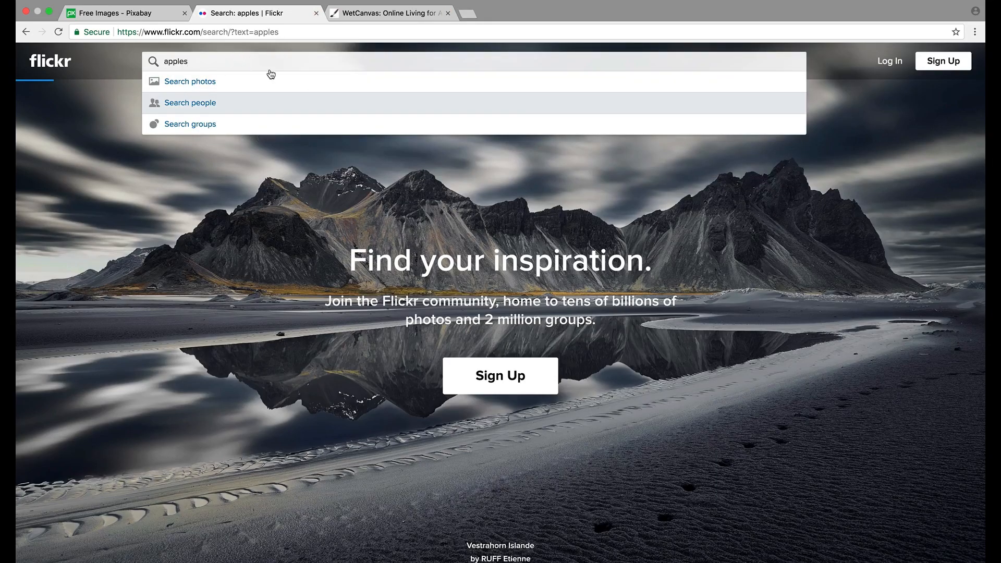
left_click(190, 81)
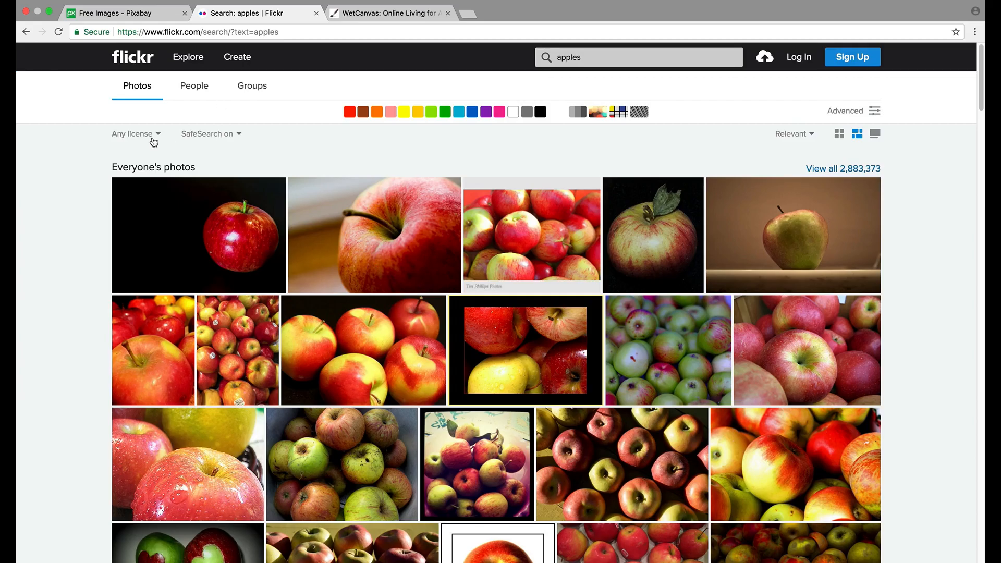
left_click(137, 134)
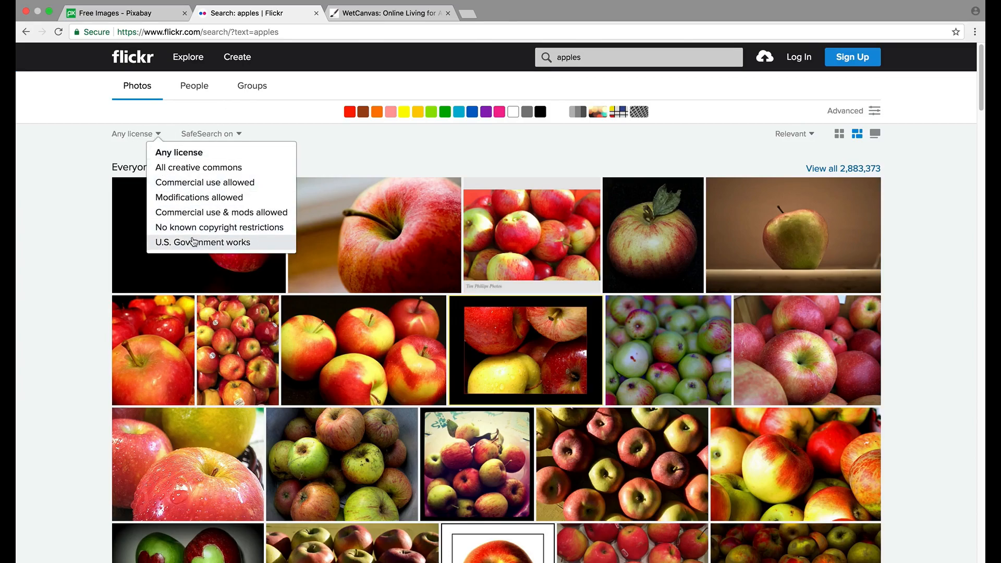
left_click(219, 228)
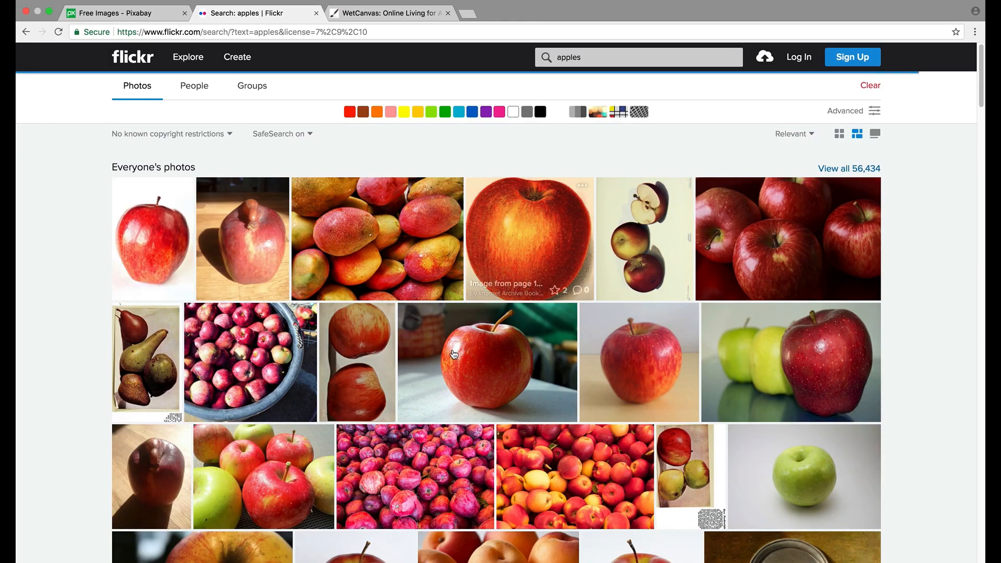
left_click(477, 362)
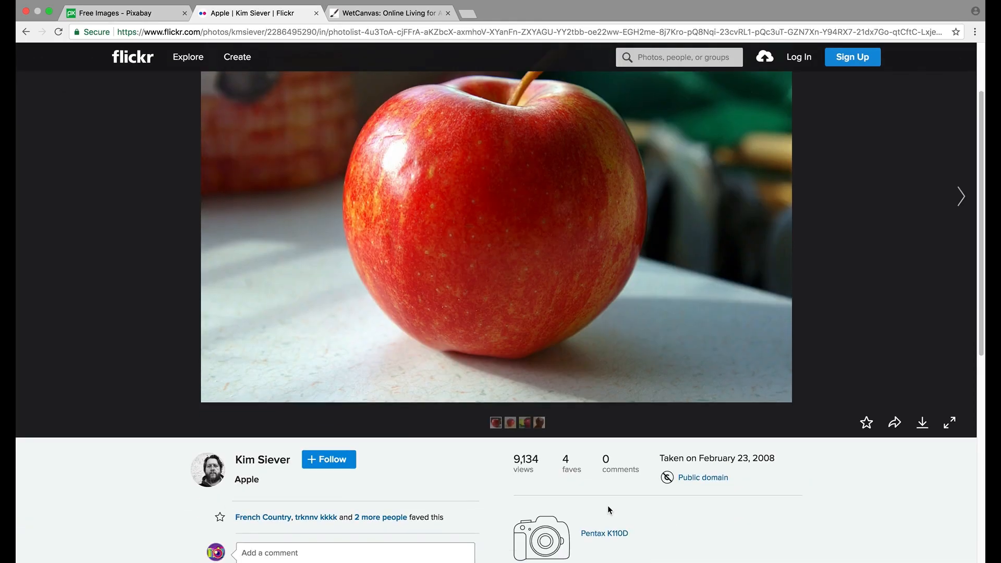
scroll("down", 3)
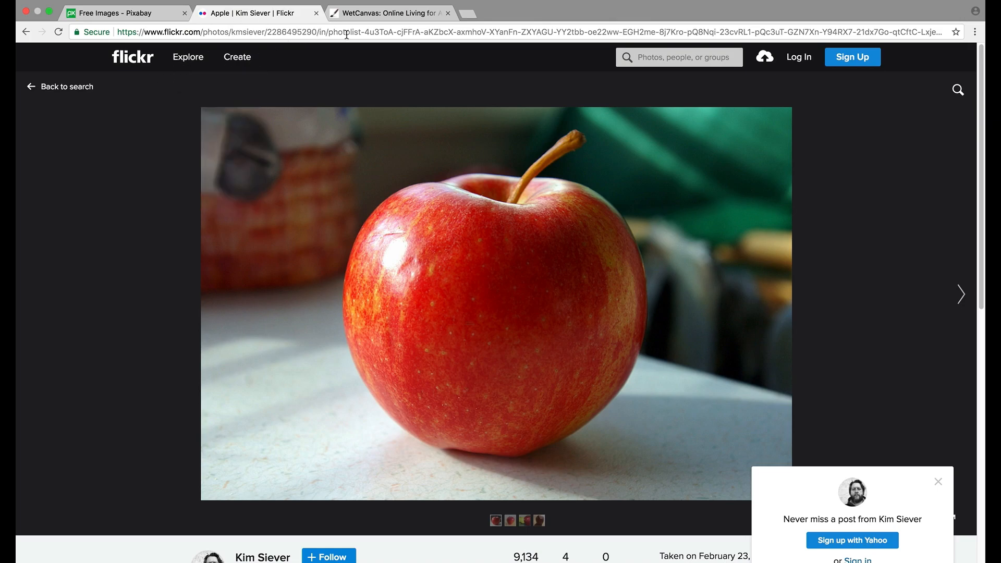
On WetCanvas, enter the reference image library via 'Click here' under Need Inspiration
left_click(399, 11)
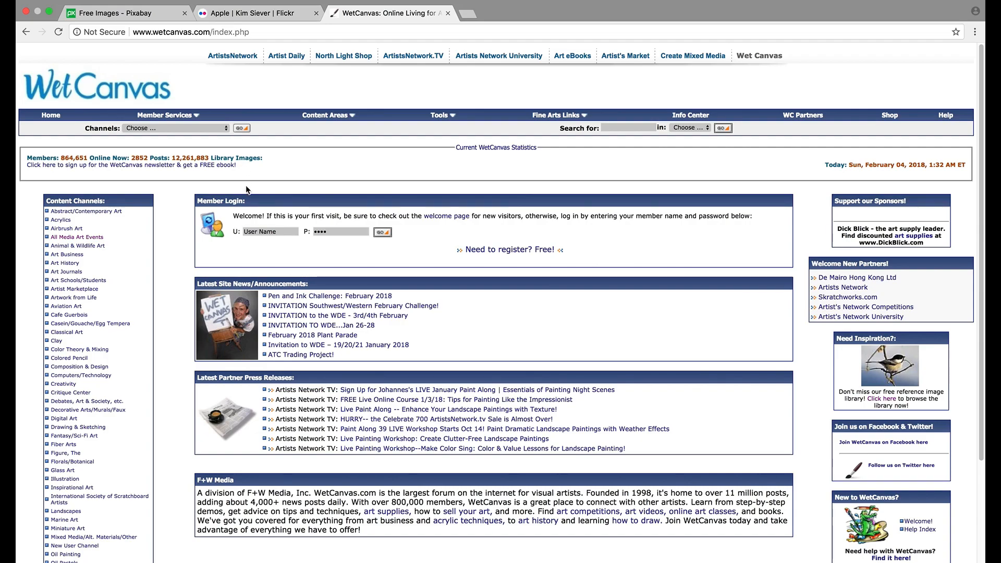
mouse_move(230, 168)
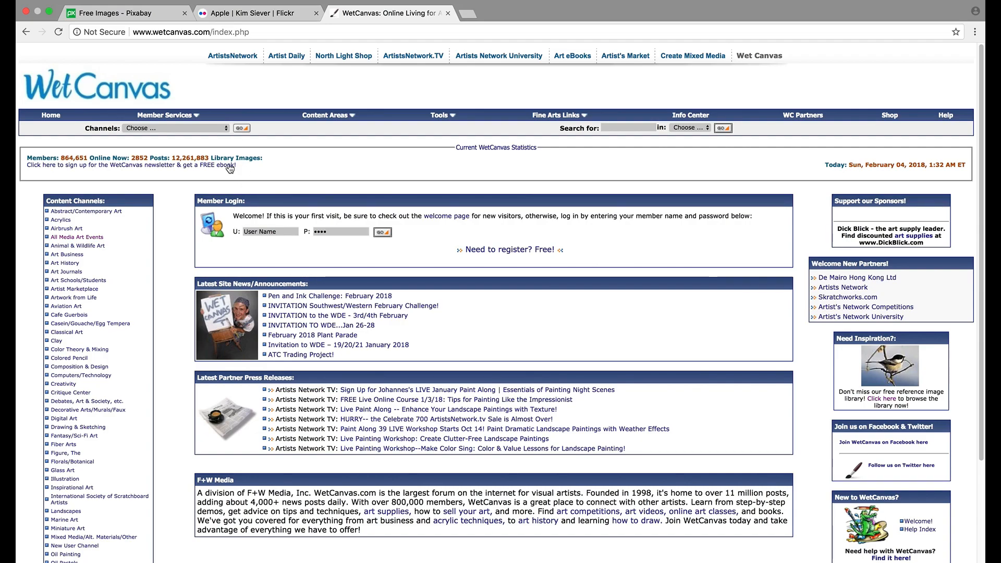
mouse_move(285, 275)
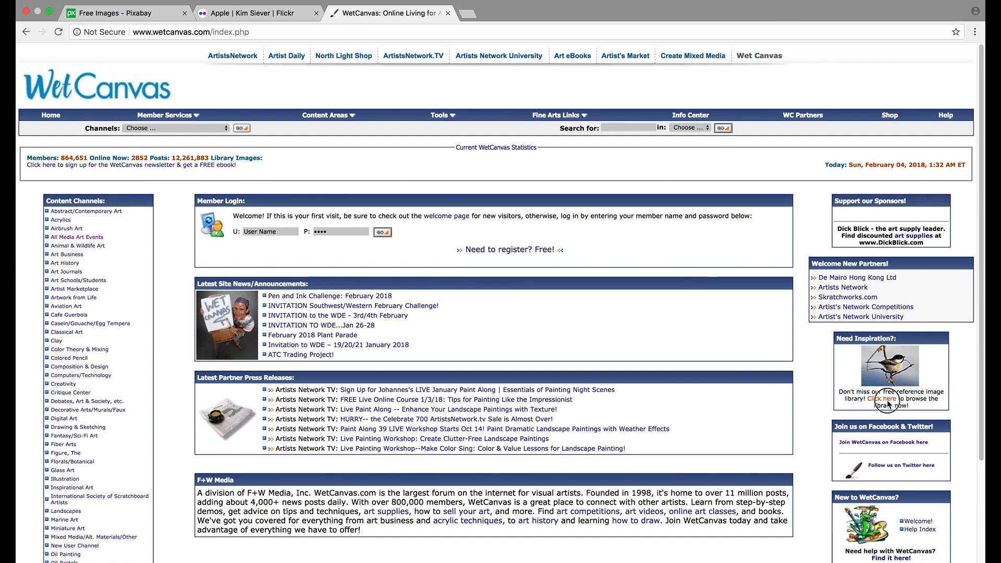
left_click(882, 399)
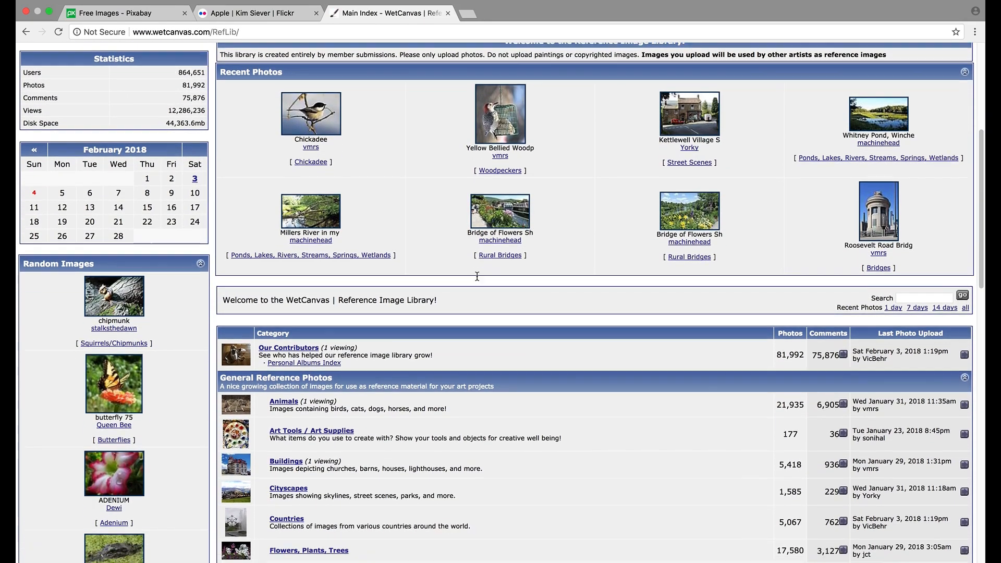
scroll("down", 3)
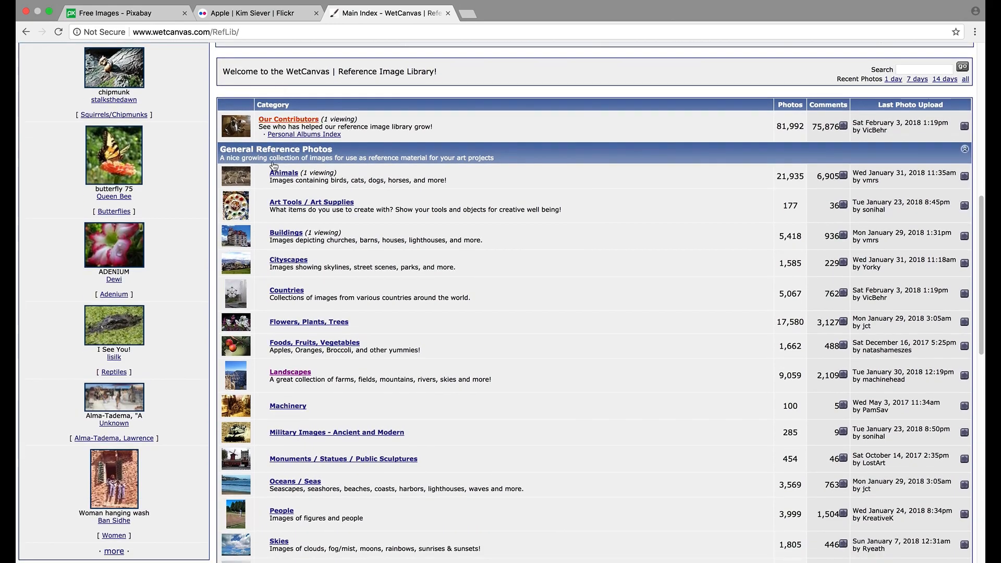
scroll("down", 3)
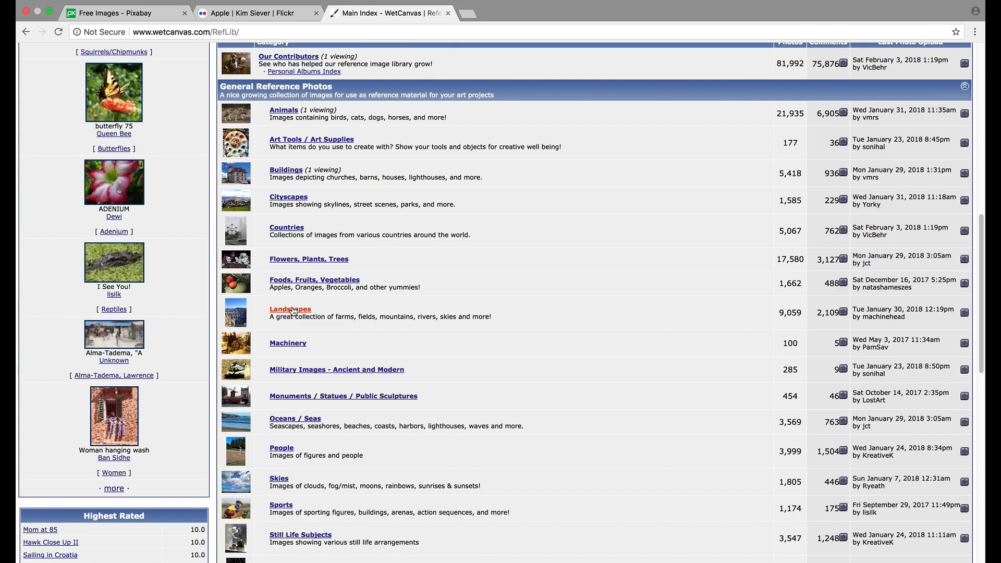
scroll("down", 3)
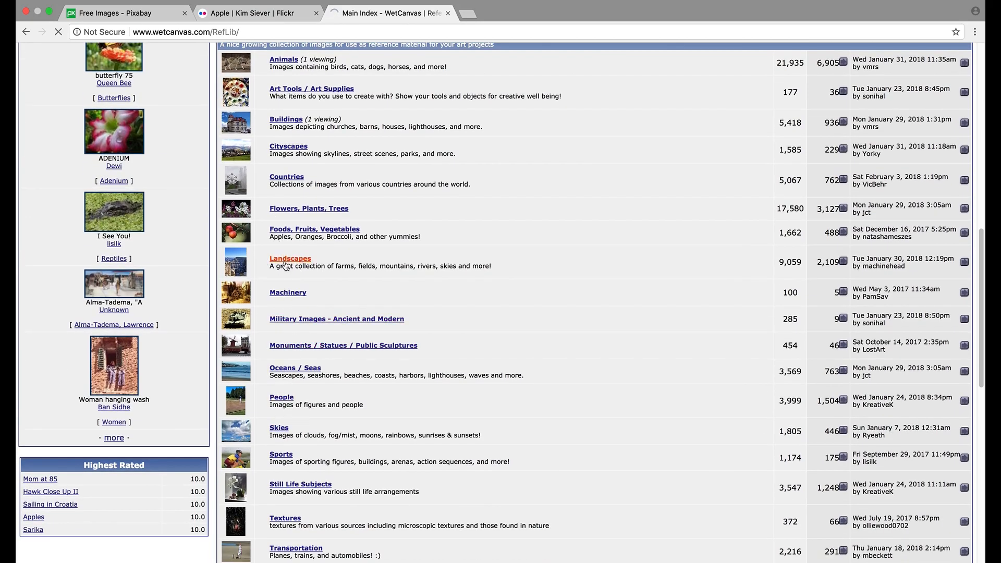
Enter the Landscapes gallery and view its Most Popular Images
left_click(290, 258)
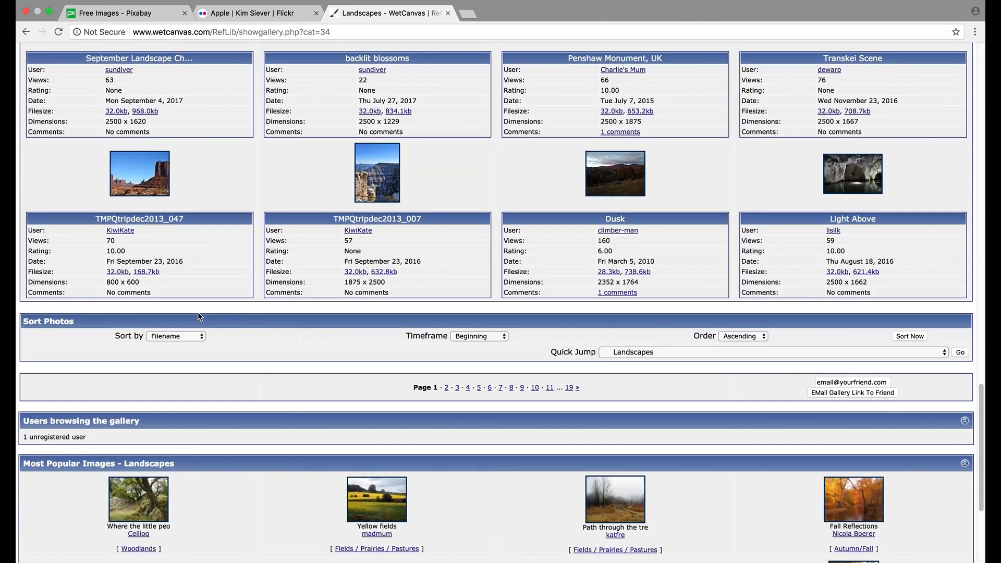
scroll("down", 3)
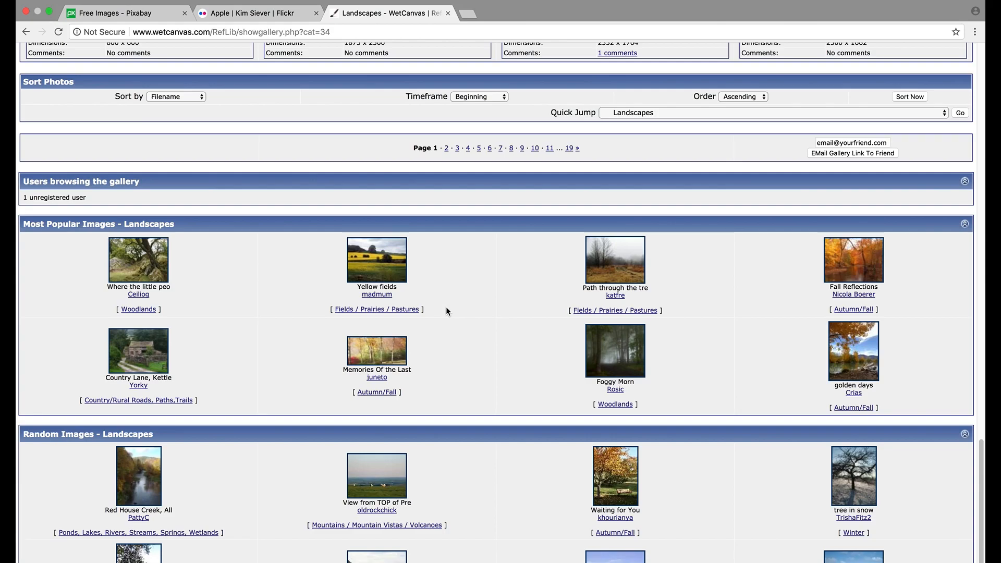
mouse_move(621, 367)
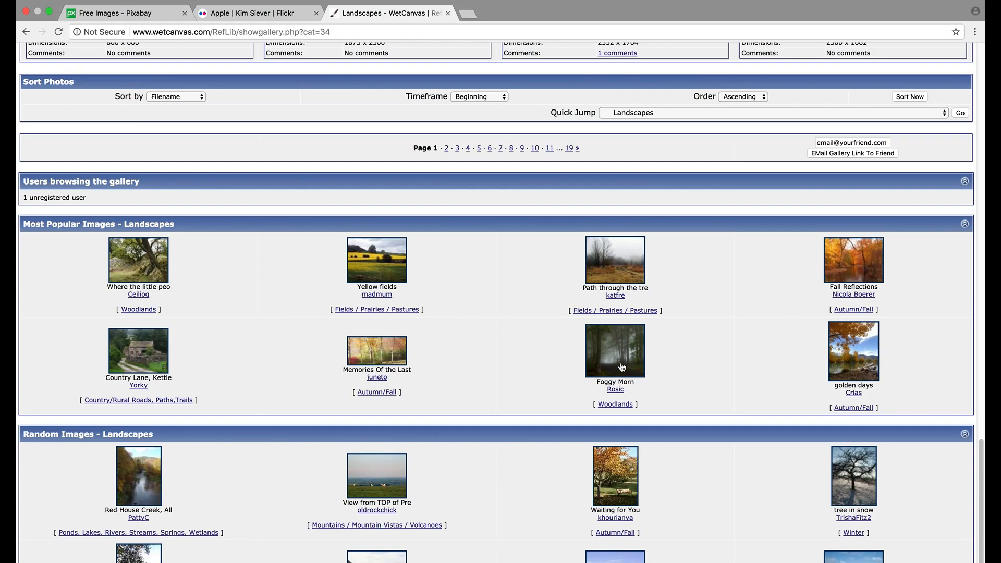
mouse_move(283, 377)
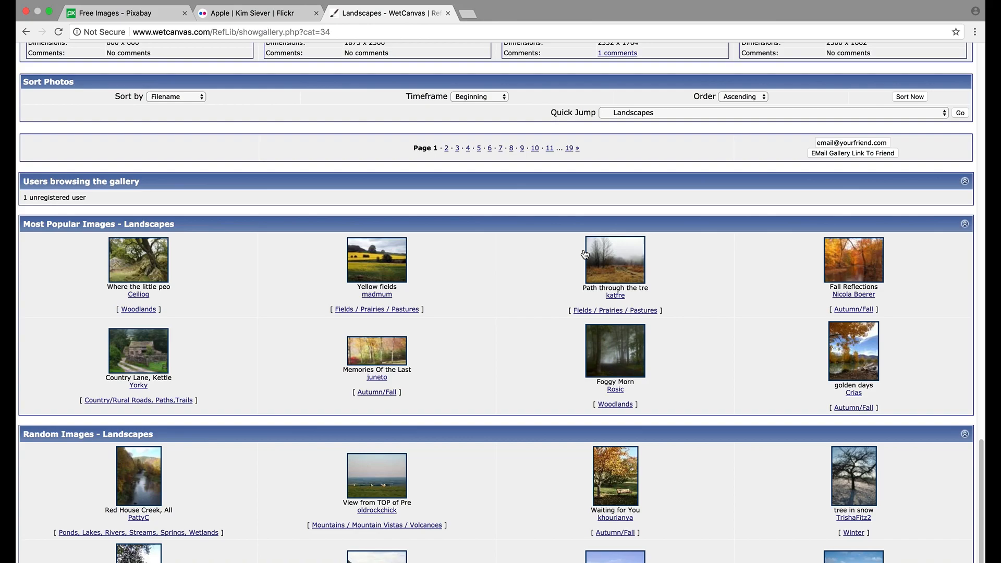
mouse_move(384, 372)
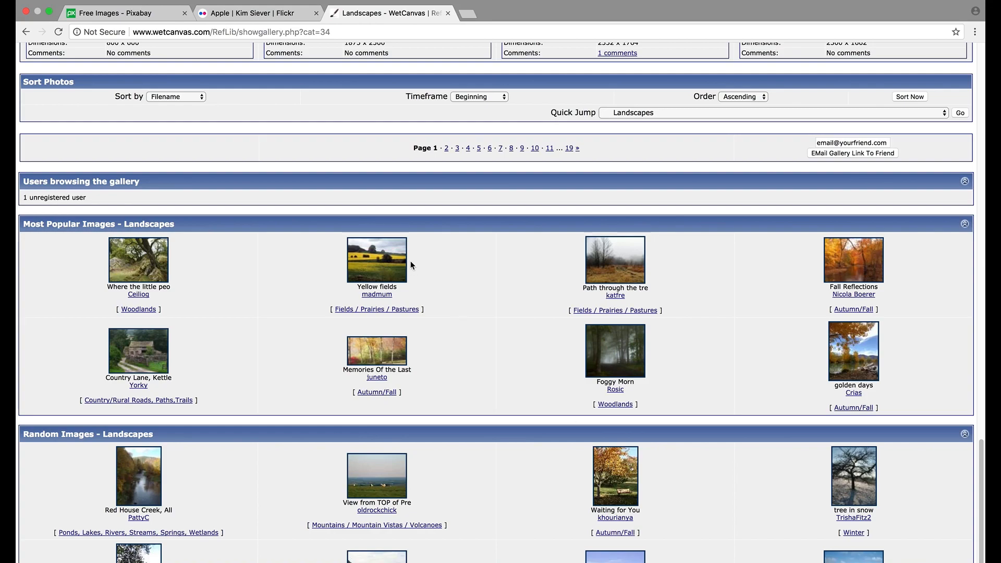
left_click(141, 6)
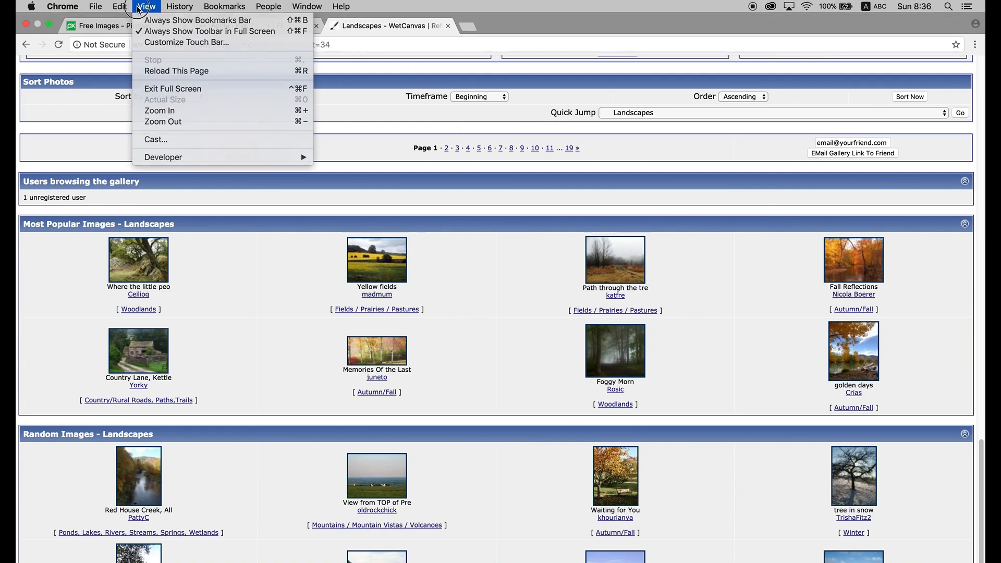
On Pixabay, search 'face' and filter the results to Black and white only
left_click(172, 89)
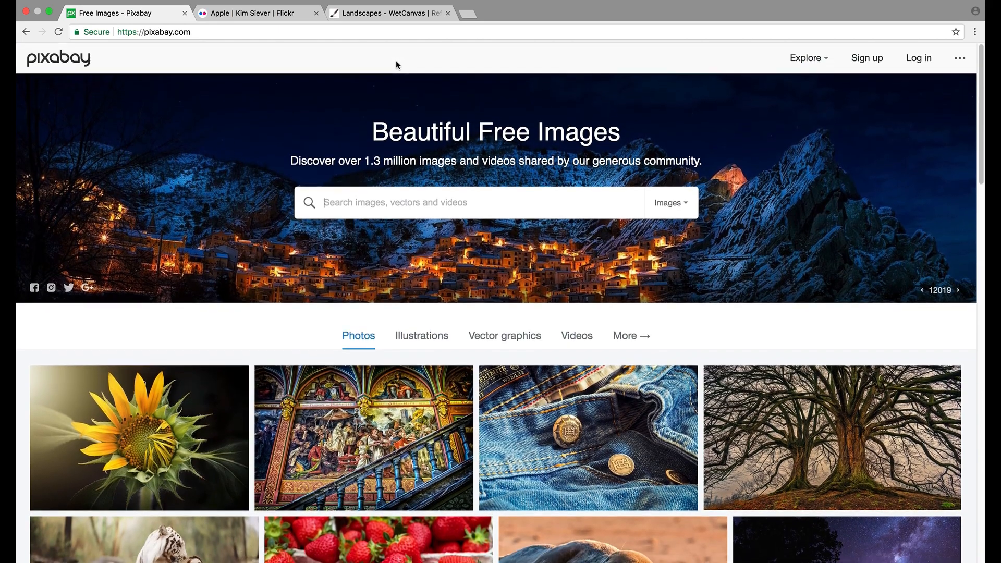
type("face")
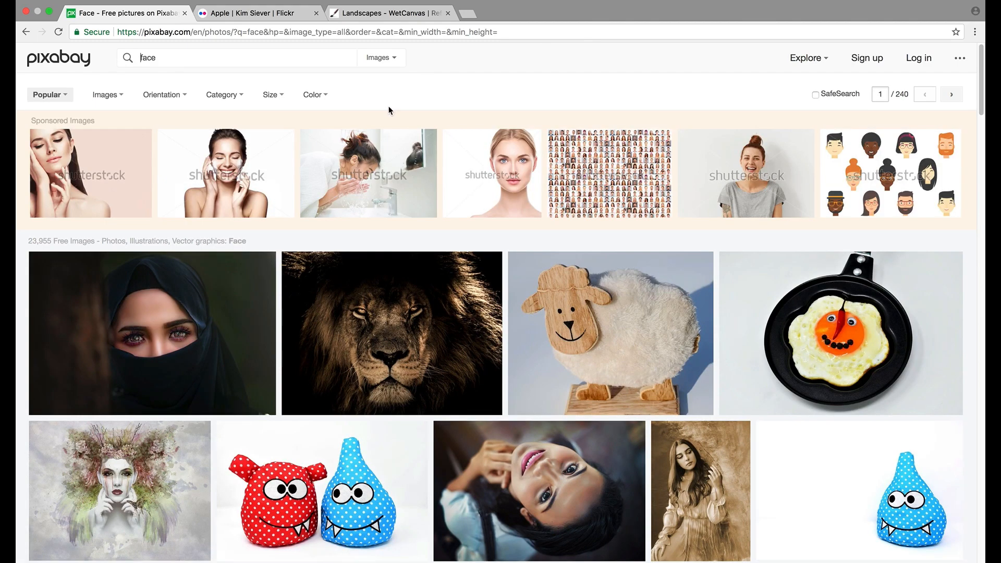
scroll("down", 3)
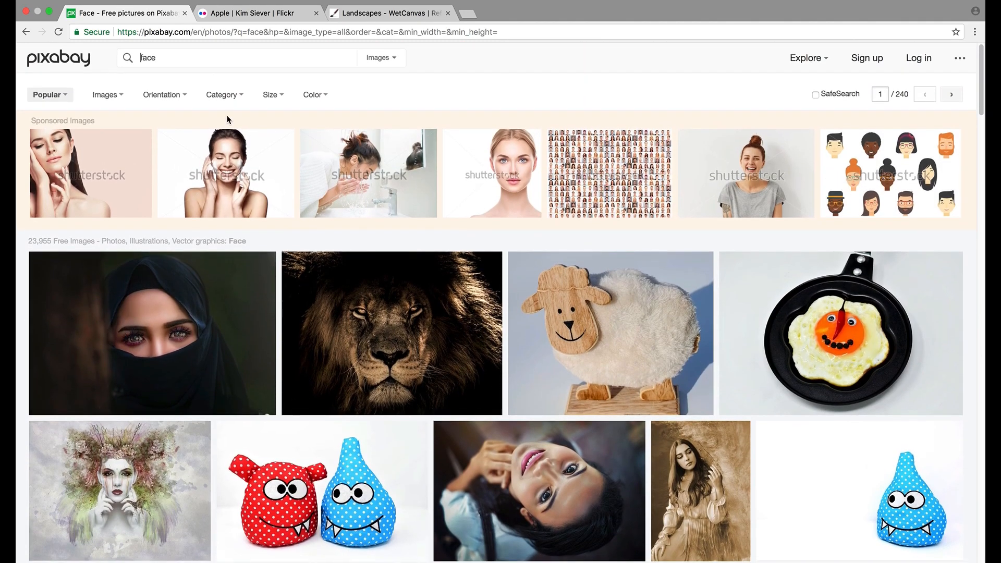
left_click(313, 95)
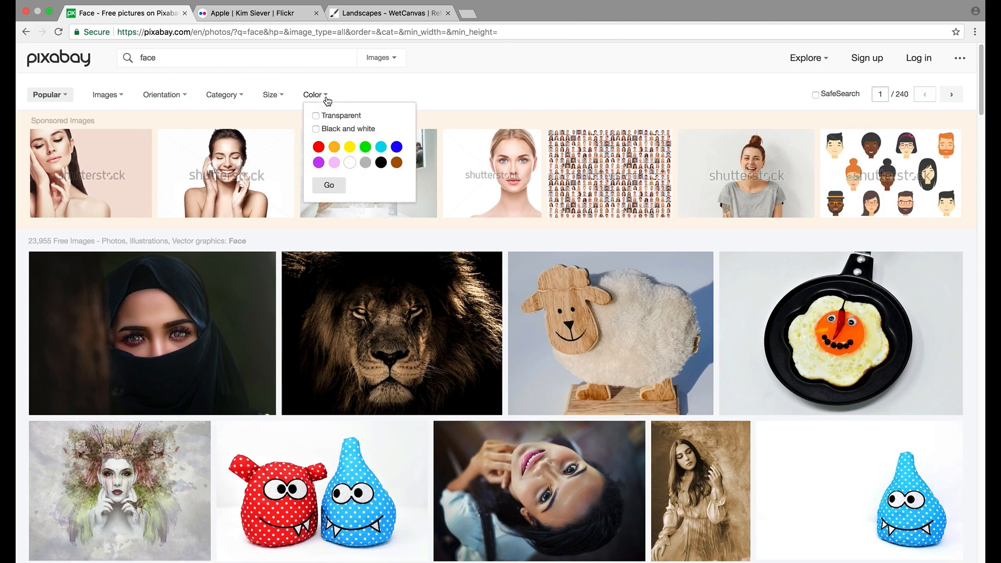
left_click(315, 129)
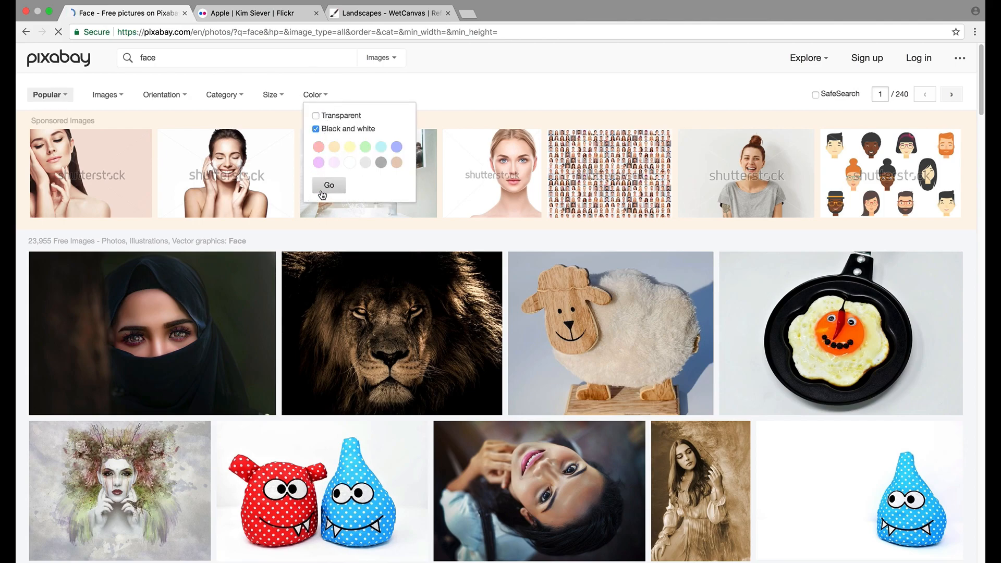
left_click(329, 185)
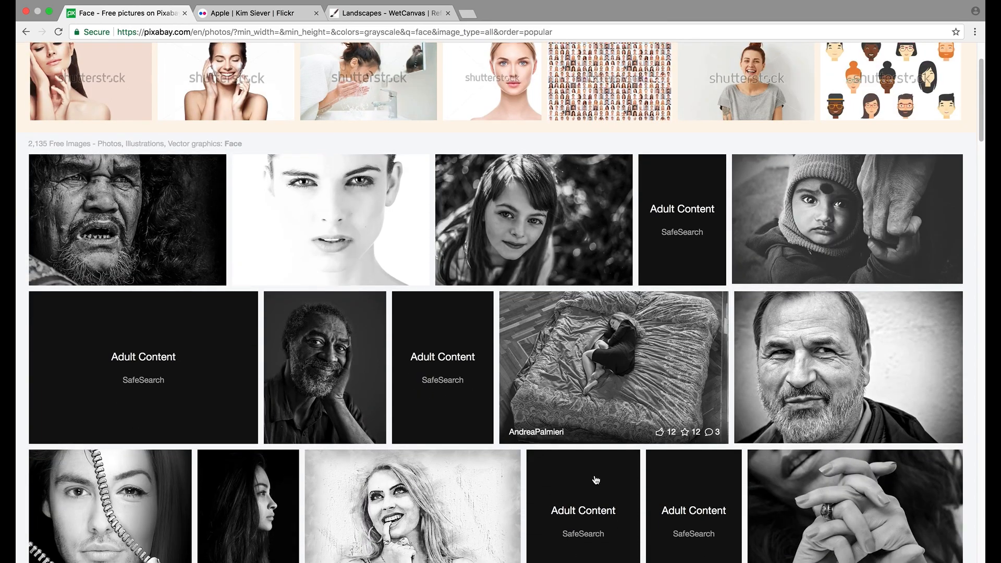
left_click(847, 368)
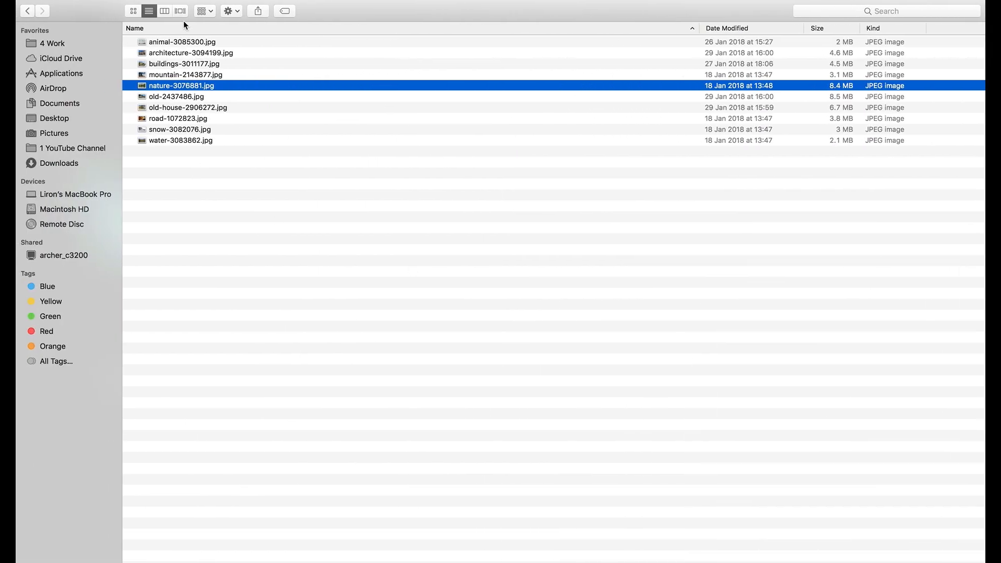
Quick Look preview the downloaded reference photos, then close the preview
left_click(172, 42)
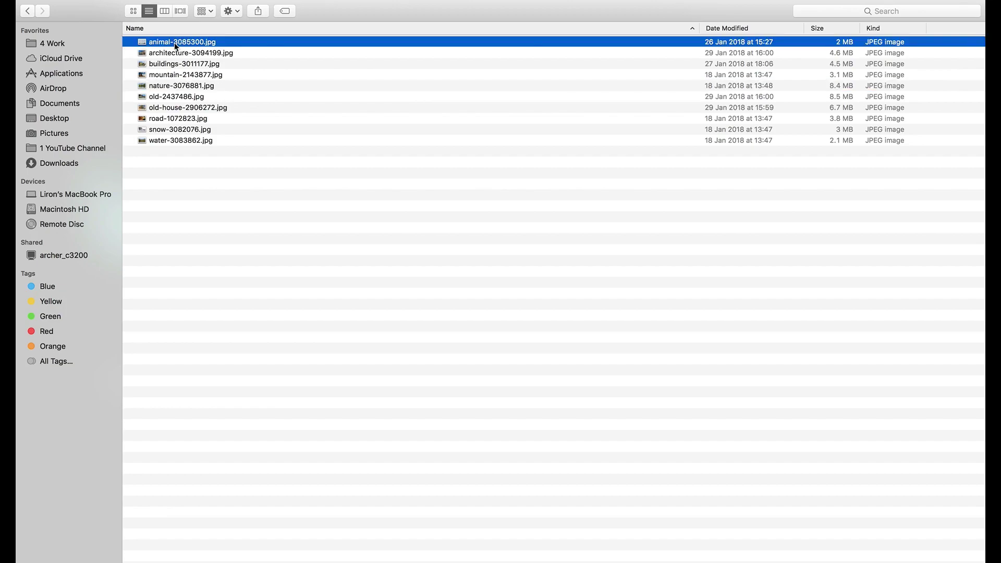
mouse_move(176, 151)
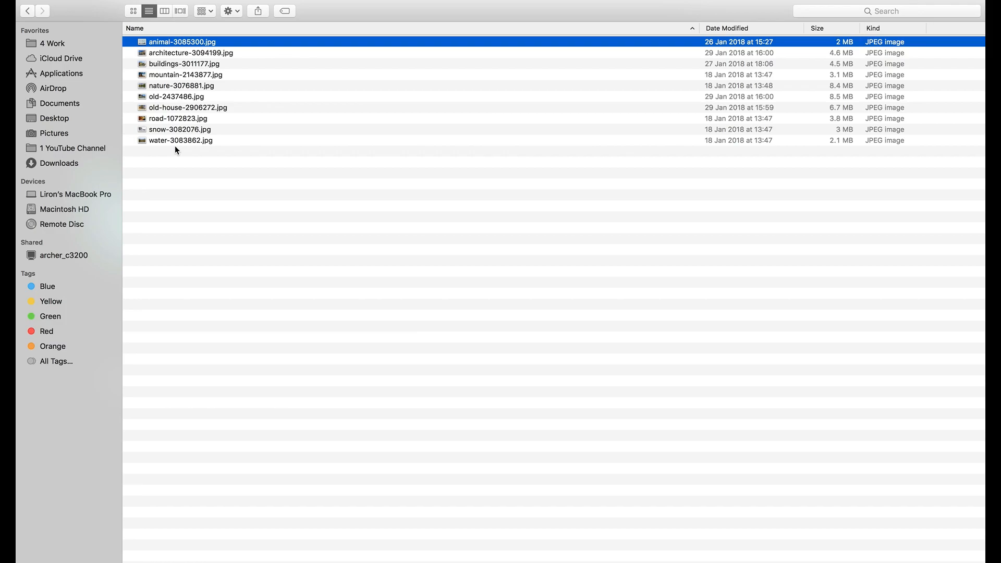
key("space")
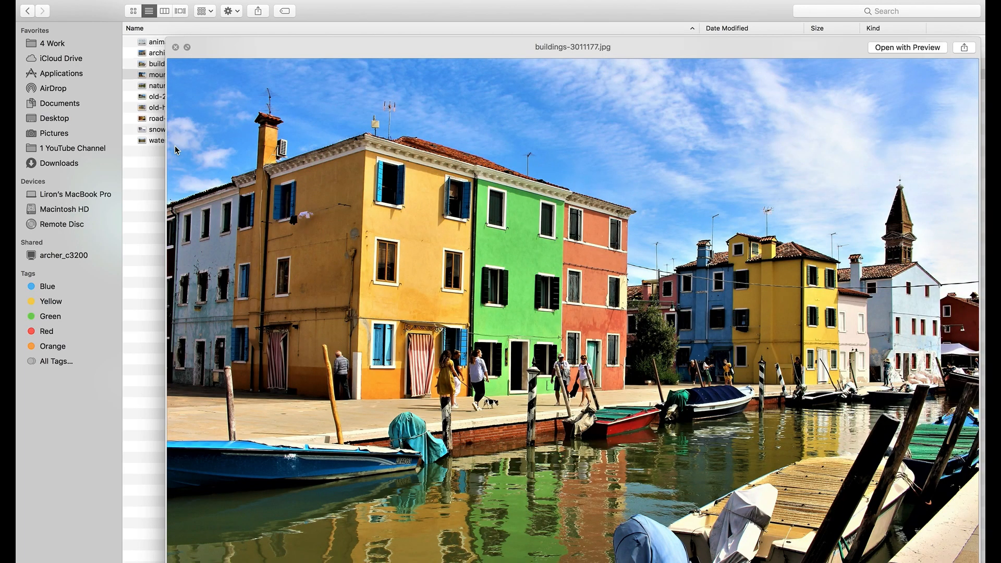
left_click(154, 74)
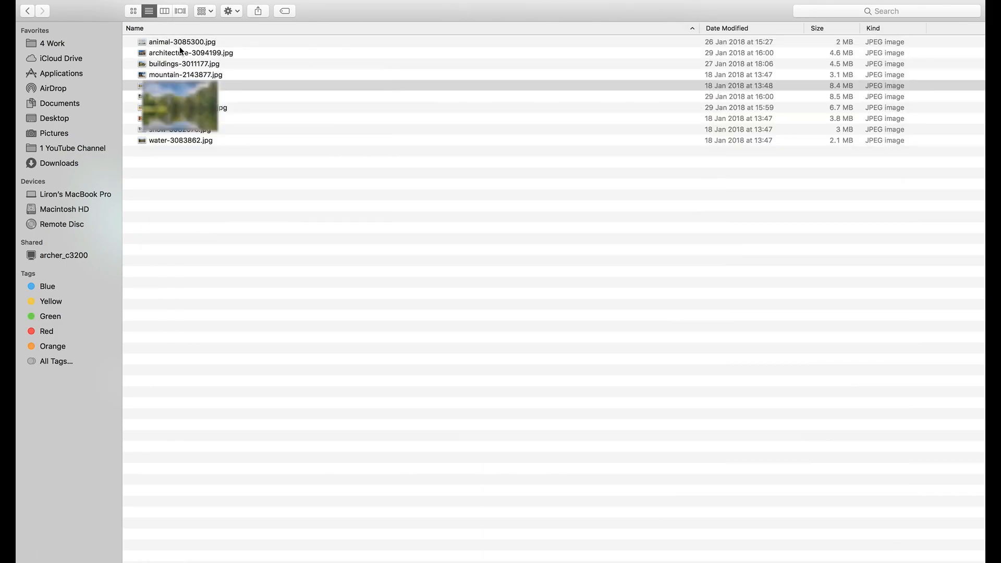
Step through the animal, architecture and buildings files and open buildings-3011177.jpg for GIMP
left_click(174, 42)
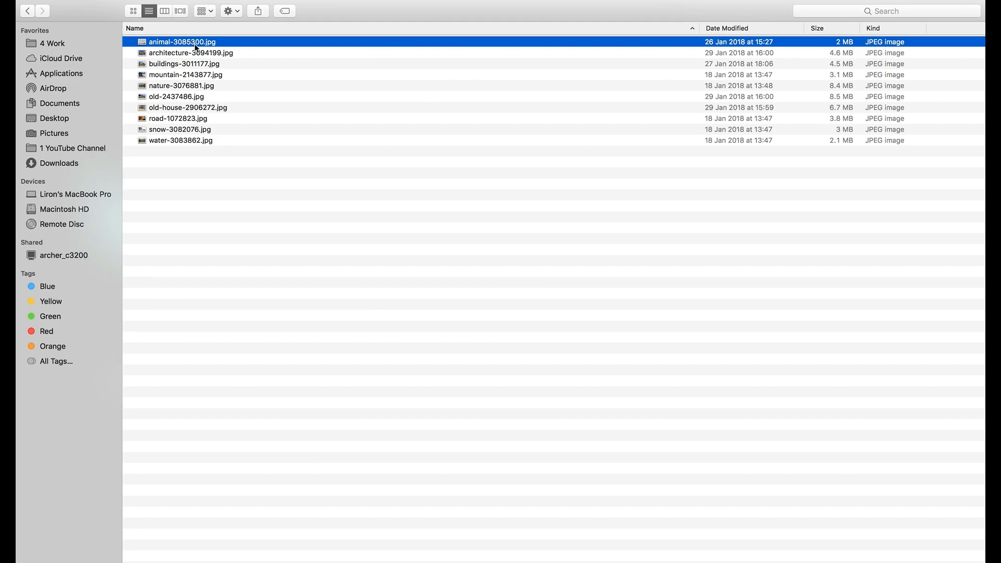
mouse_move(176, 47)
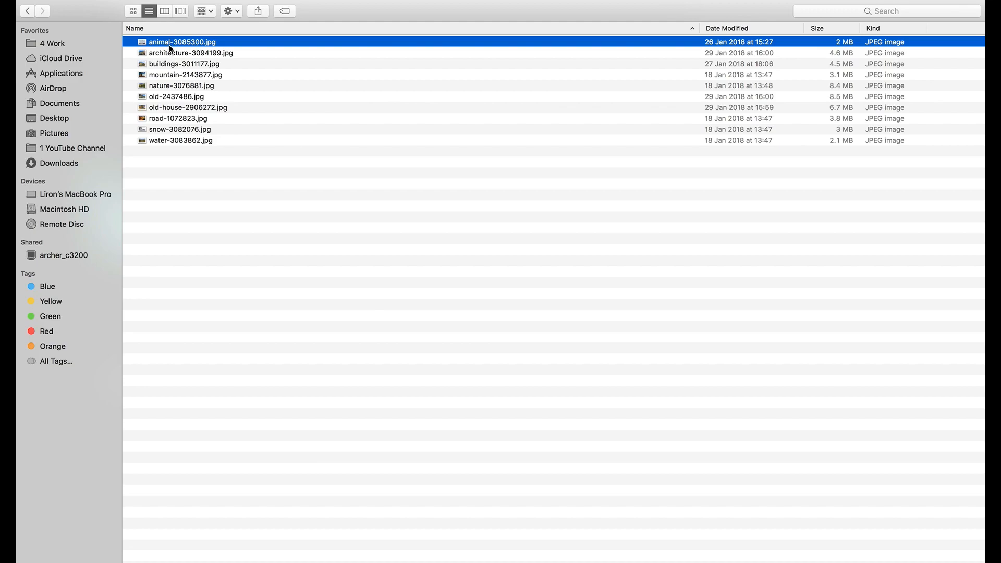
left_click(182, 53)
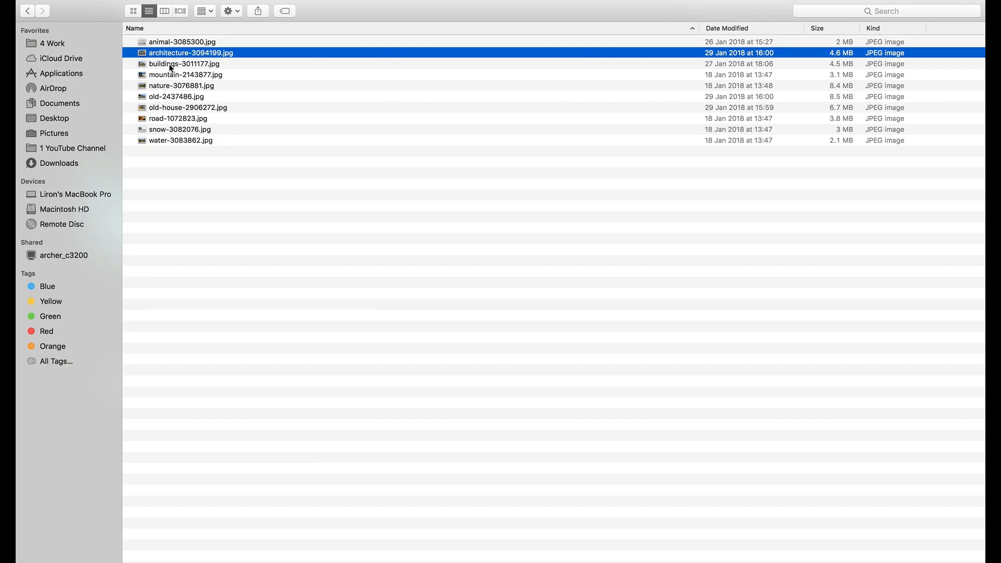
left_click(184, 64)
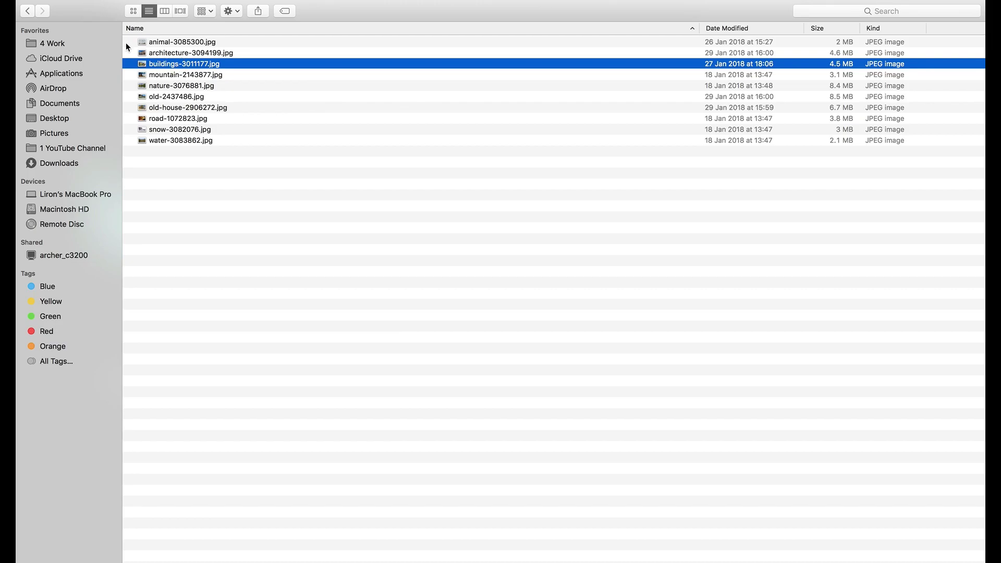
double_click(184, 63)
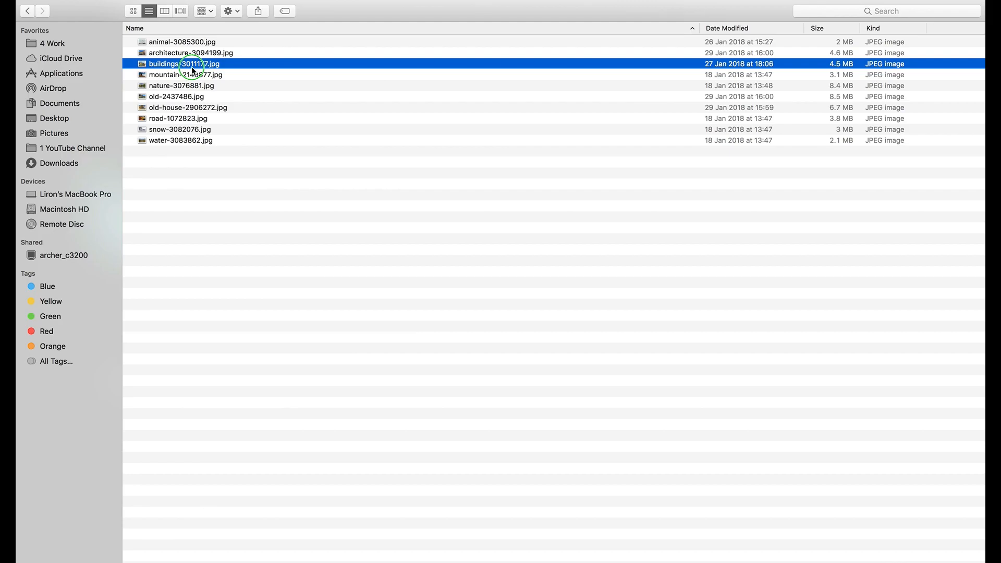
right_click(193, 63)
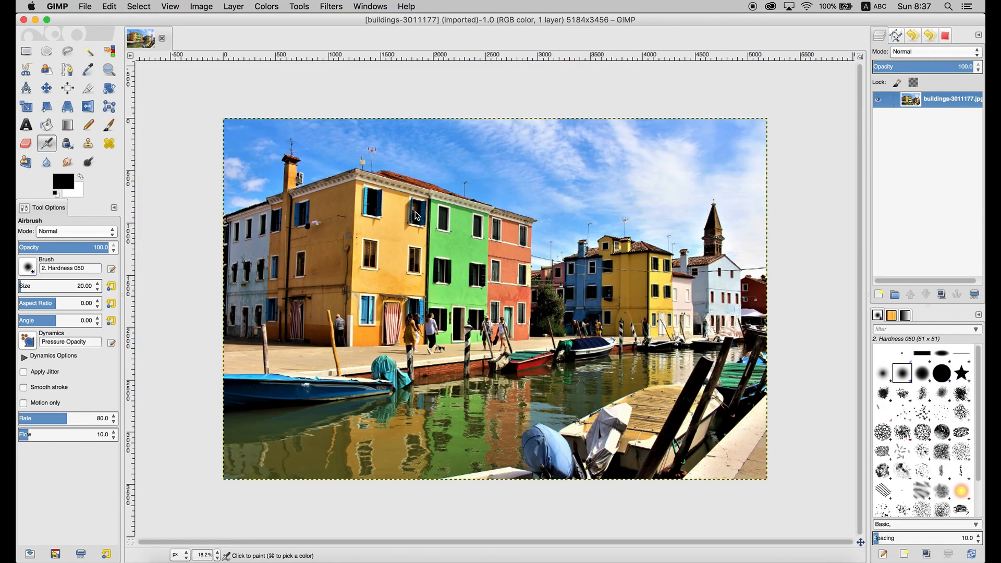
Browse GIMP's Colors, Filters and Tools menus over the canal buildings photo, then close them
left_click(266, 6)
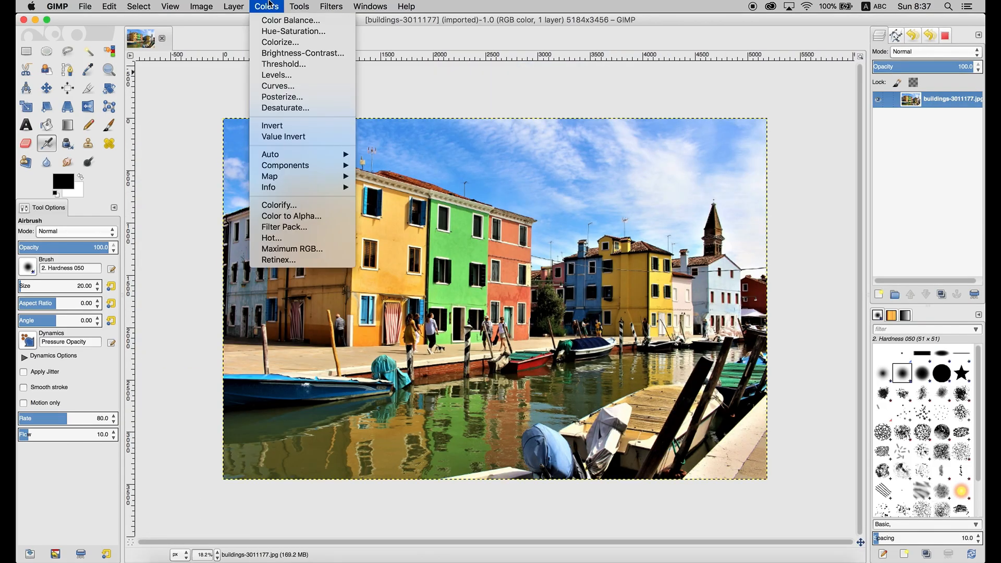
mouse_move(293, 76)
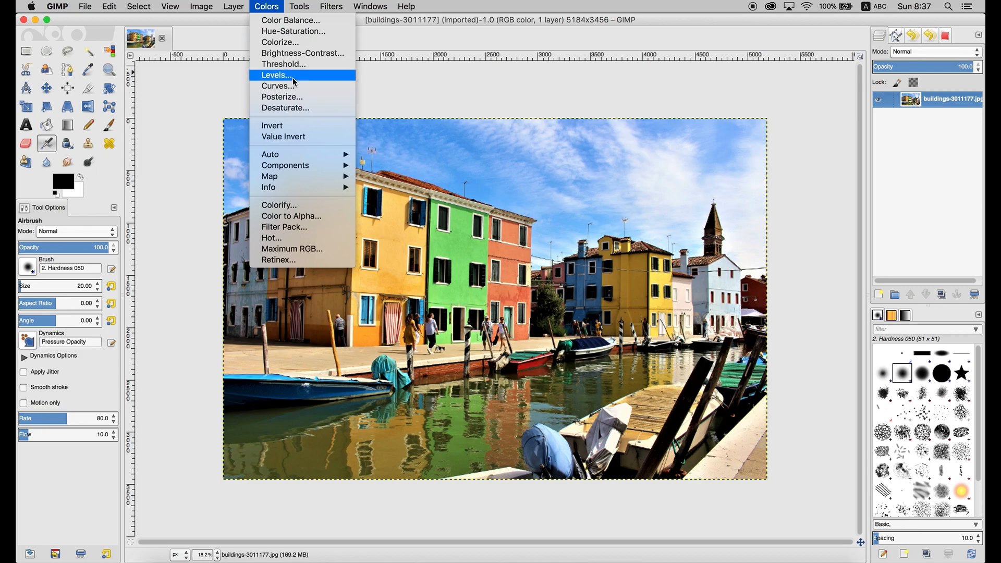
mouse_move(294, 30)
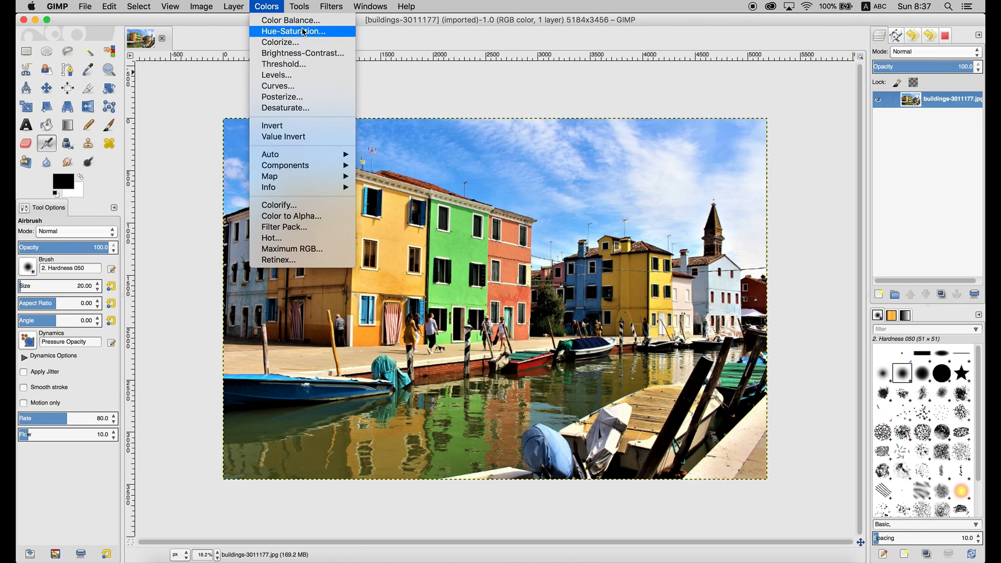
mouse_move(302, 108)
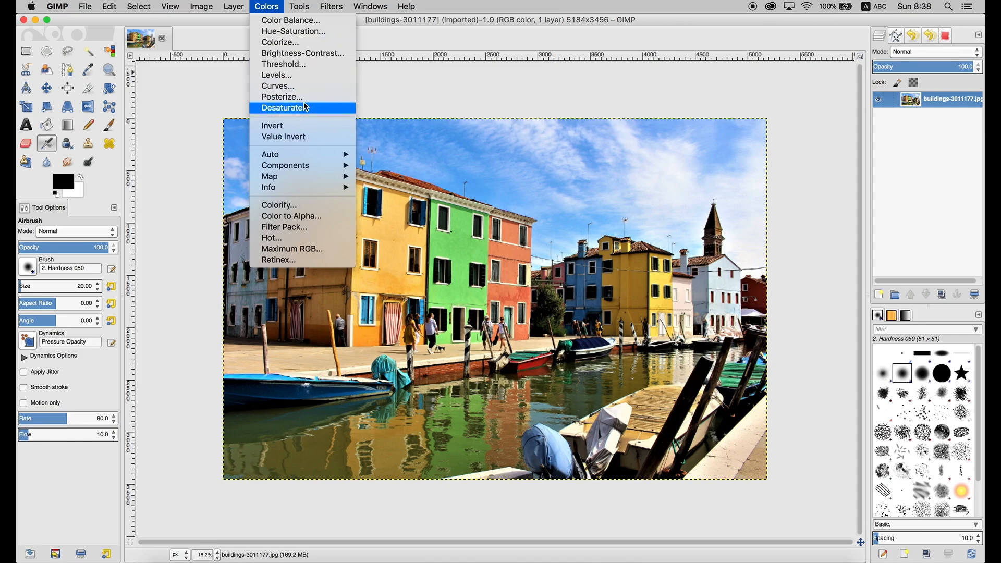
left_click(332, 6)
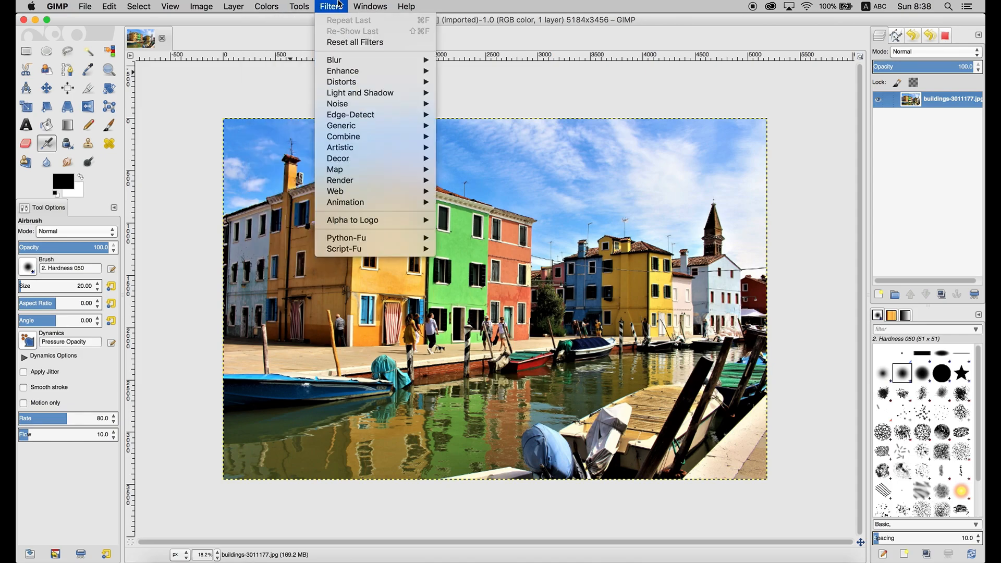
left_click(335, 5)
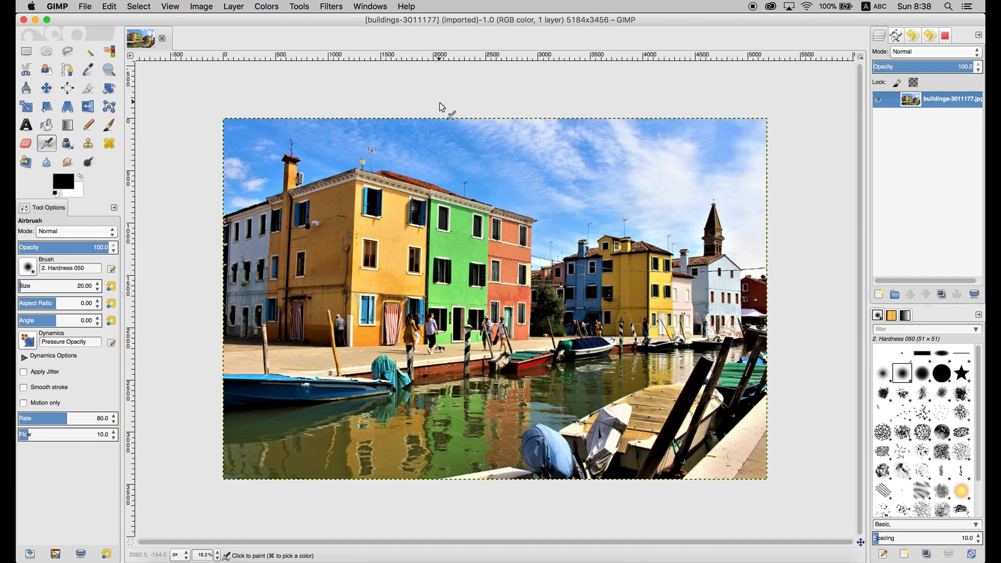
left_click(299, 6)
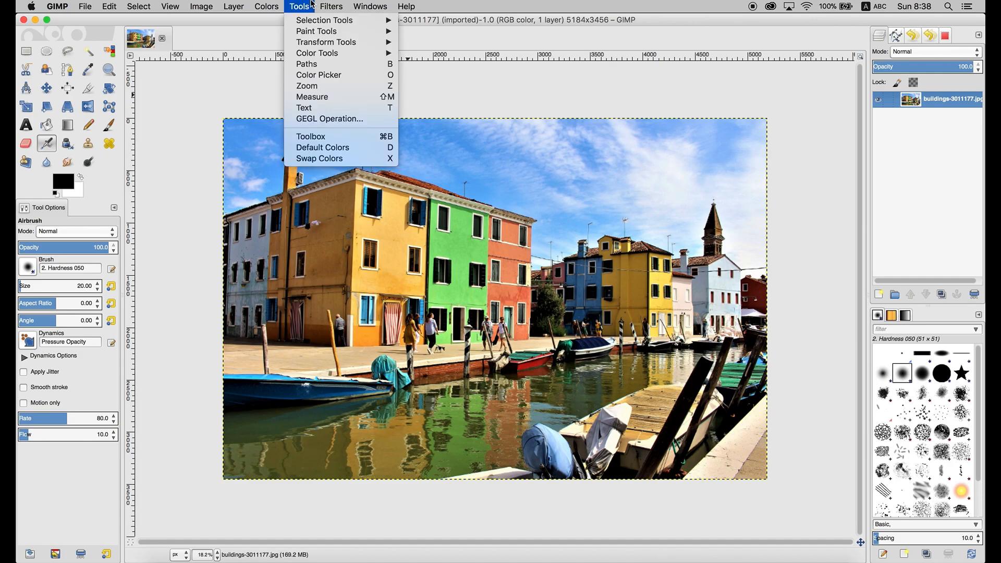
left_click(265, 6)
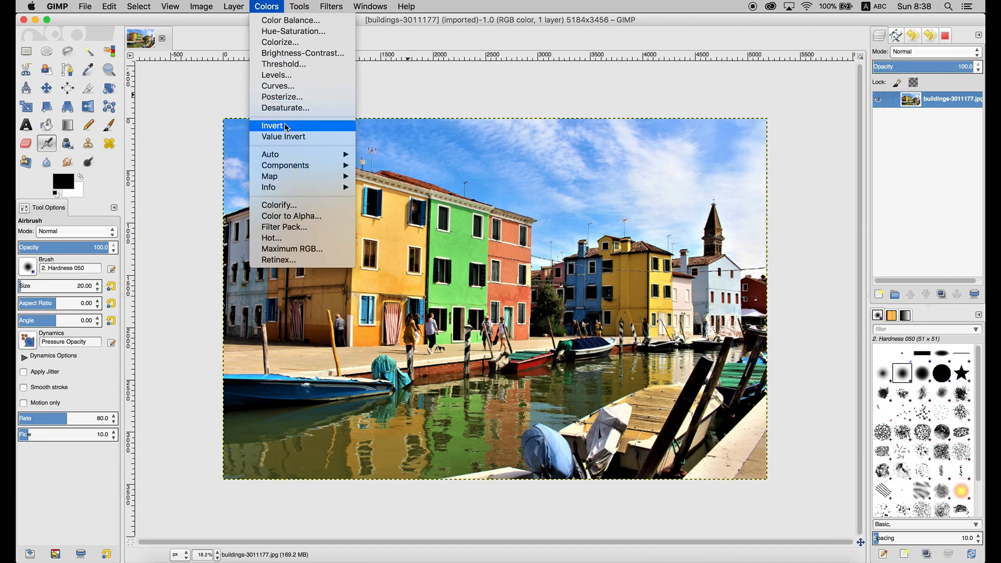
left_click(271, 126)
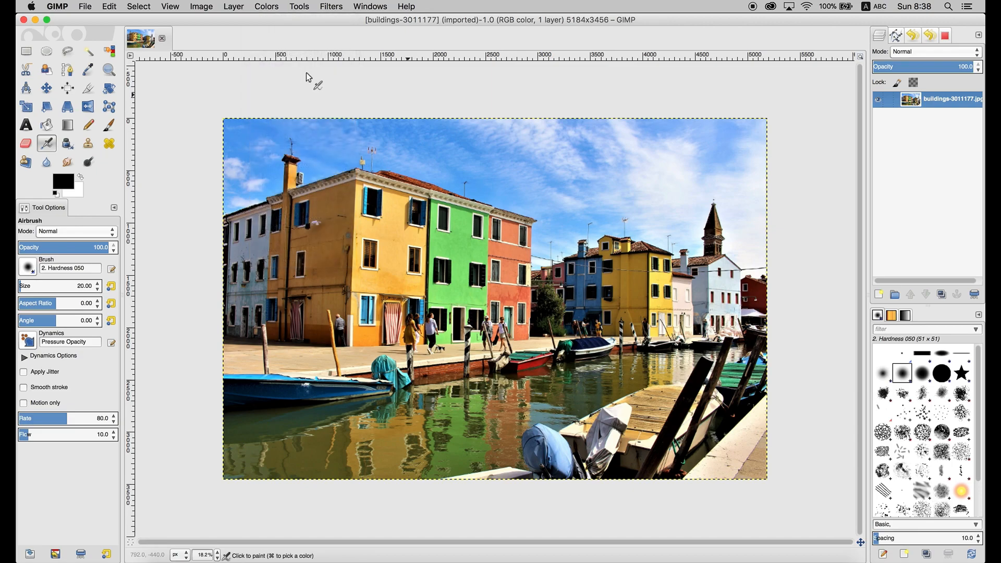
left_click(266, 6)
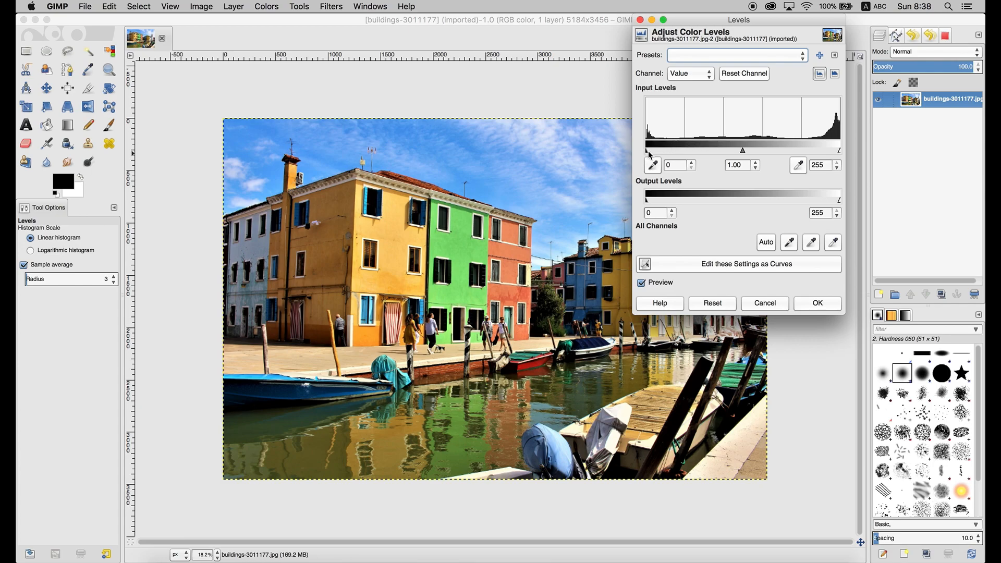
mouse_move(647, 154)
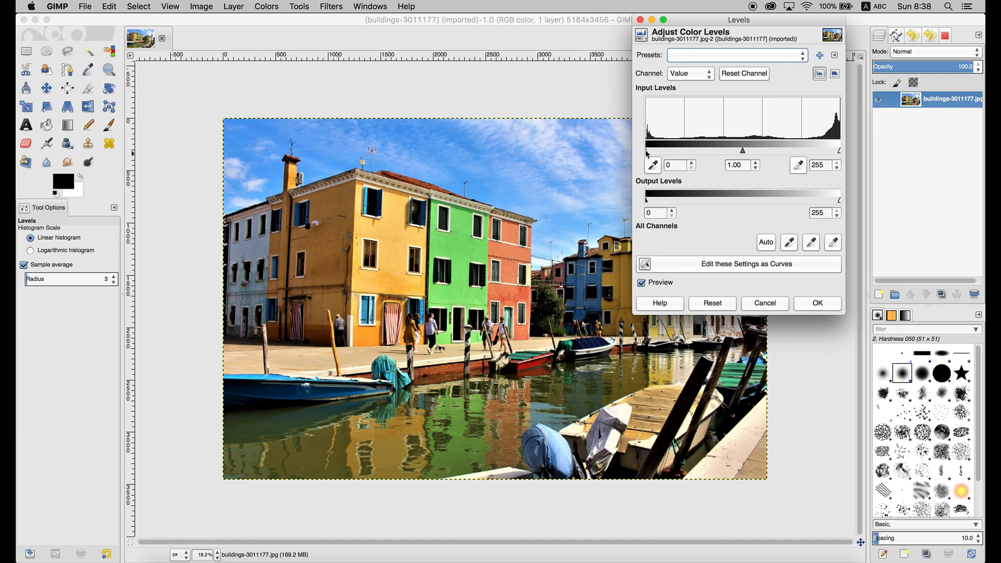
left_click_drag(646, 150, 648, 150)
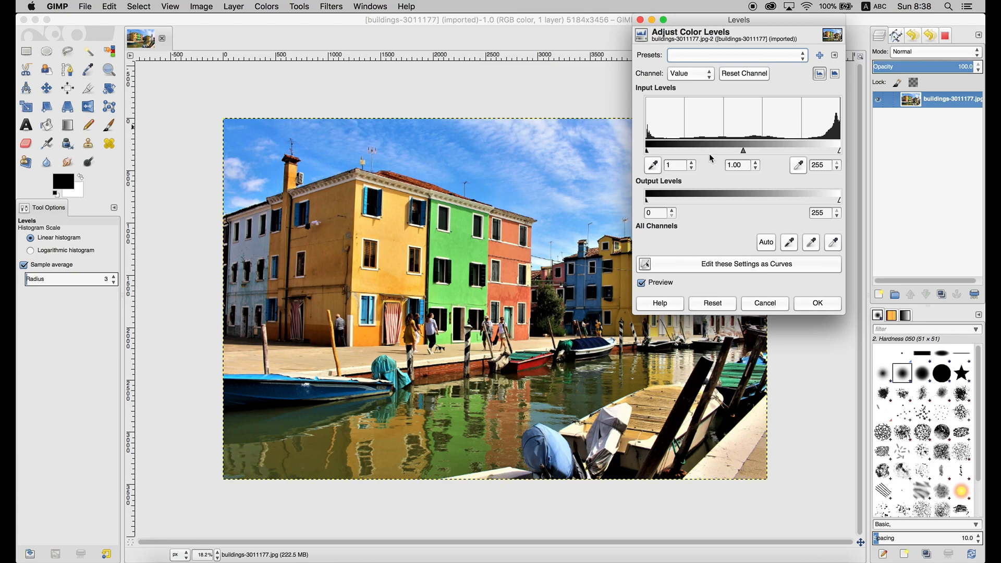
mouse_move(761, 294)
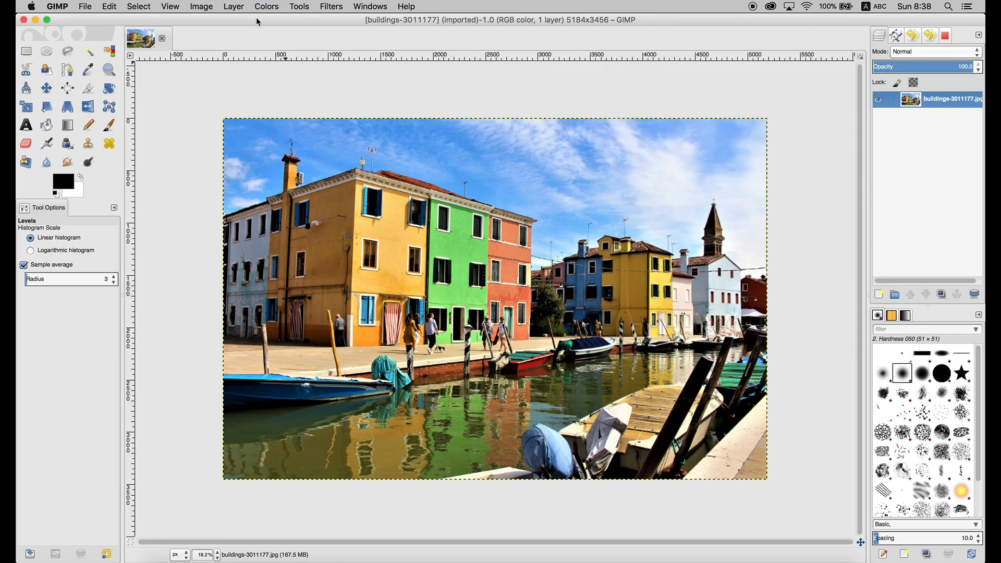
left_click(266, 6)
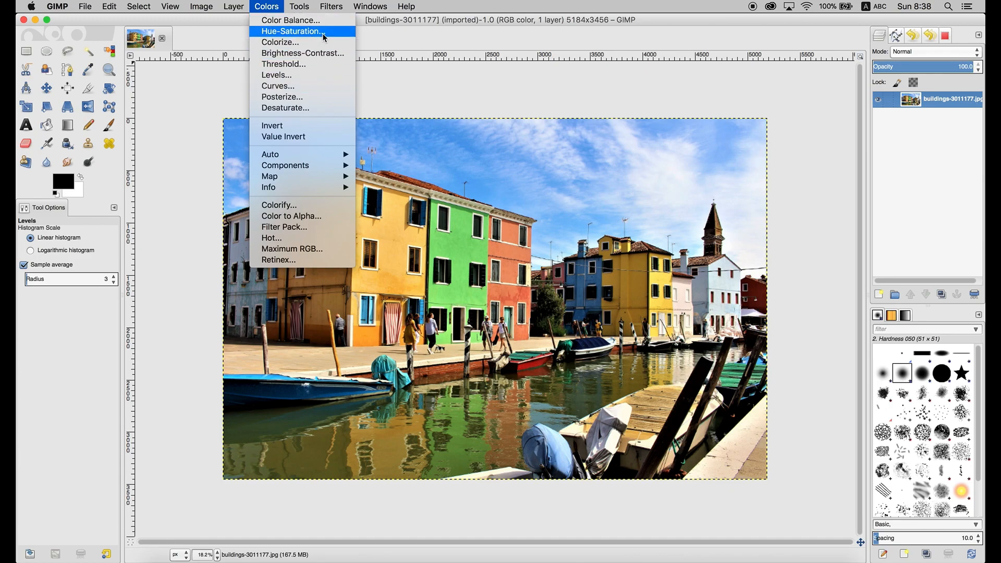
mouse_move(283, 111)
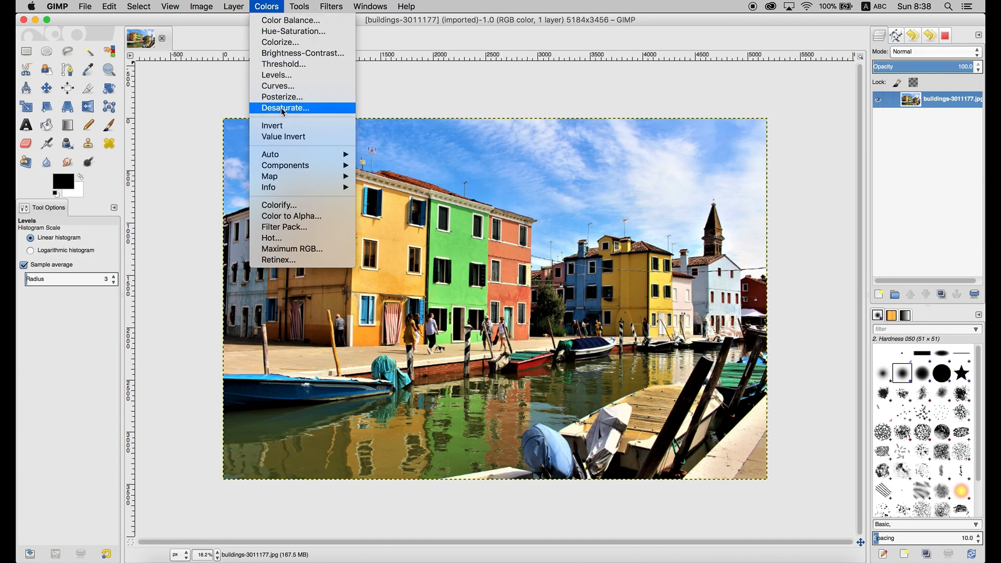
mouse_move(297, 37)
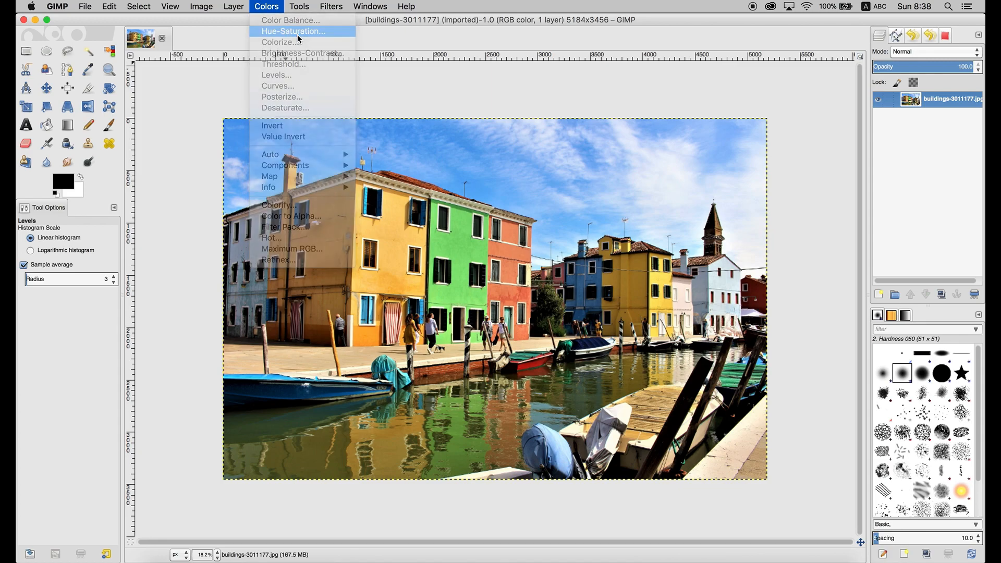
left_click(294, 31)
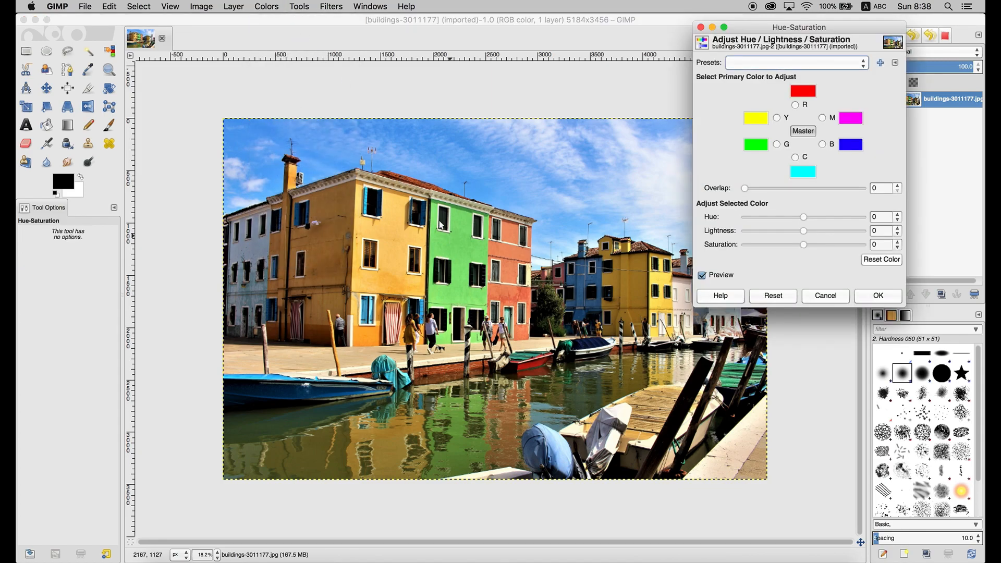
mouse_move(718, 220)
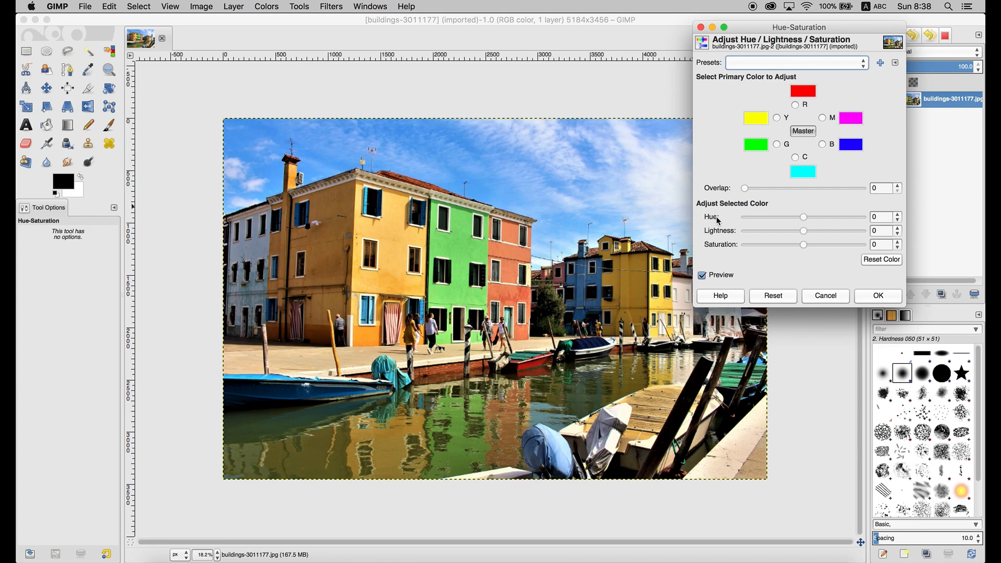
mouse_move(805, 247)
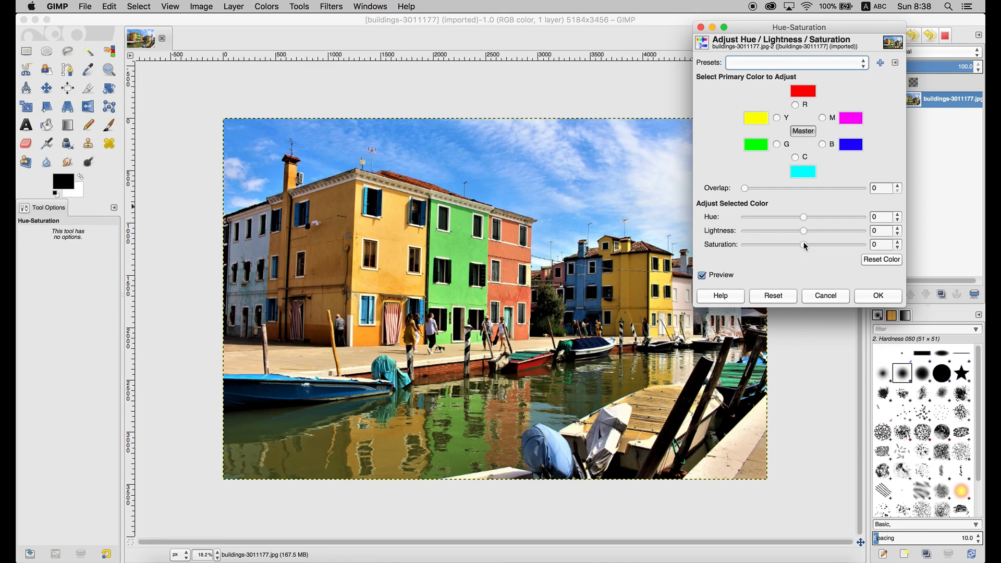
left_click_drag(803, 244, 744, 244)
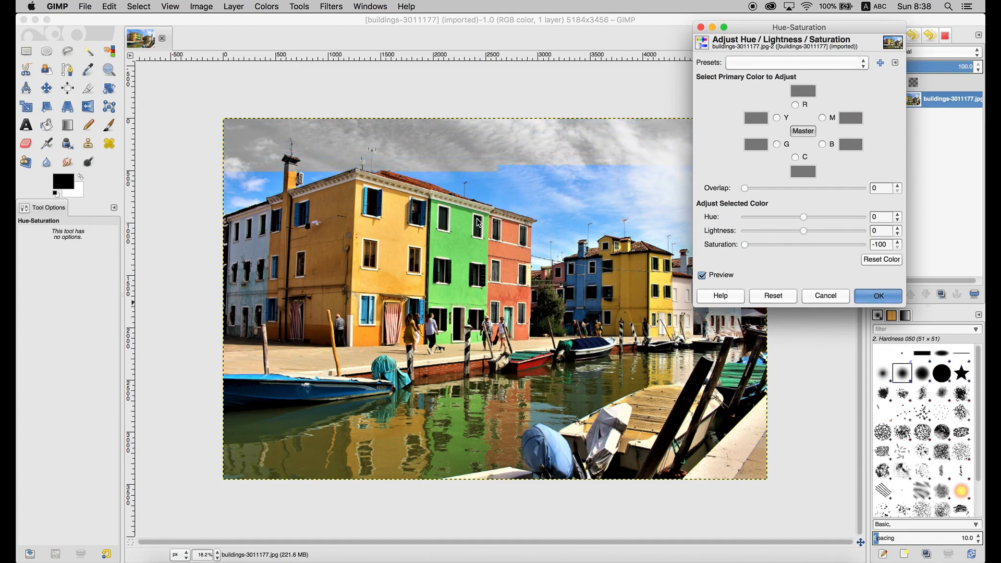
left_click(879, 296)
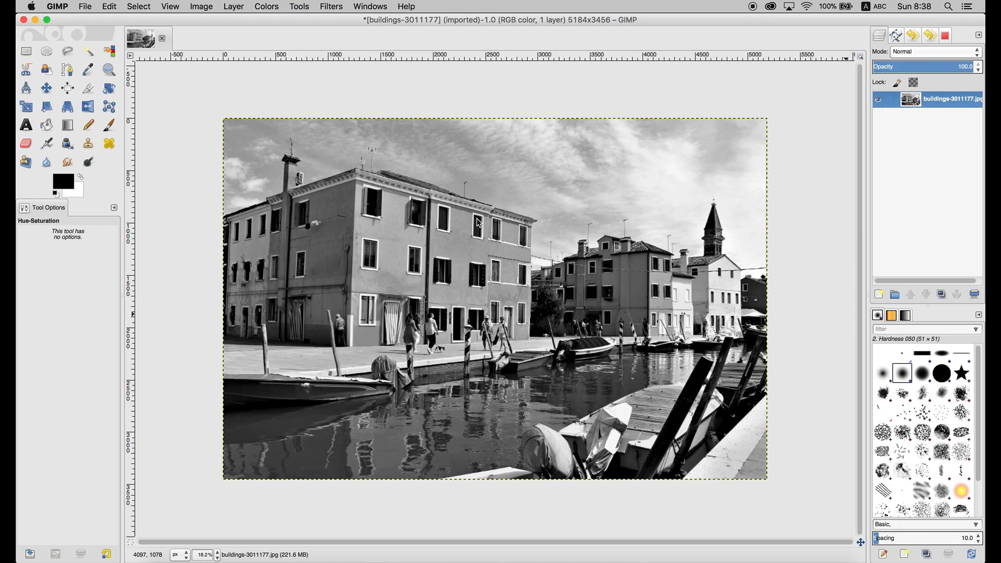
mouse_move(489, 192)
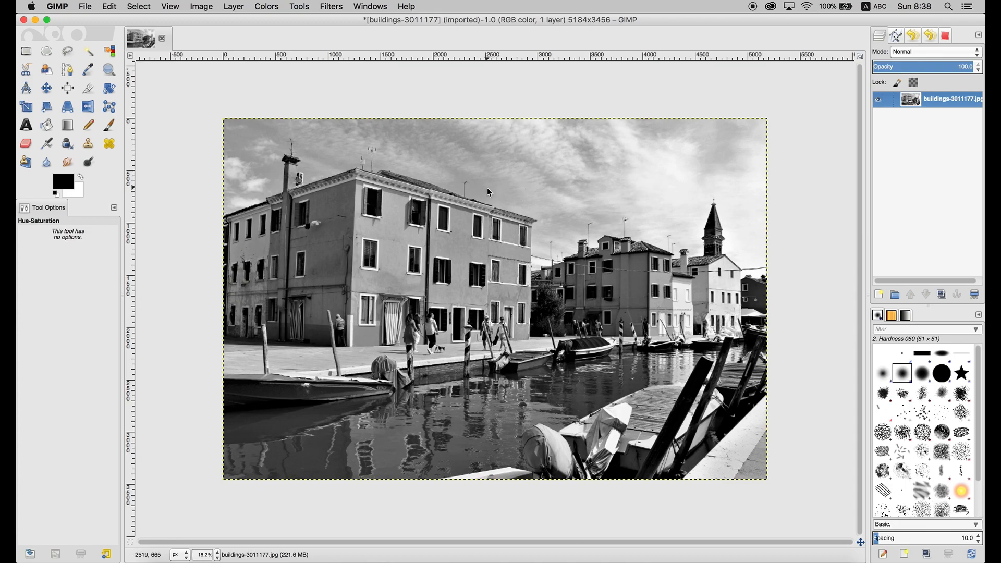
mouse_move(542, 210)
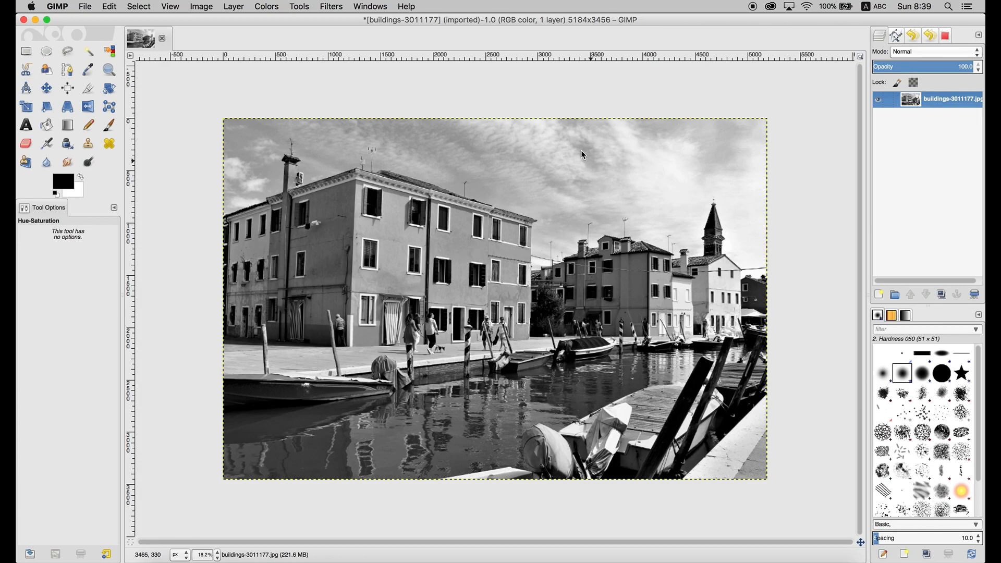
mouse_move(374, 443)
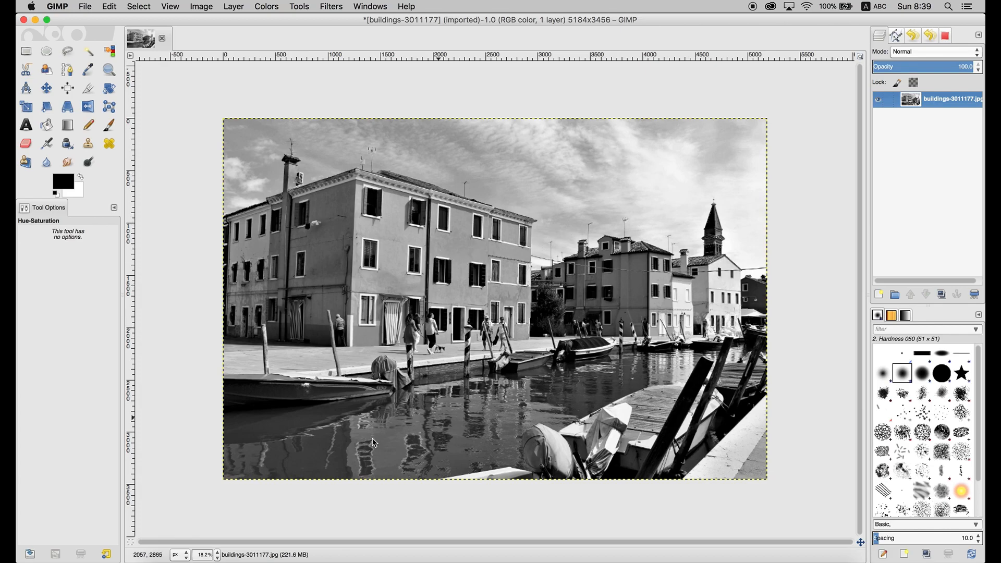
mouse_move(544, 384)
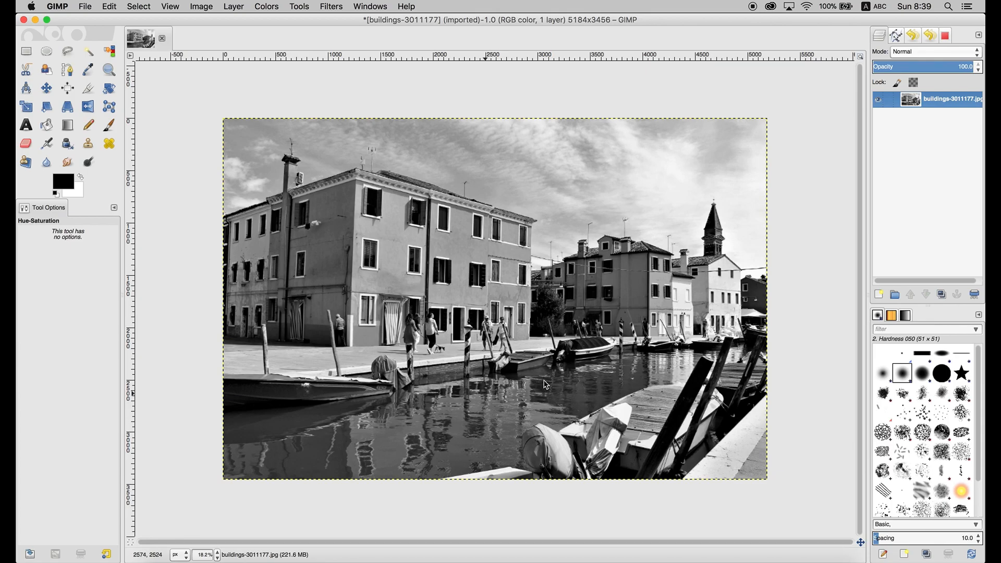
mouse_move(591, 342)
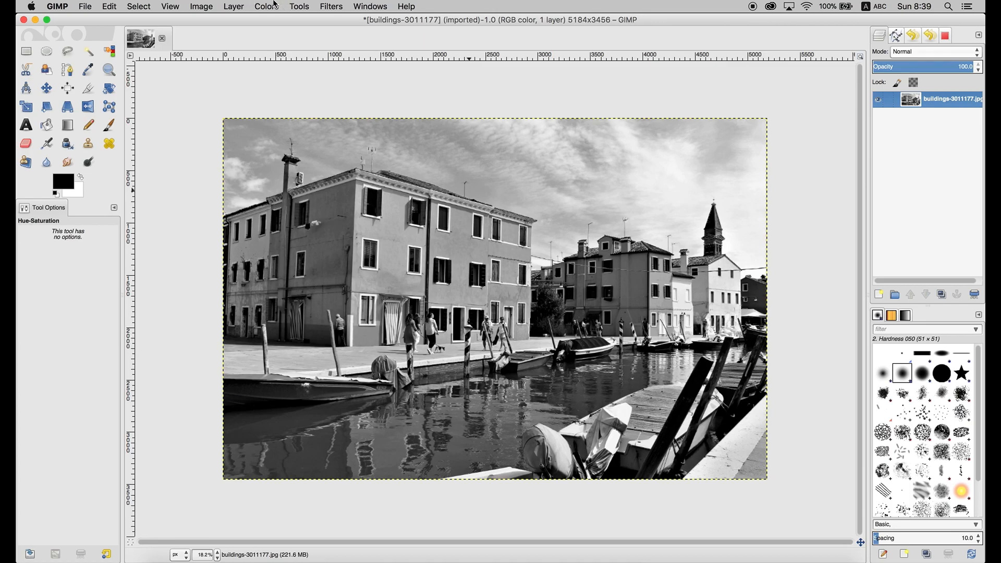
Apply Colors > Posterize to the grayscale canal photo, raising levels from 3 to 6
left_click(266, 6)
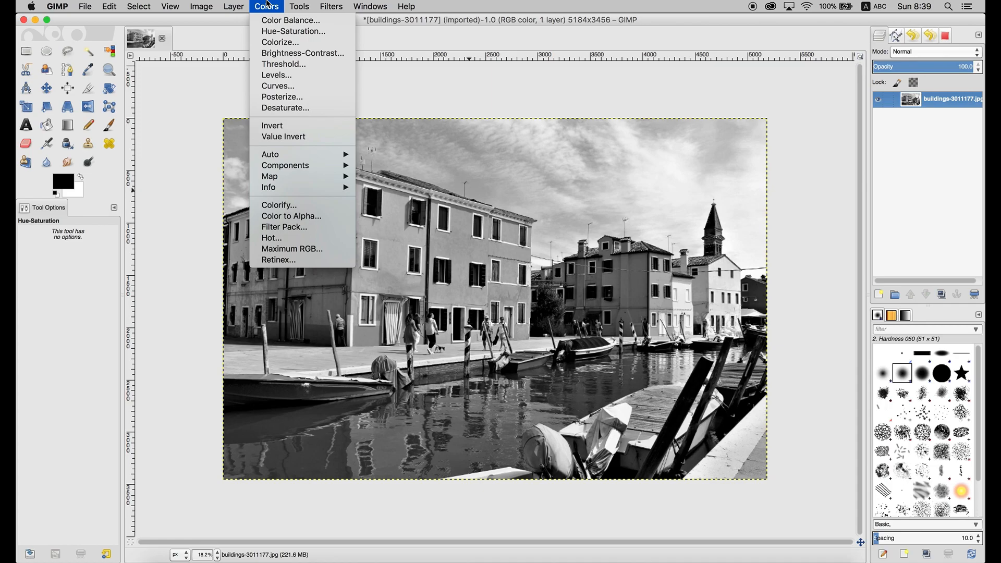
mouse_move(285, 97)
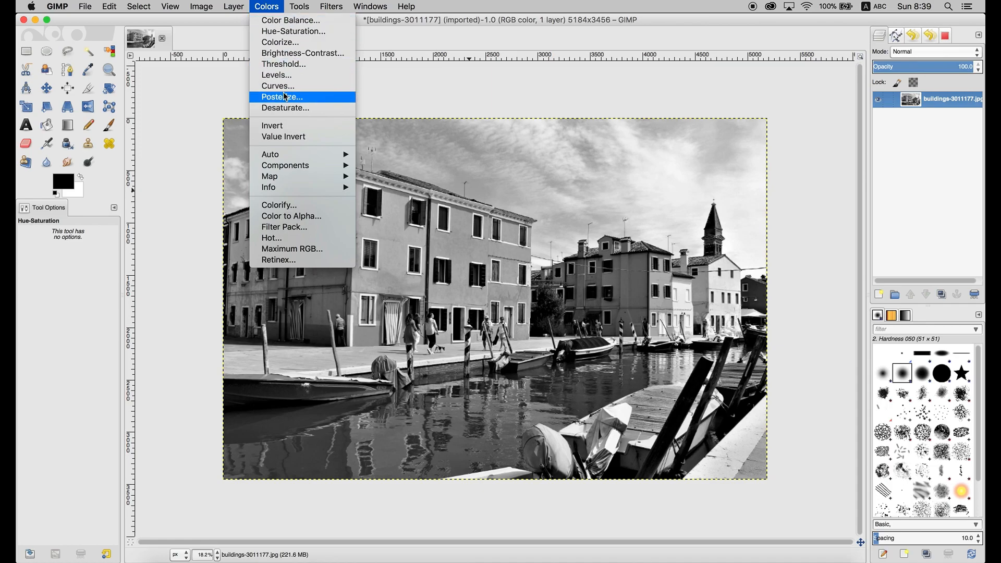
left_click(282, 97)
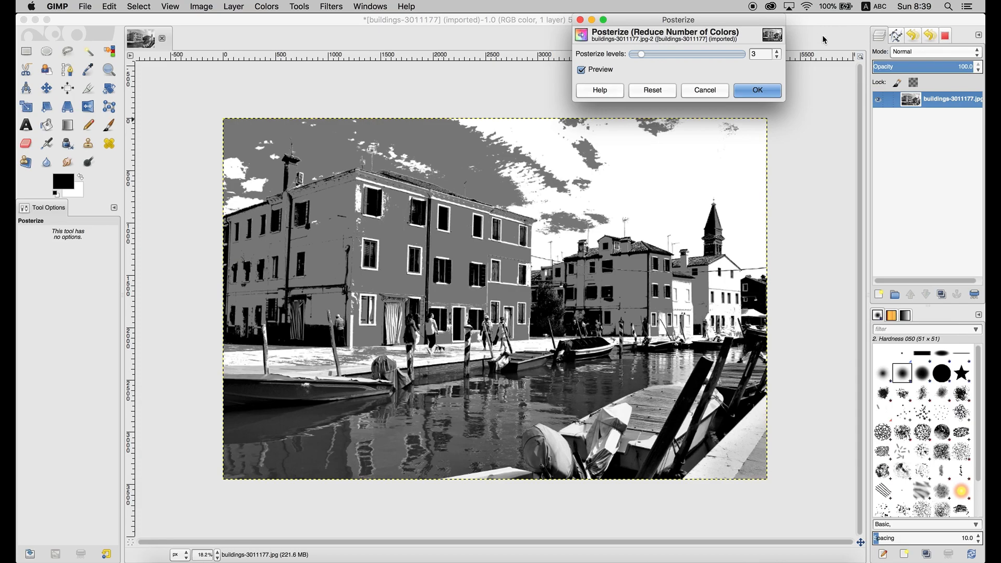
left_click_drag(678, 20, 672, 72)
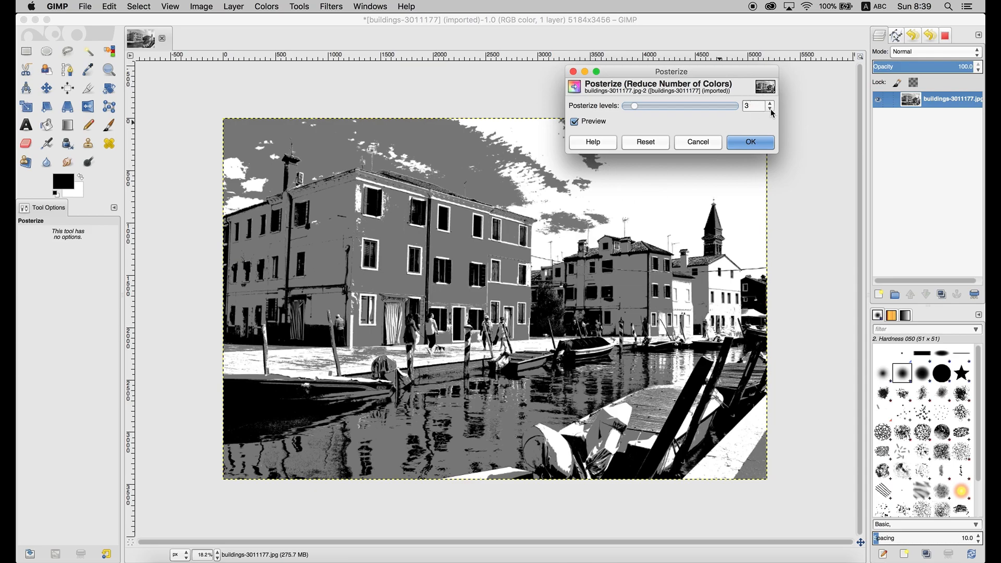
left_click(770, 109)
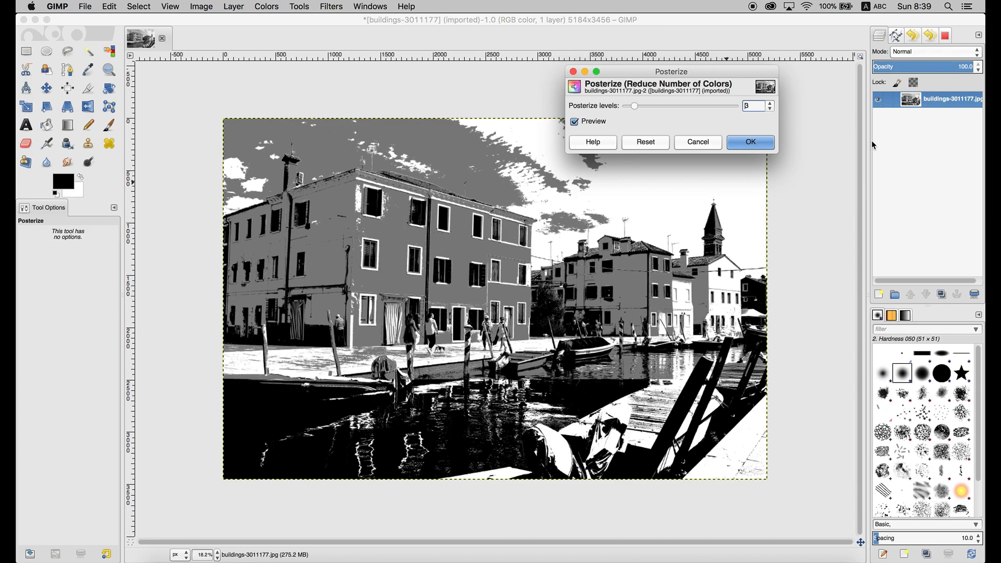
left_click(769, 103)
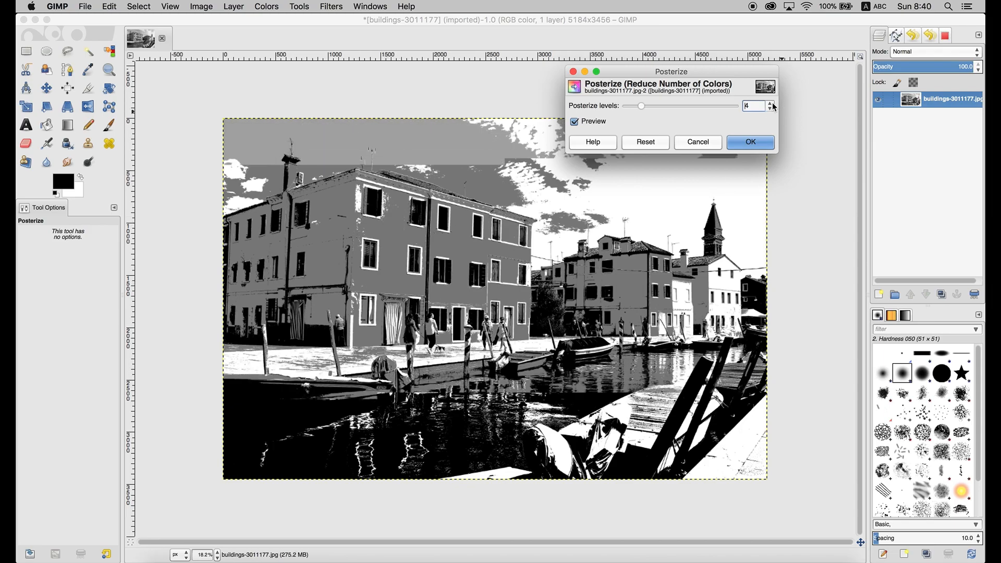
left_click(771, 103)
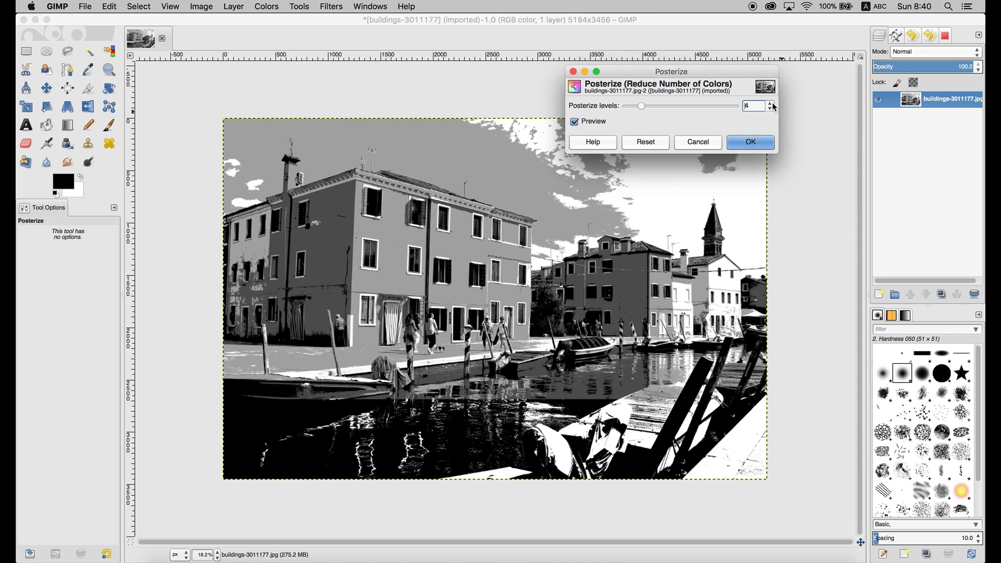
left_click(770, 103)
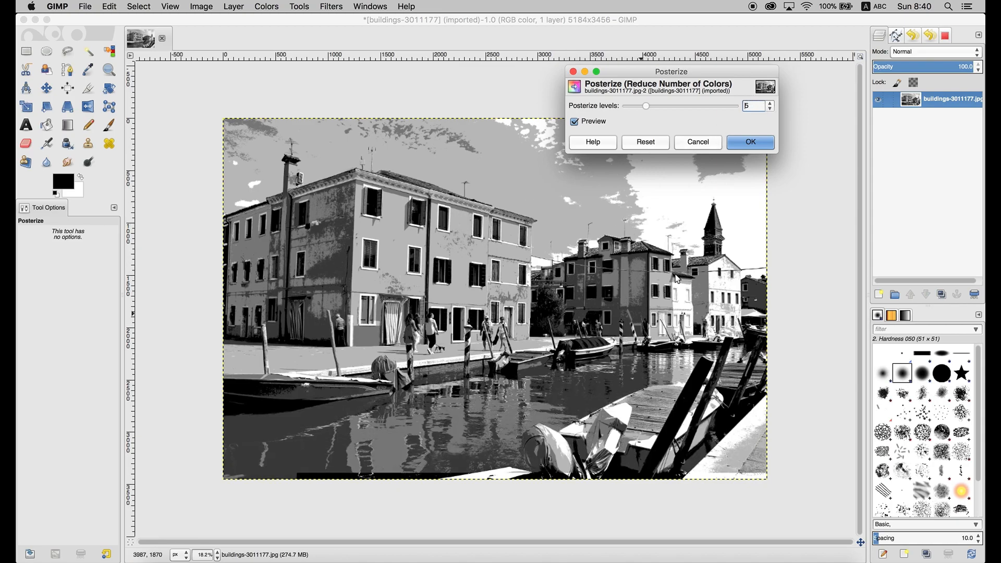
left_click(769, 103)
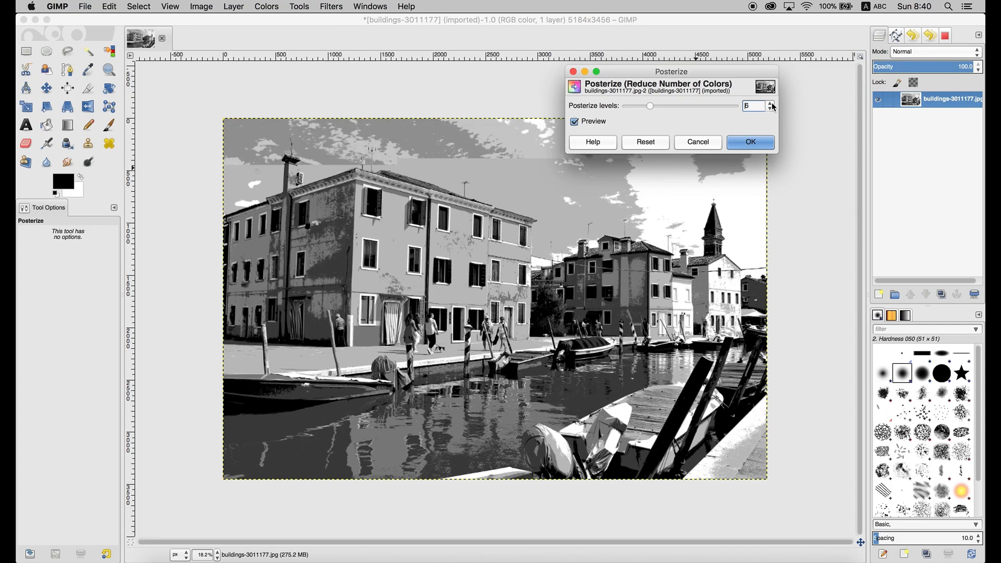
left_click(771, 103)
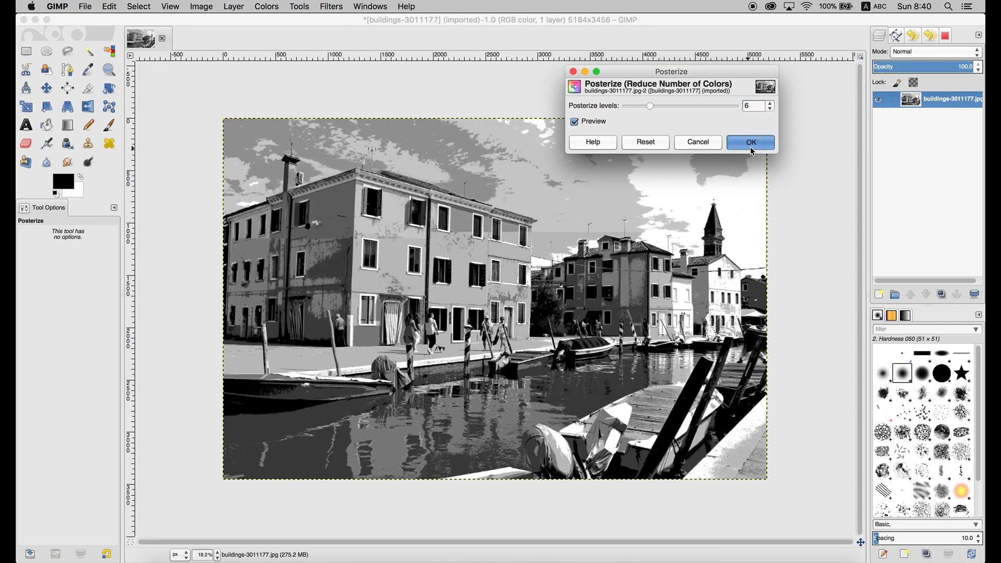
left_click(751, 142)
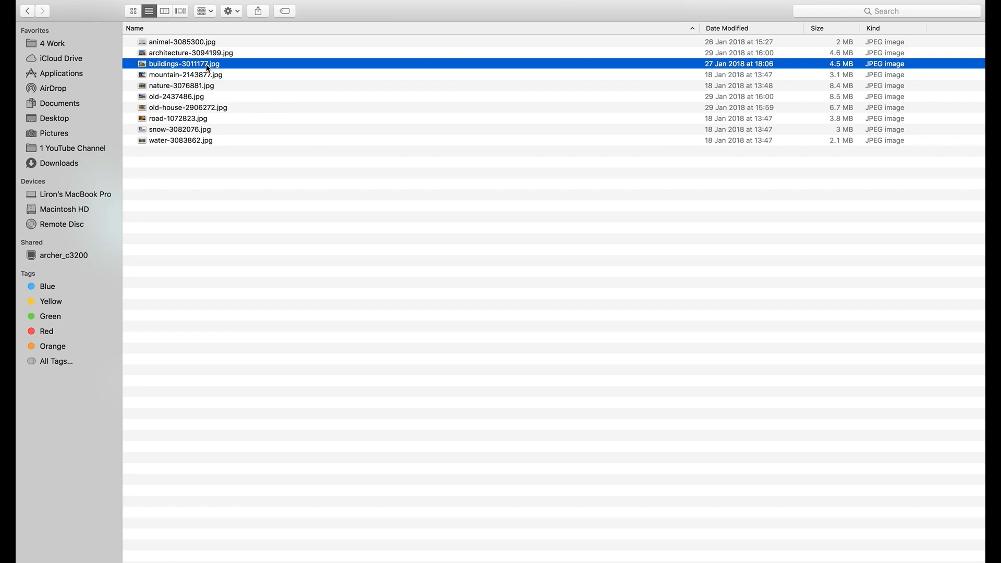
Reopen buildings-3011177.jpg from Finder, then close the posterized image in GIMP without saving
double_click(183, 63)
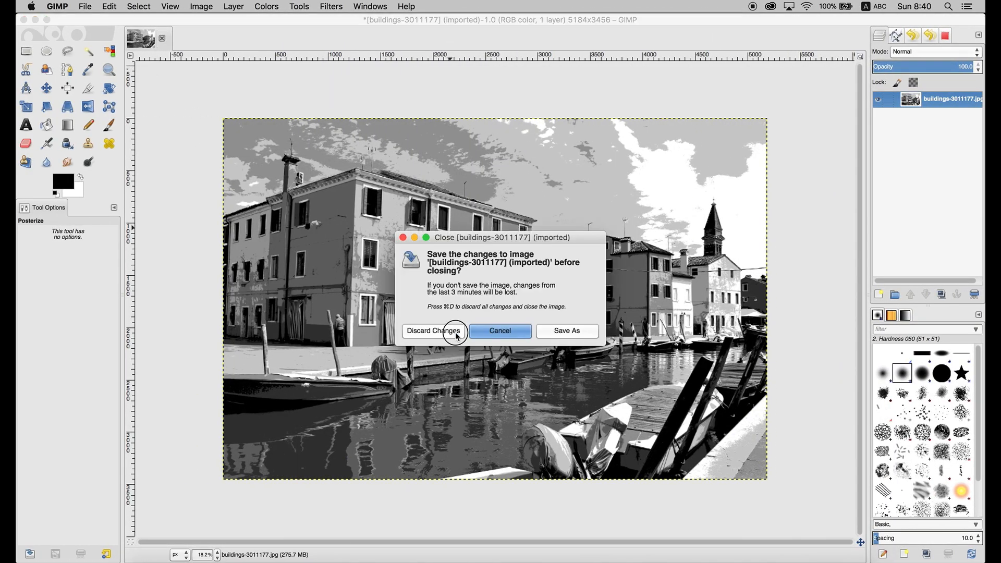
left_click(455, 331)
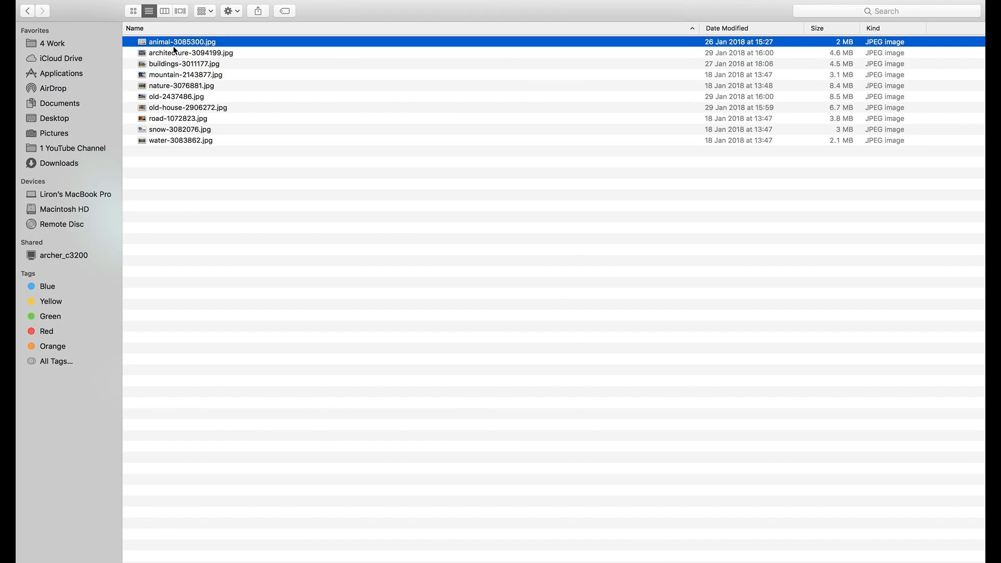
Open the swans photo animal-3085300.jpg with GIMP from Finder
right_click(176, 42)
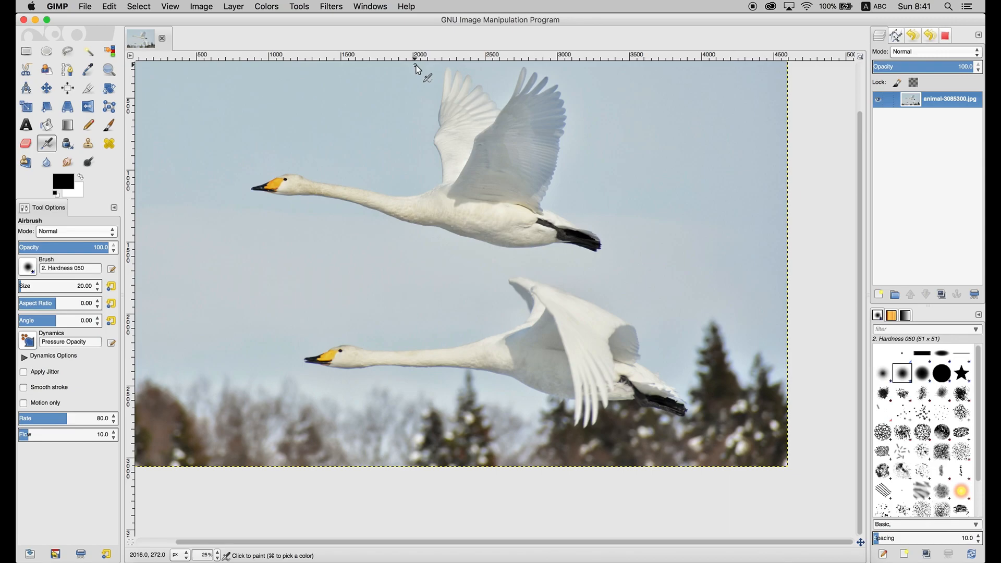
Set the swans photo's Levels input to black 25, white 238 and gamma 0.87
left_click(265, 6)
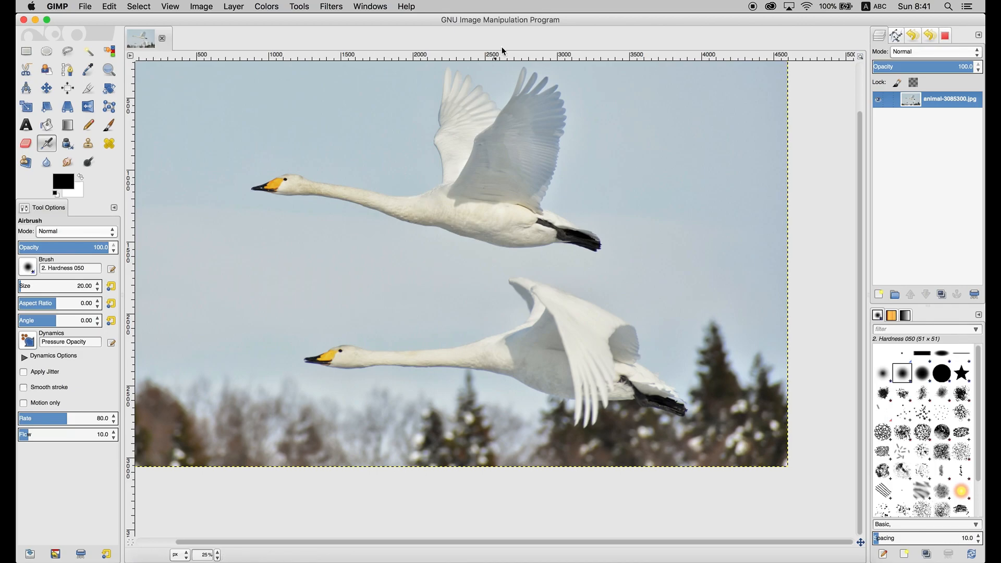
mouse_move(509, 89)
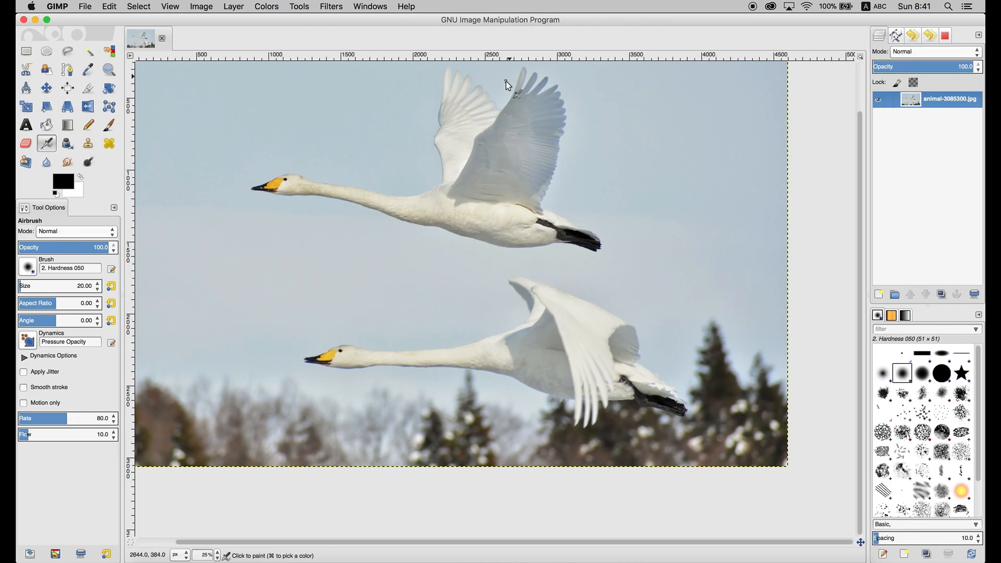
mouse_move(590, 364)
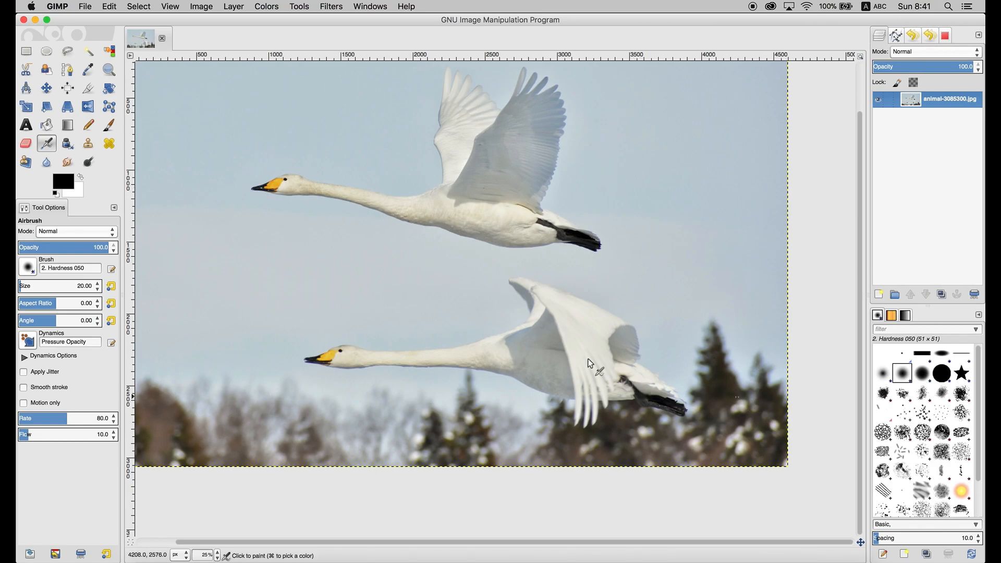
left_click(266, 6)
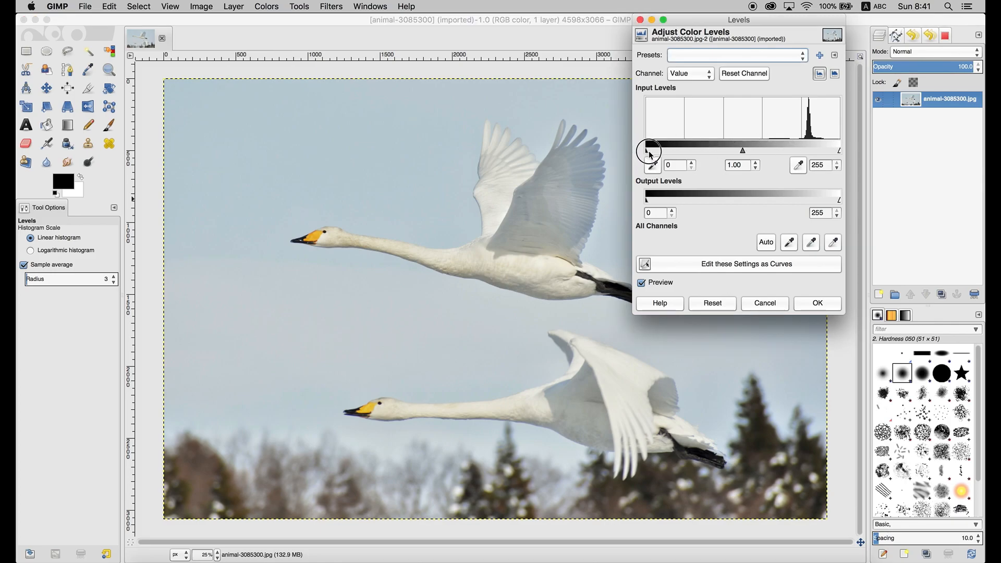
left_click_drag(646, 150, 662, 149)
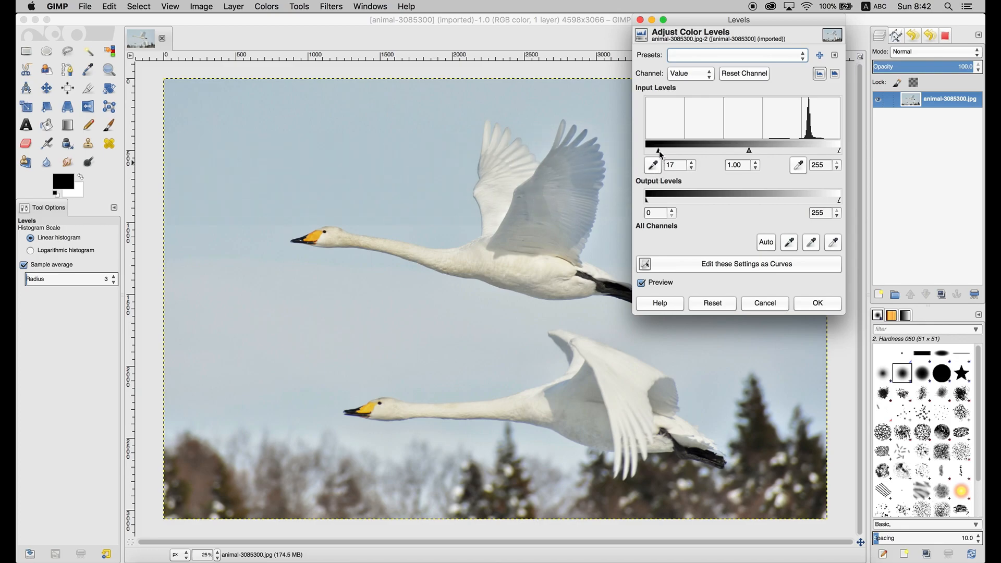
left_click_drag(646, 150, 666, 151)
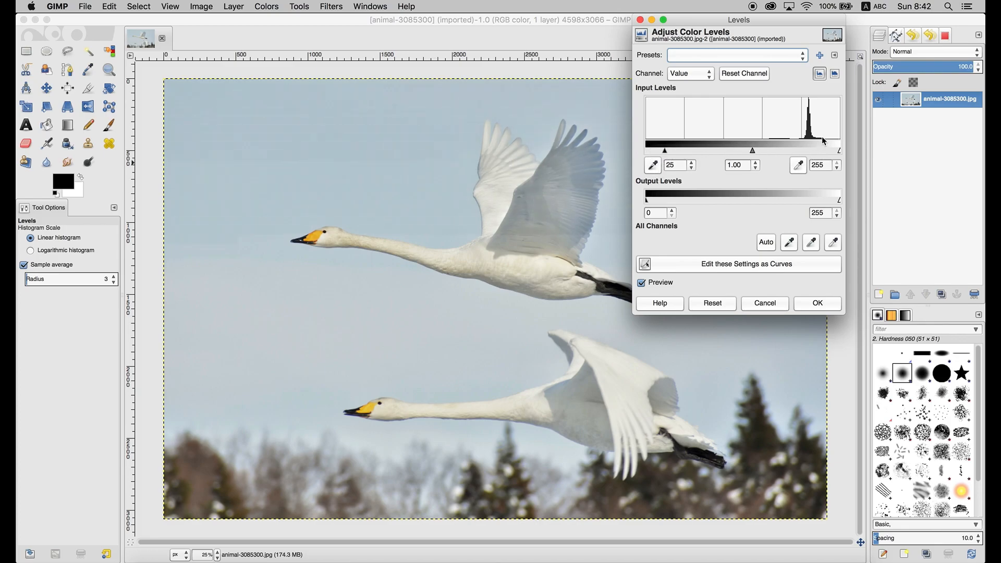
left_click_drag(840, 150, 831, 150)
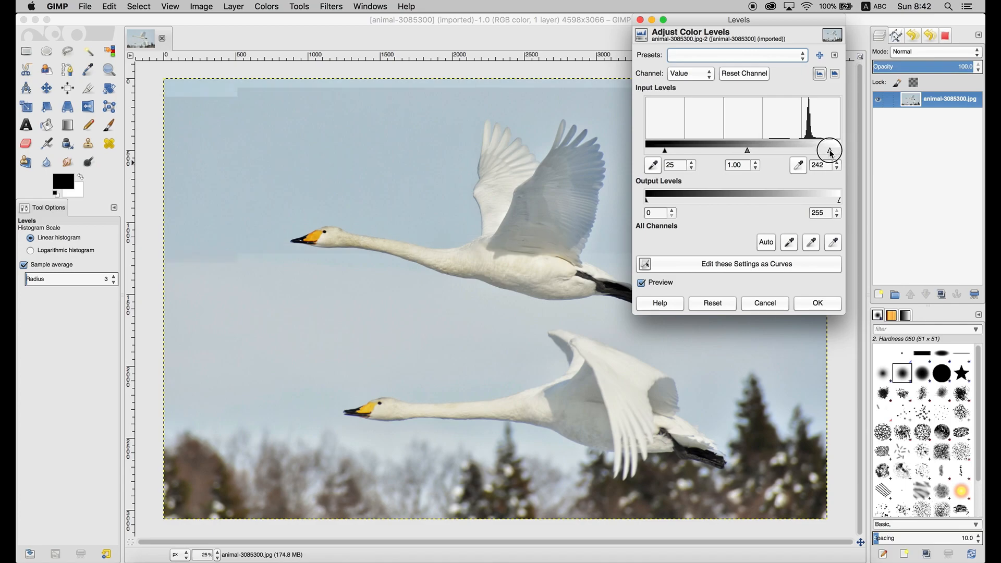
left_click_drag(831, 151, 829, 150)
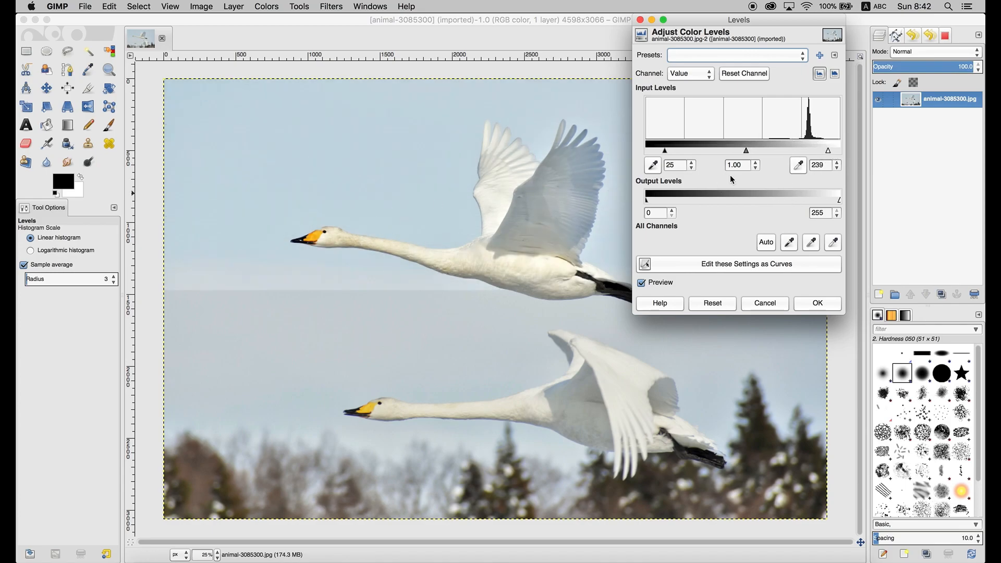
left_click_drag(828, 150, 826, 150)
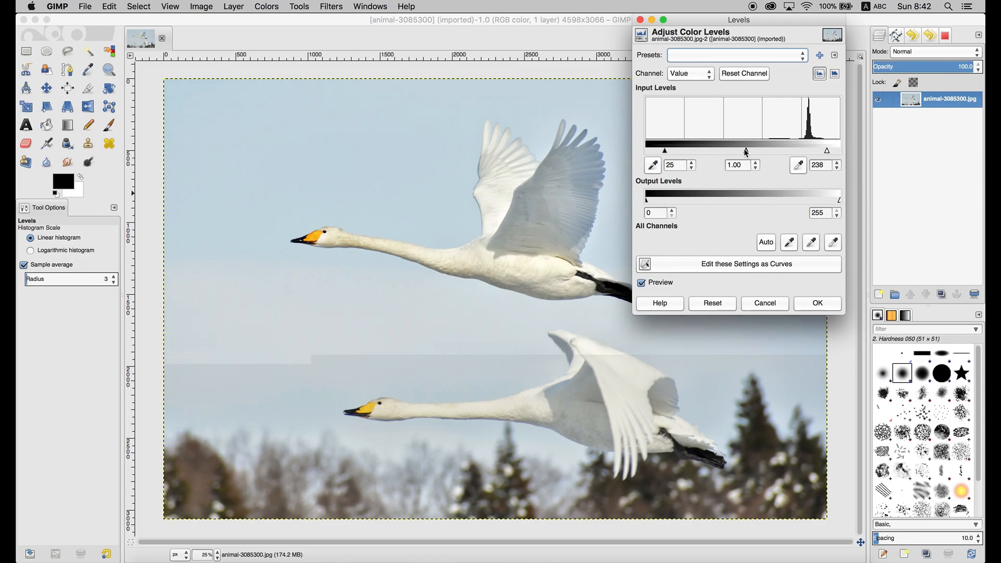
left_click_drag(744, 151, 745, 151)
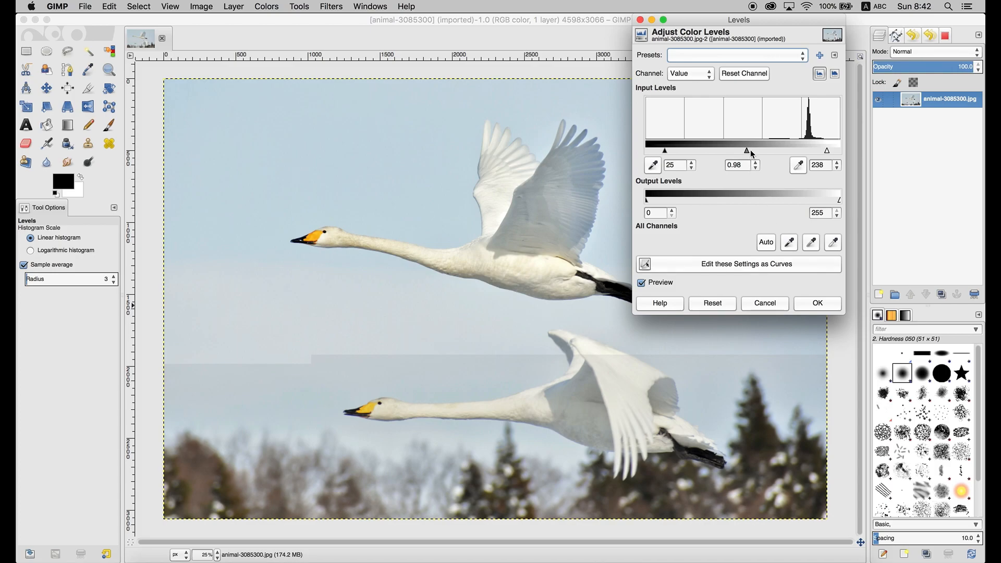
left_click_drag(746, 148, 740, 149)
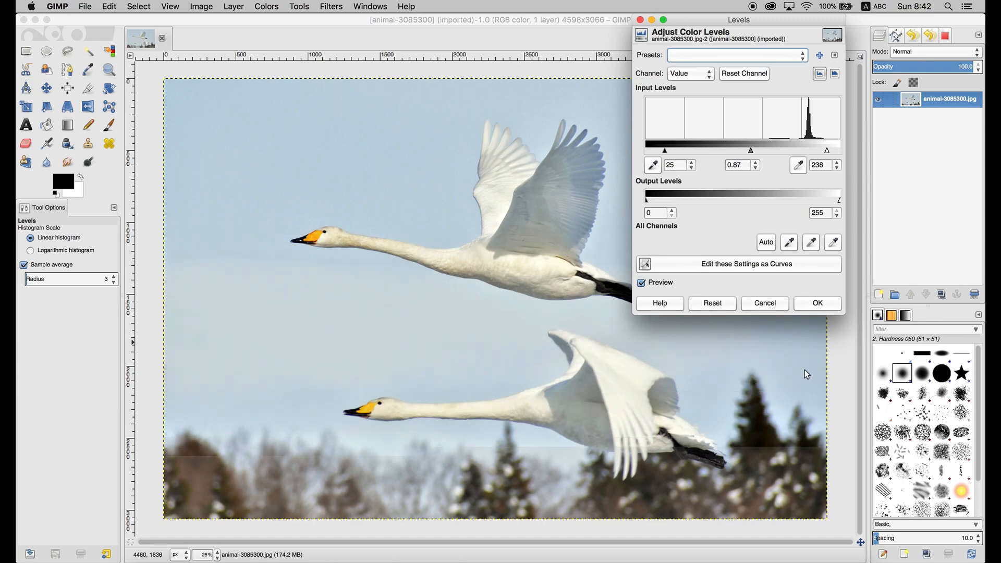
Apply the Levels adjustment to the swans photo and reach the Colors menu
left_click(818, 303)
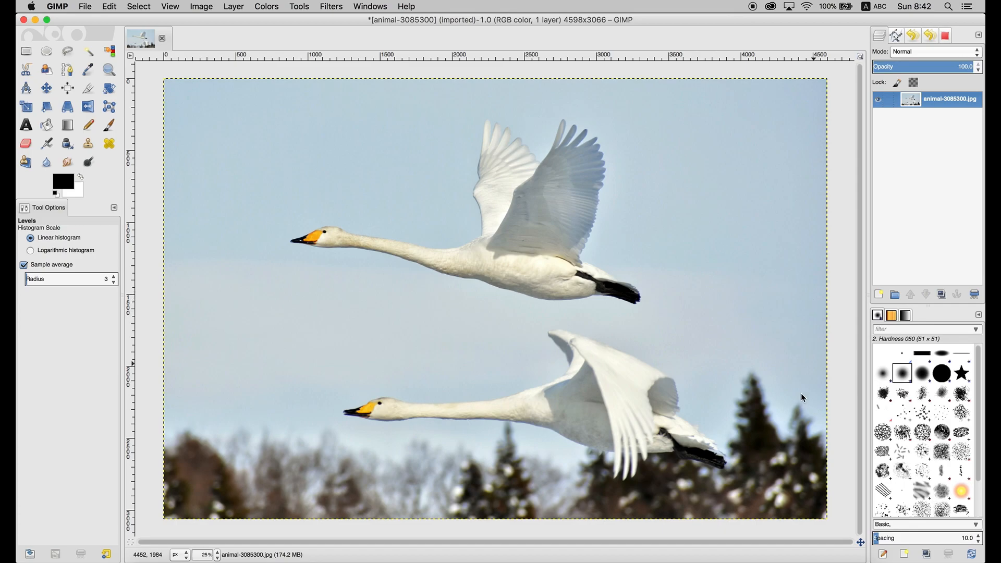
left_click(299, 6)
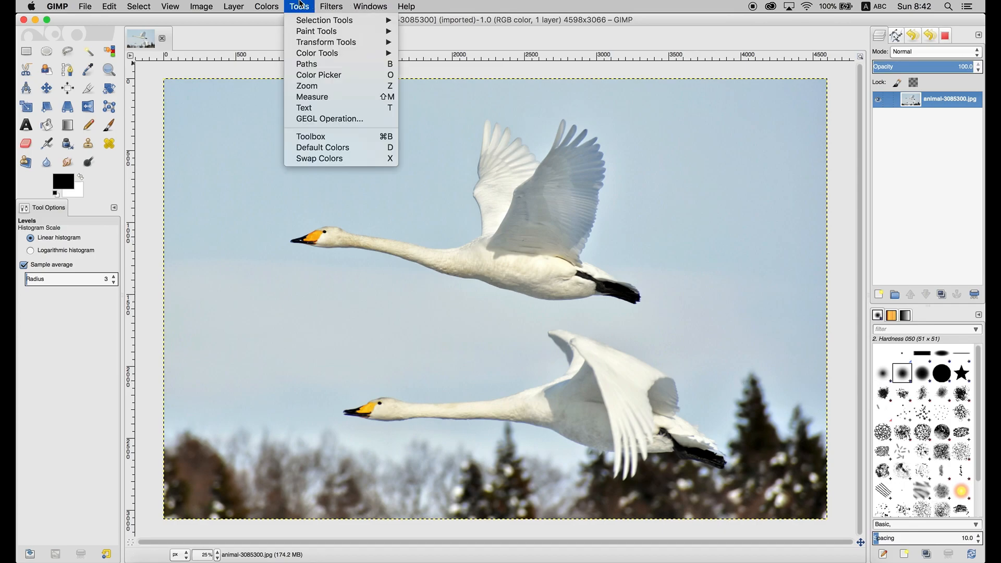
left_click(265, 6)
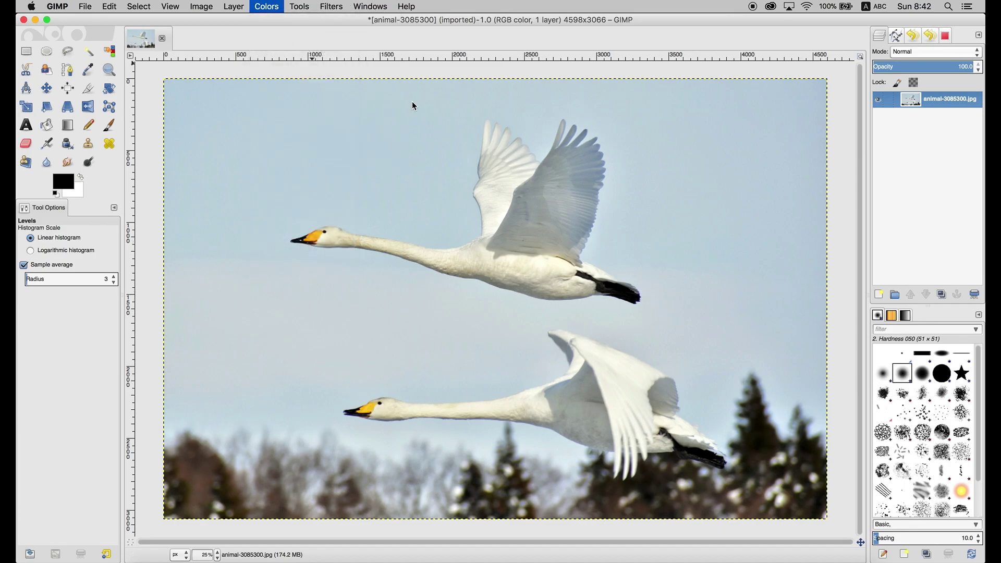
left_click(267, 6)
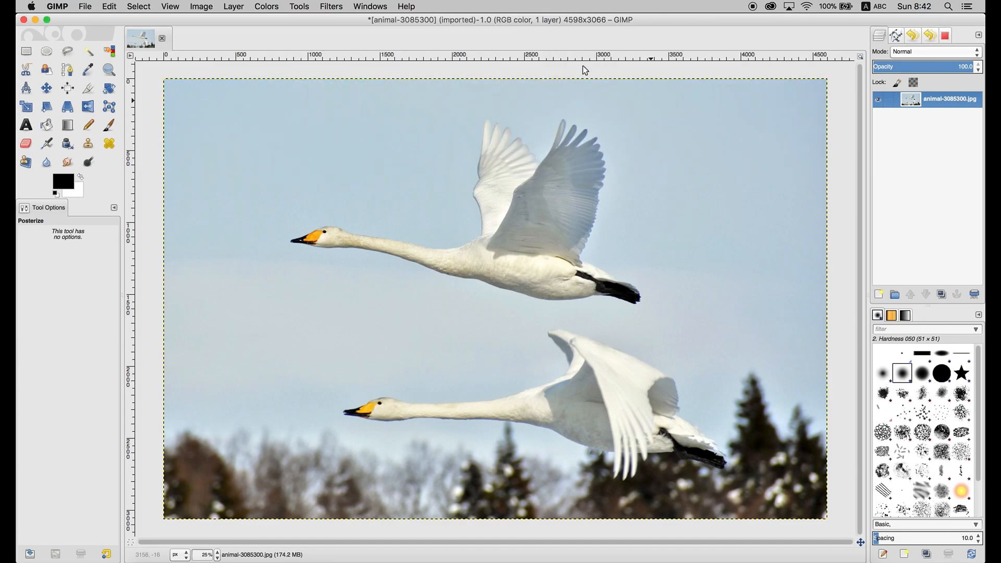
left_click(266, 5)
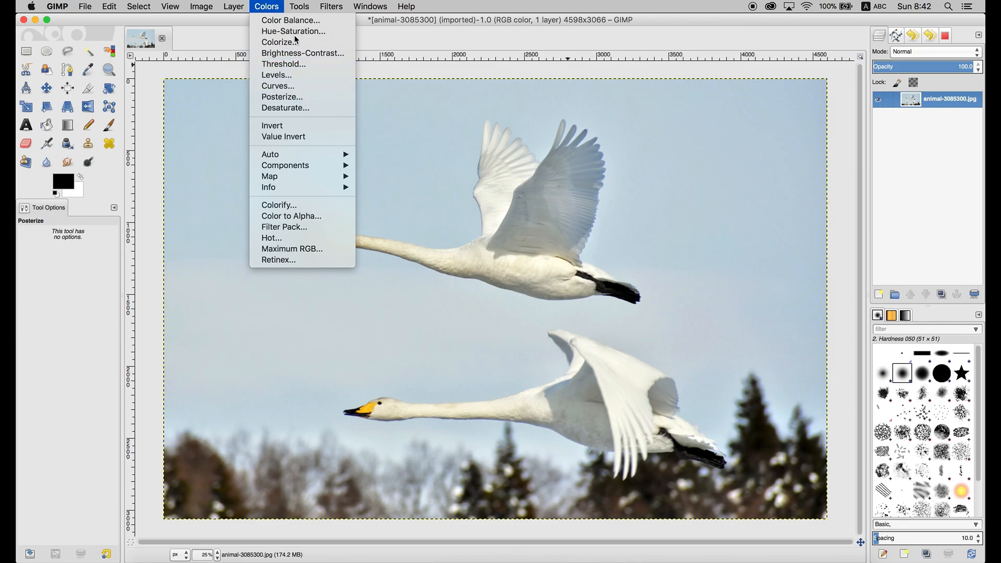
Desaturate the swans photo with Hue-Saturation at about -88 so it reads as grayscale
left_click(290, 31)
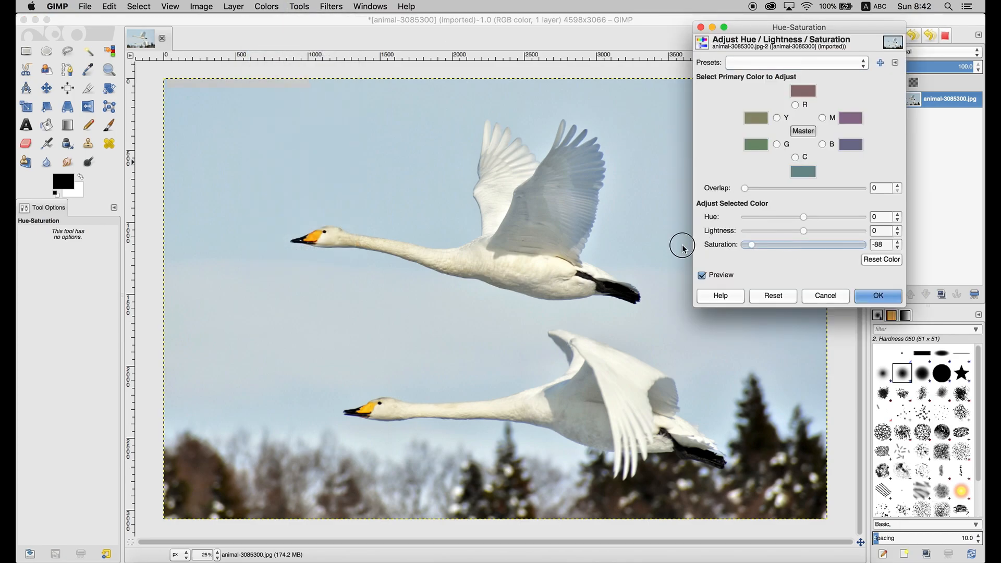
left_click_drag(751, 244, 746, 244)
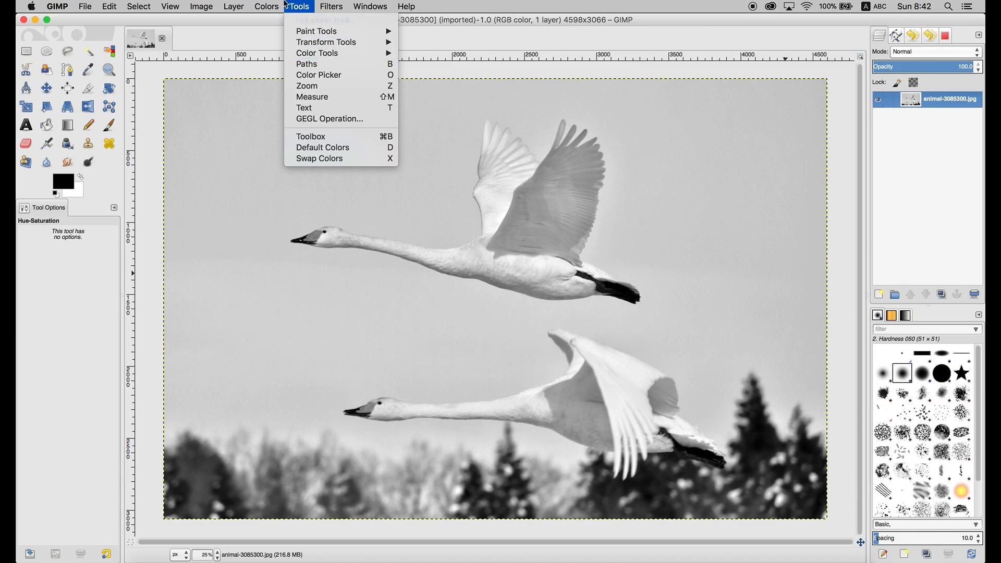
Posterize the grayscale swans photo to 10 flat gray levels, then reopen the swan JPEG from Finder
left_click(265, 6)
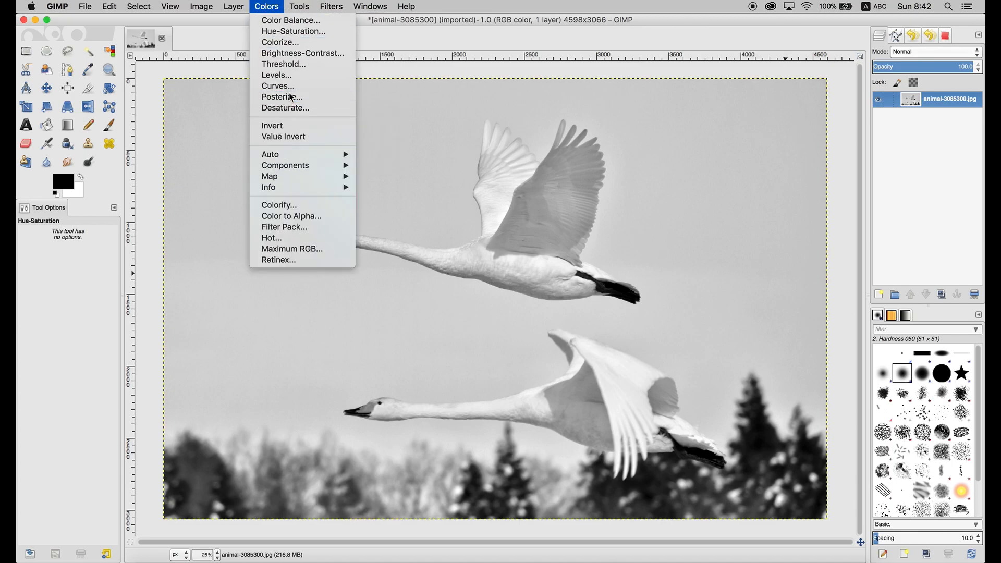
left_click(282, 96)
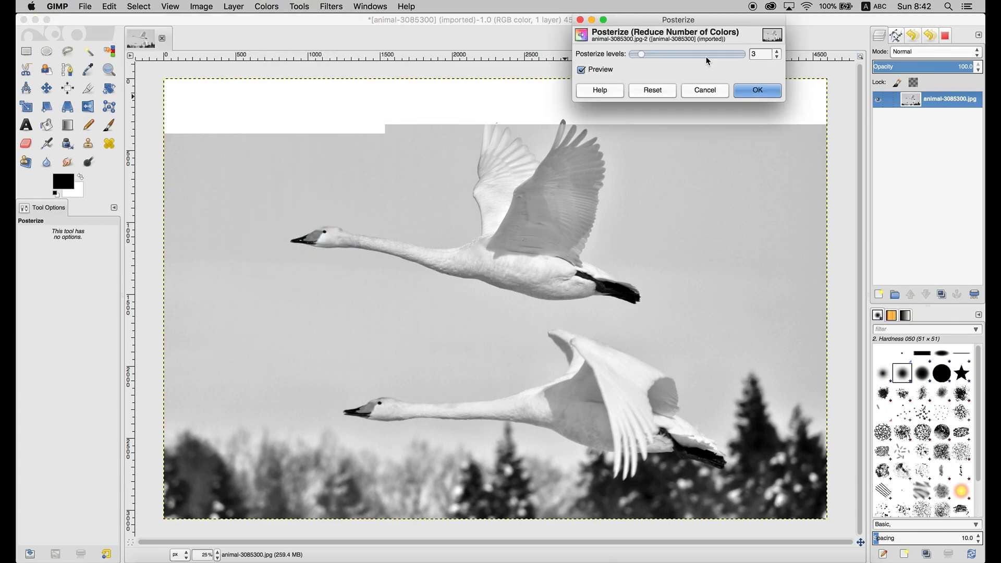
left_click(777, 51)
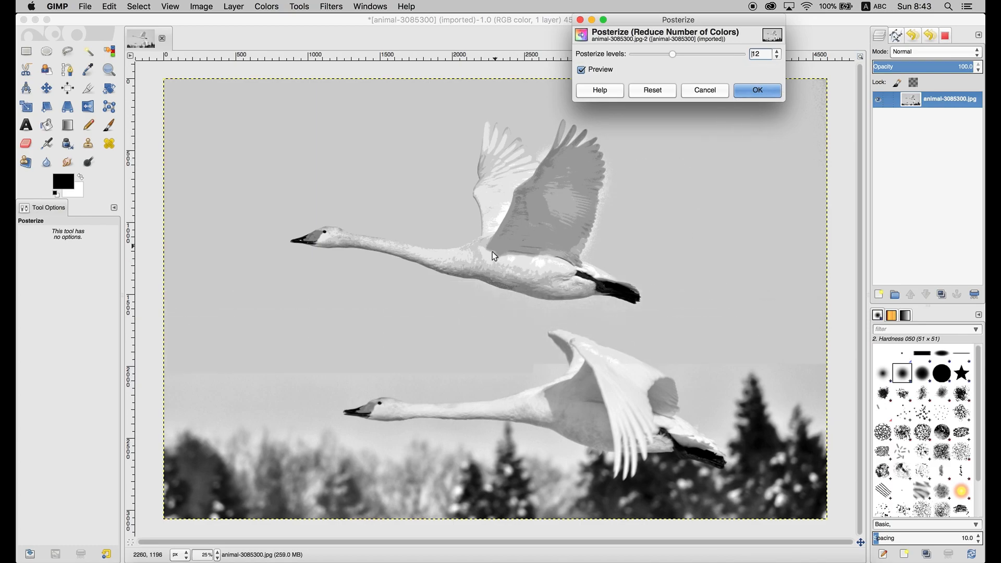
mouse_move(493, 271)
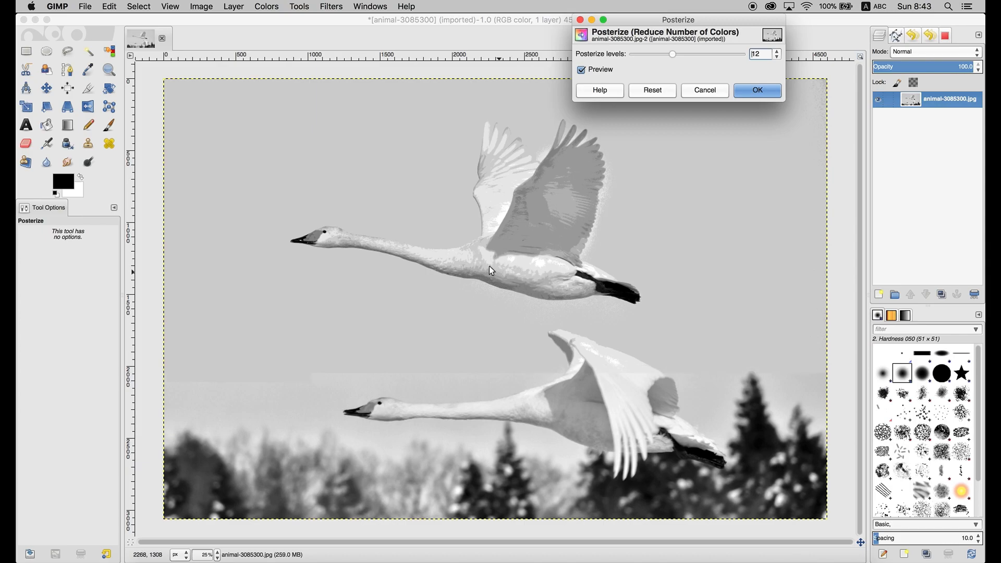
left_click(776, 57)
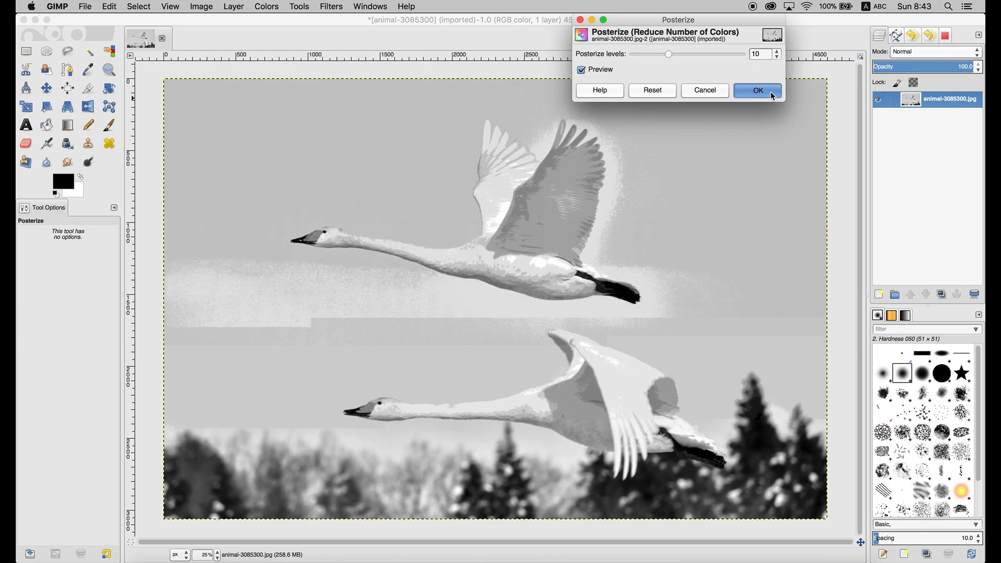
left_click(758, 89)
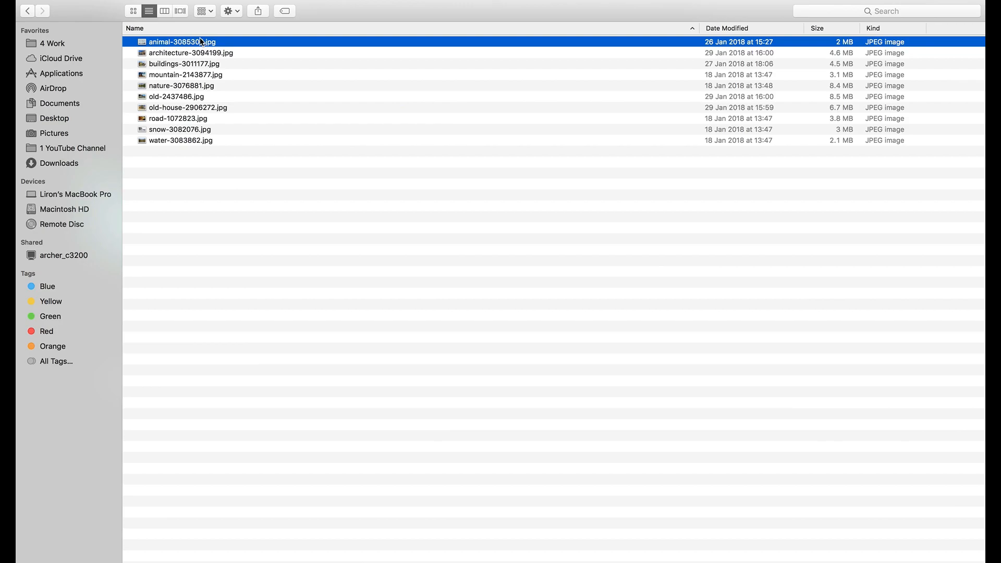
double_click(178, 41)
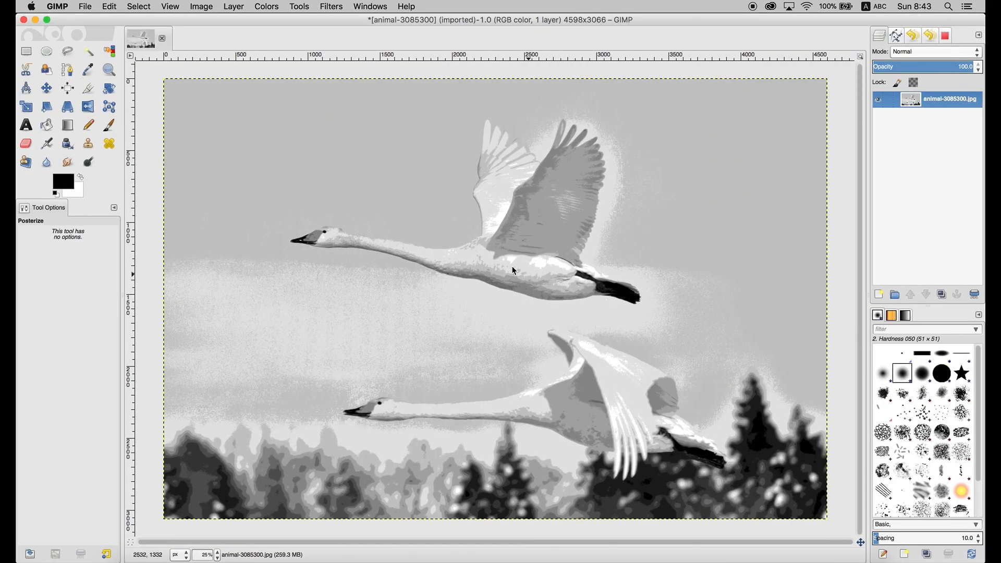
mouse_move(578, 297)
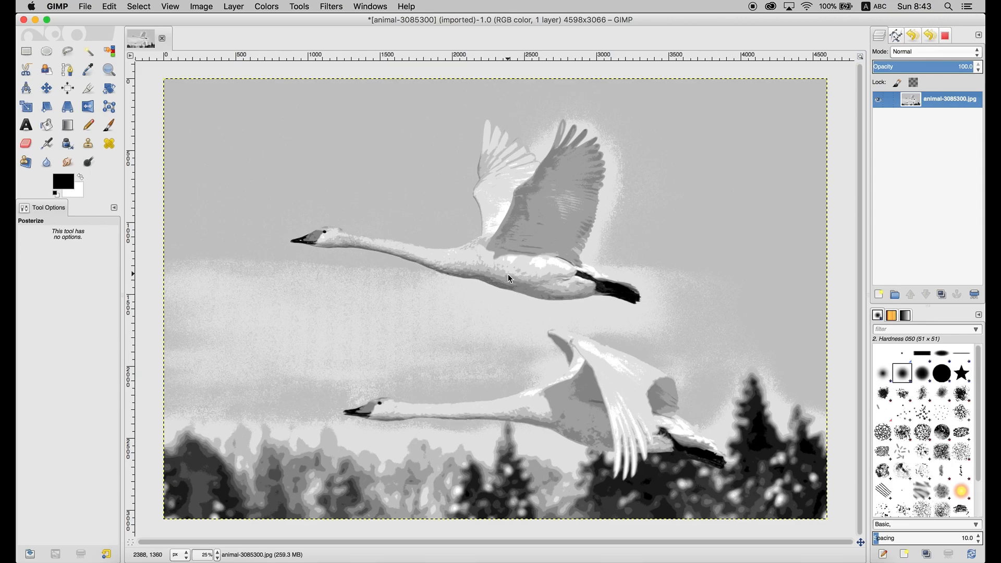
mouse_move(461, 340)
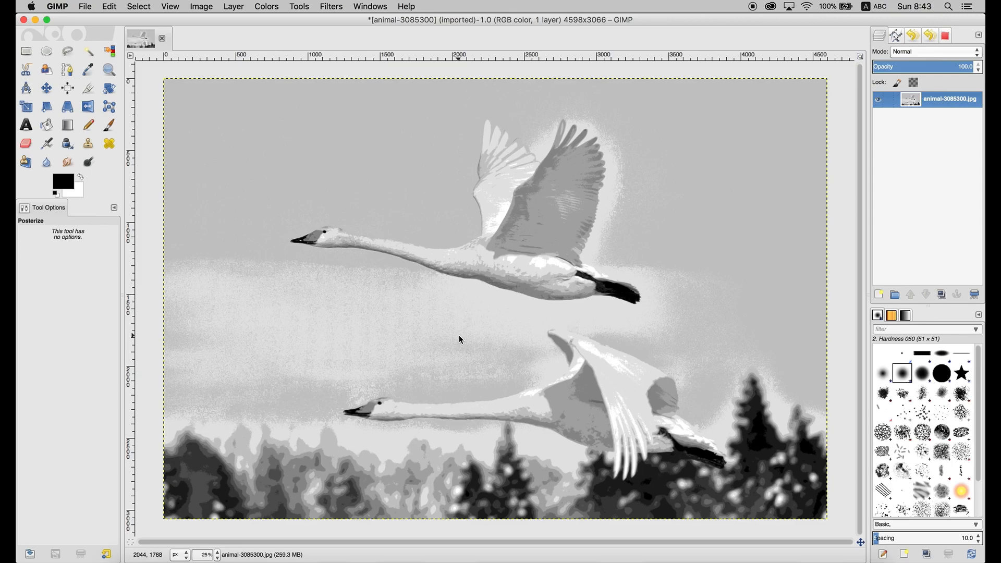
mouse_move(558, 291)
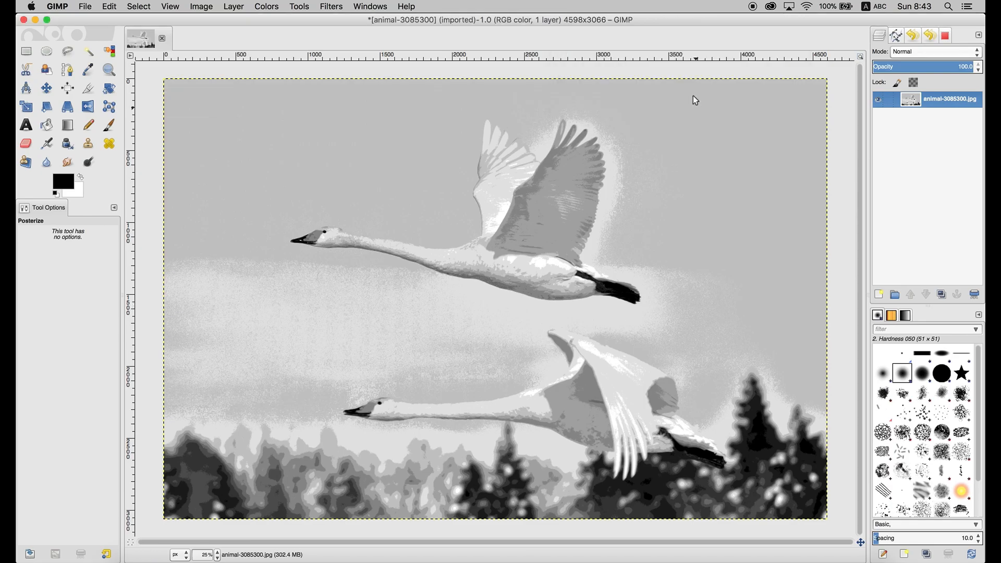
mouse_move(574, 349)
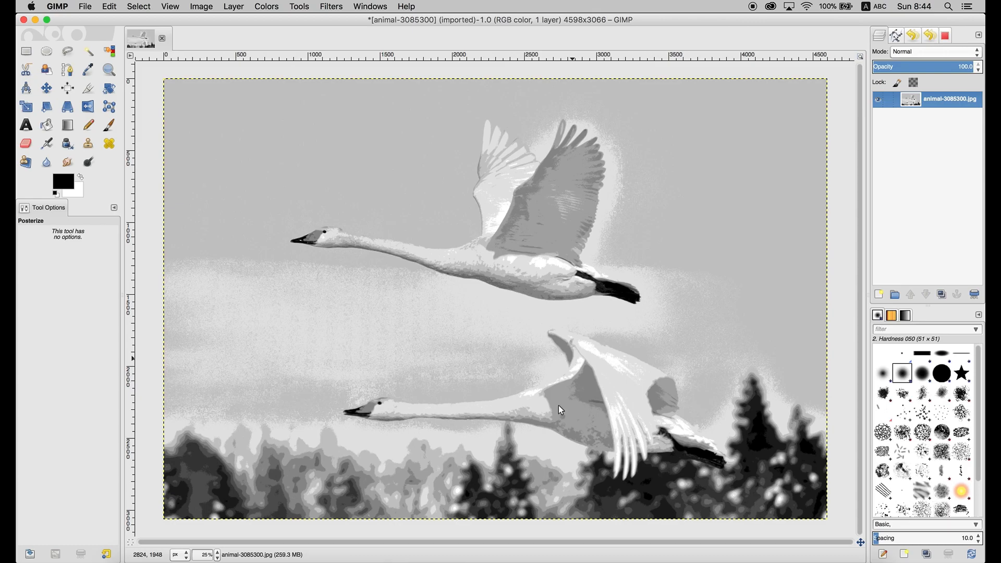
mouse_move(540, 396)
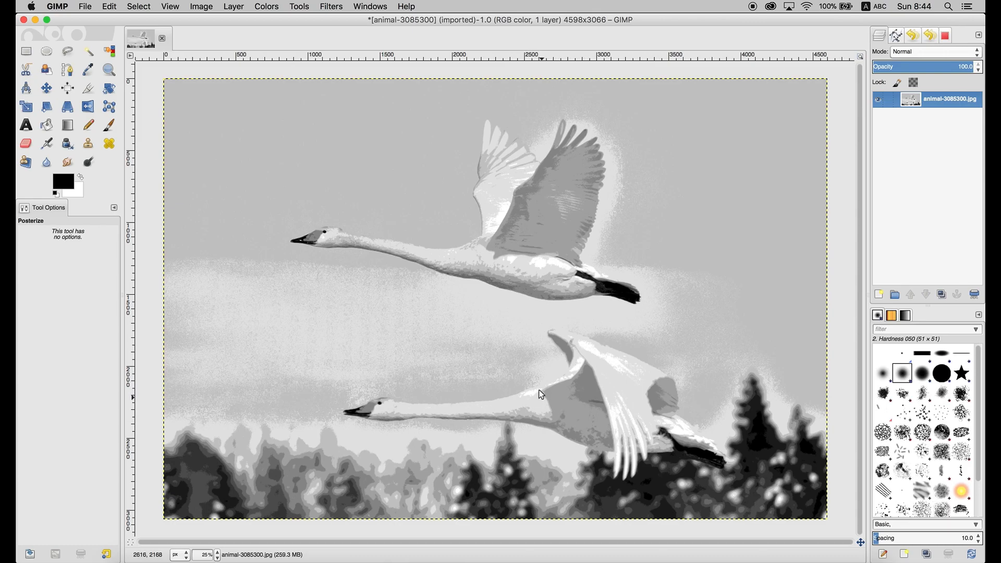
mouse_move(400, 424)
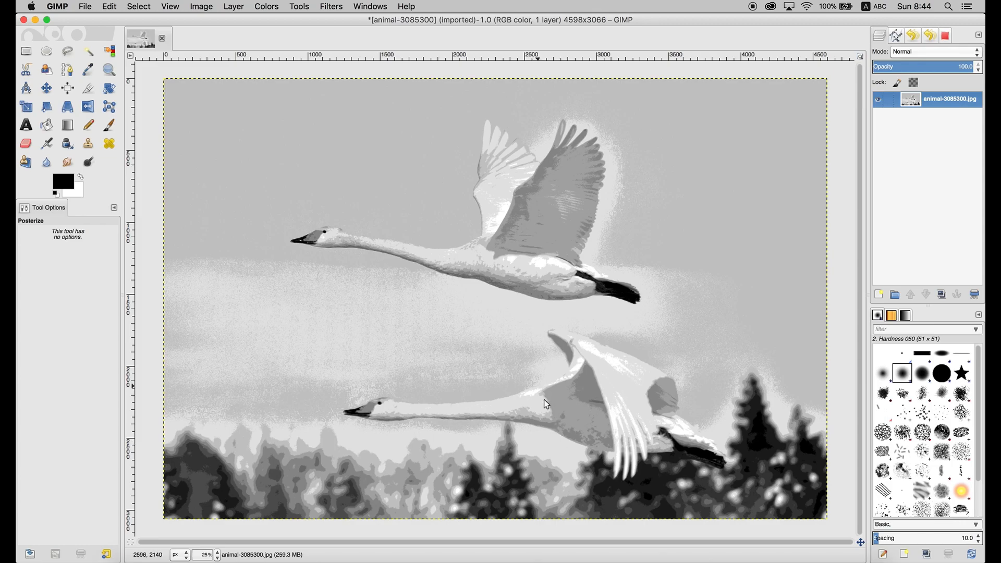
mouse_move(566, 377)
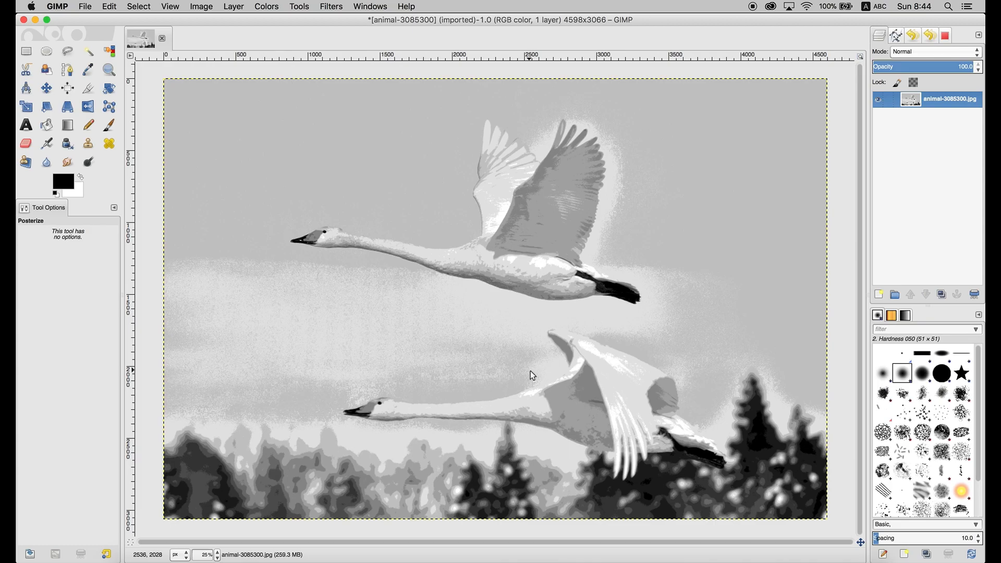
mouse_move(537, 379)
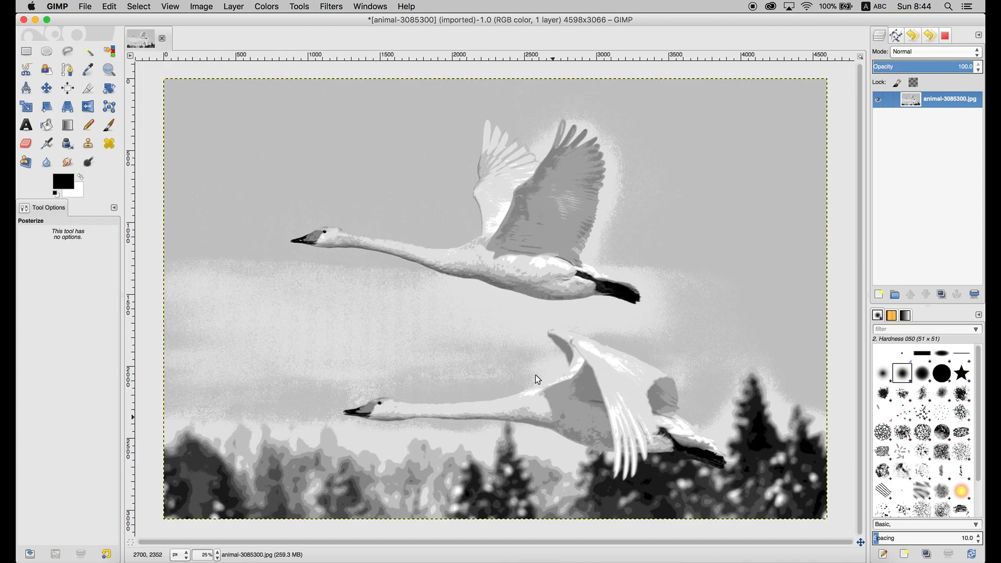
mouse_move(555, 488)
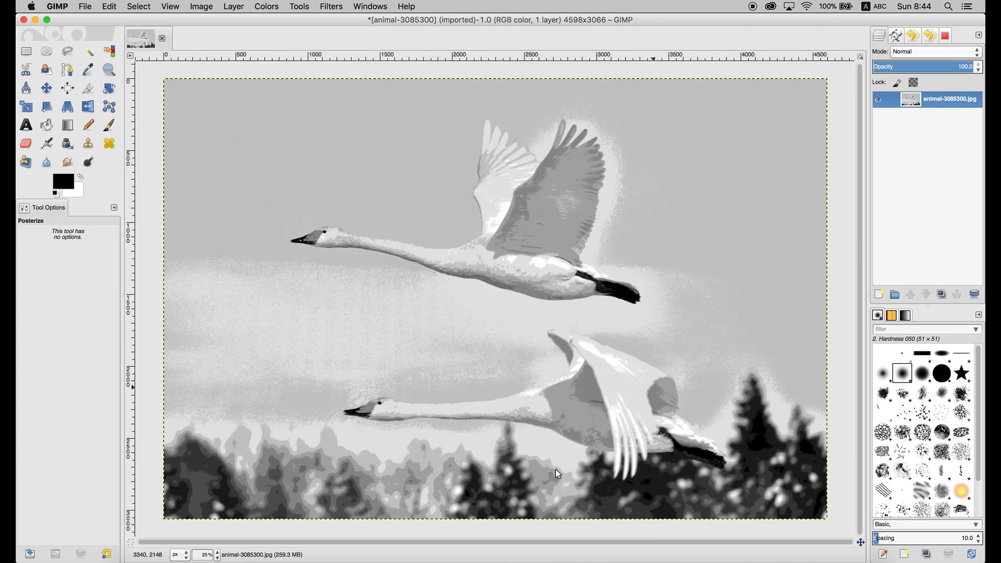
mouse_move(545, 399)
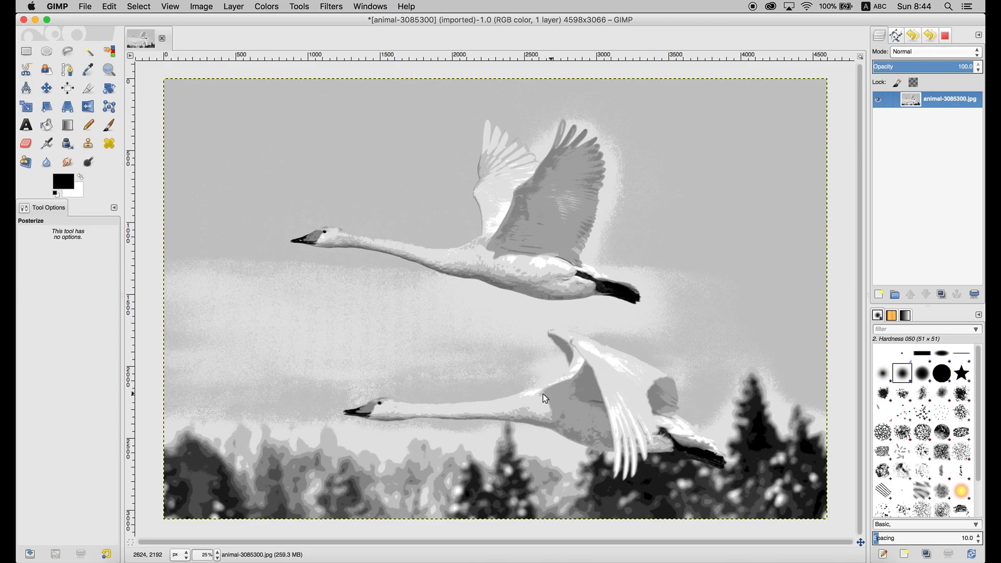
Cancel the Posterize dialog, leaving the swans photo's banded tones unchanged
left_click(278, 7)
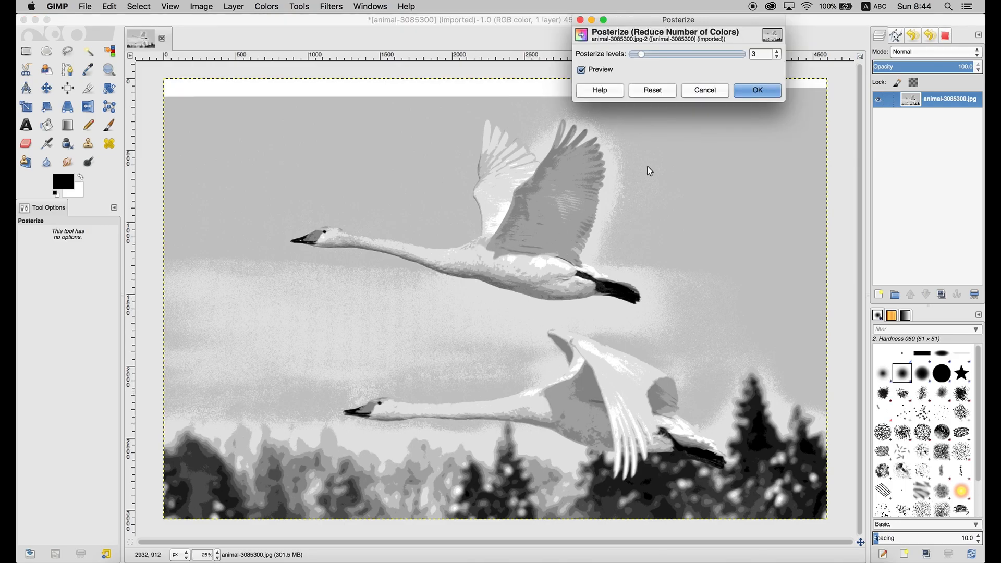
left_click(757, 90)
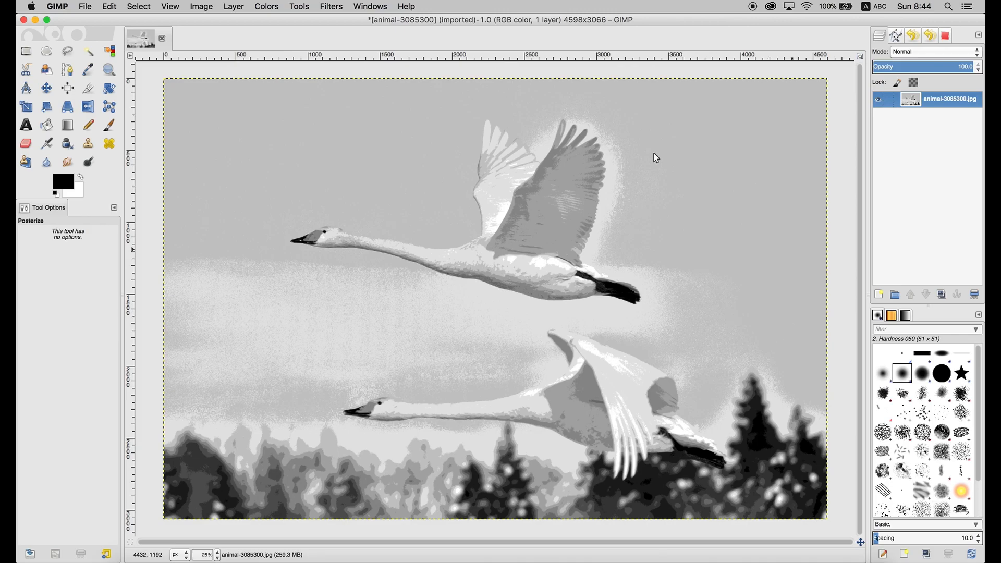
mouse_move(549, 190)
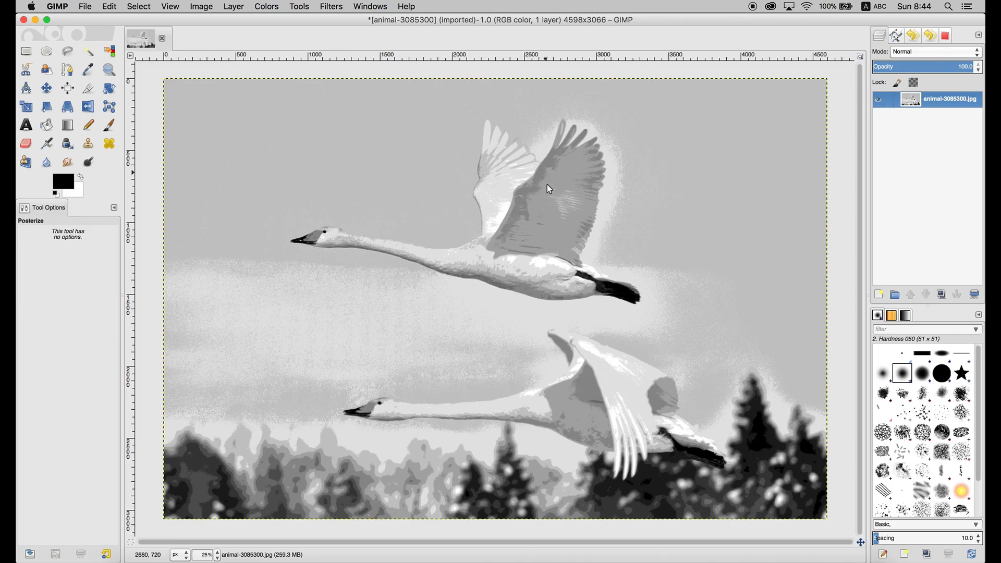
mouse_move(629, 225)
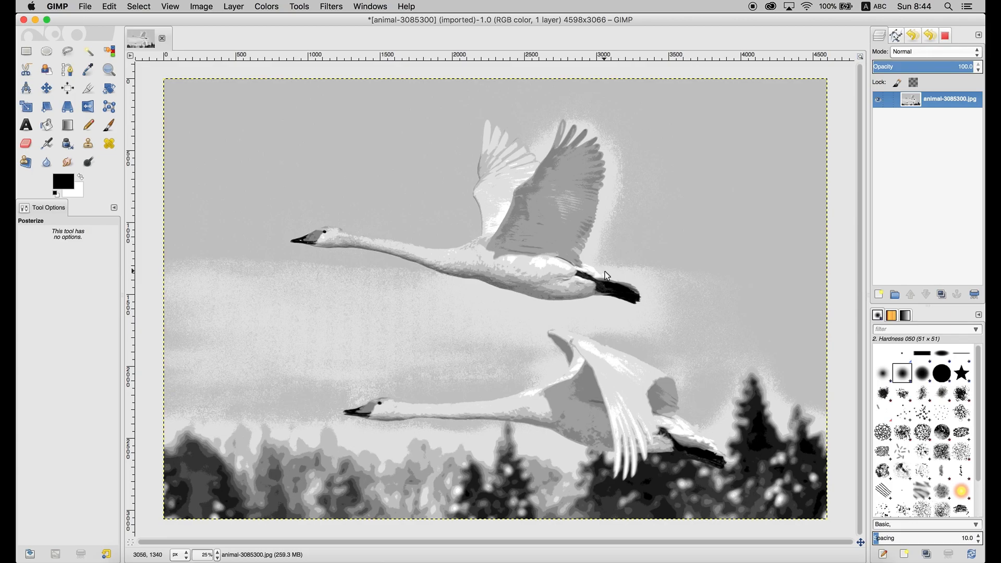
mouse_move(610, 282)
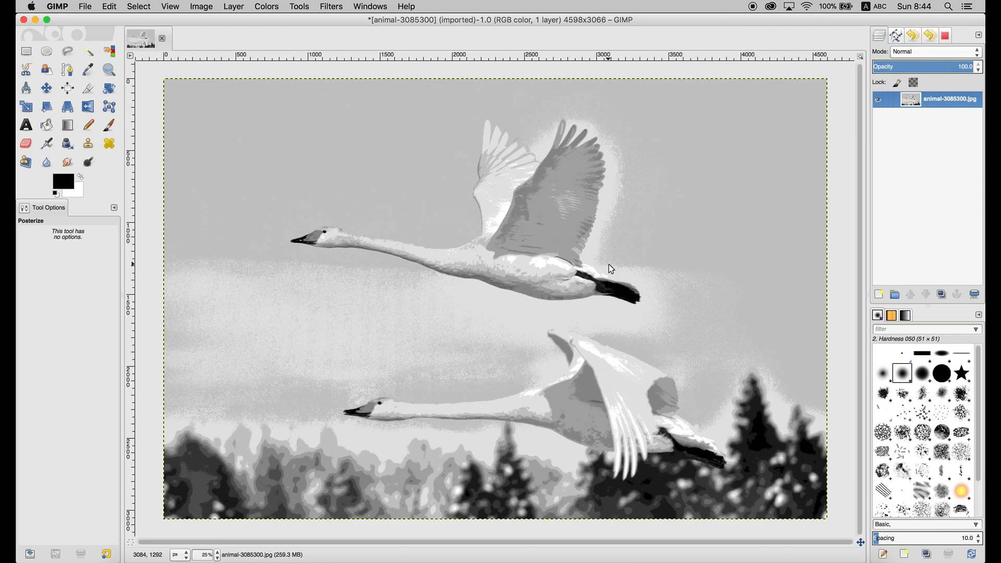
mouse_move(532, 276)
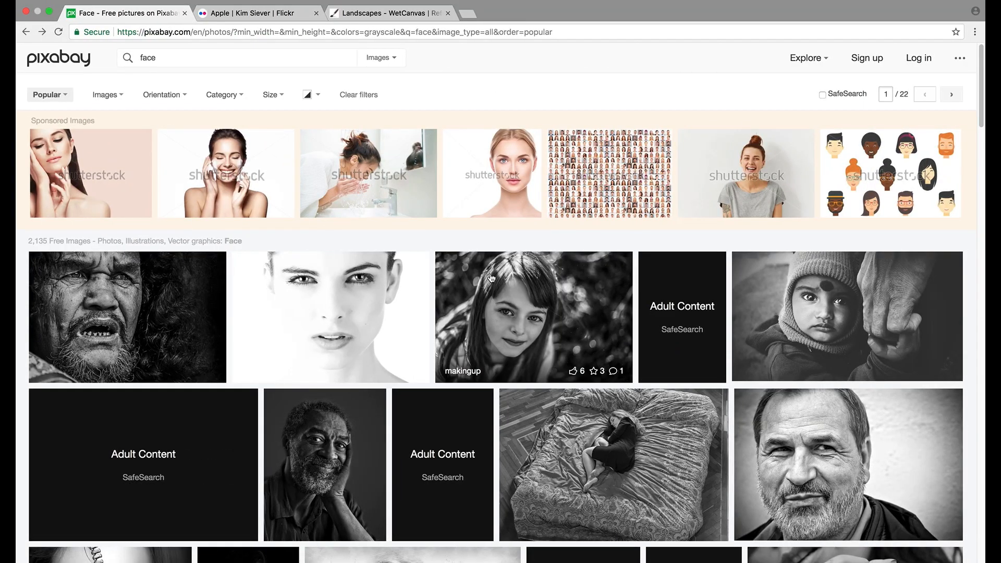
Choose the black-and-white young girl's portrait from Pixabay's grayscale face results
left_click(512, 316)
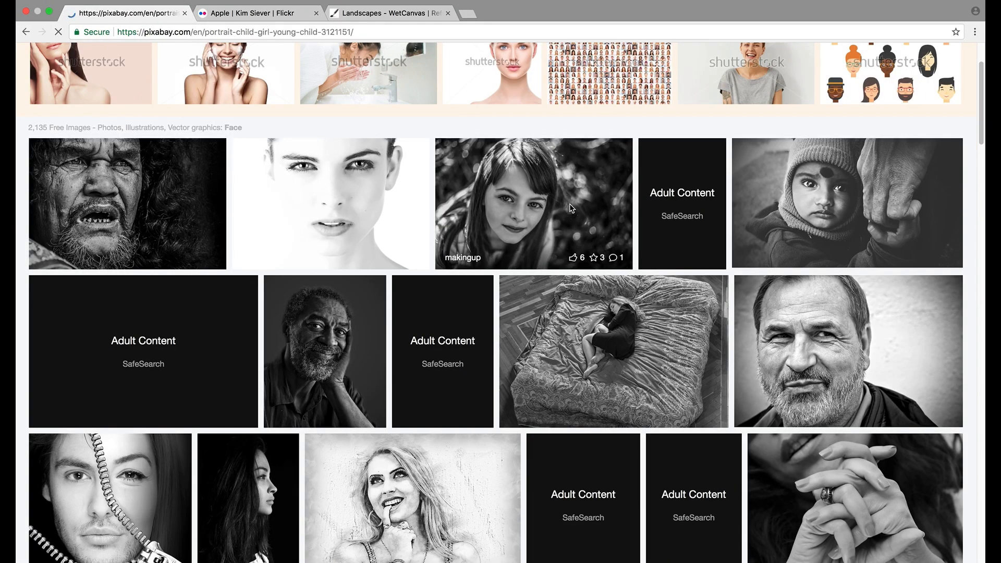
left_click(507, 203)
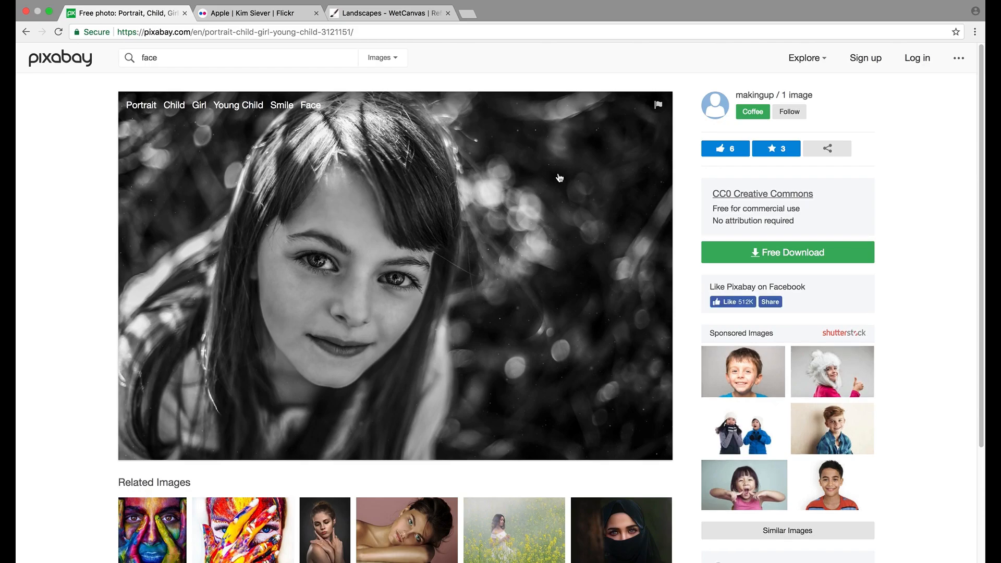
mouse_move(382, 305)
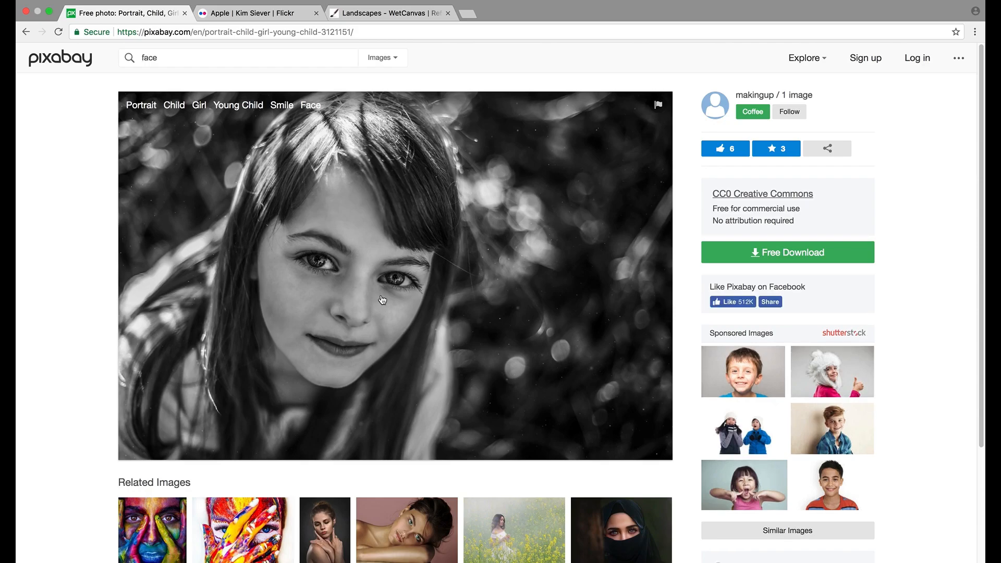
mouse_move(470, 283)
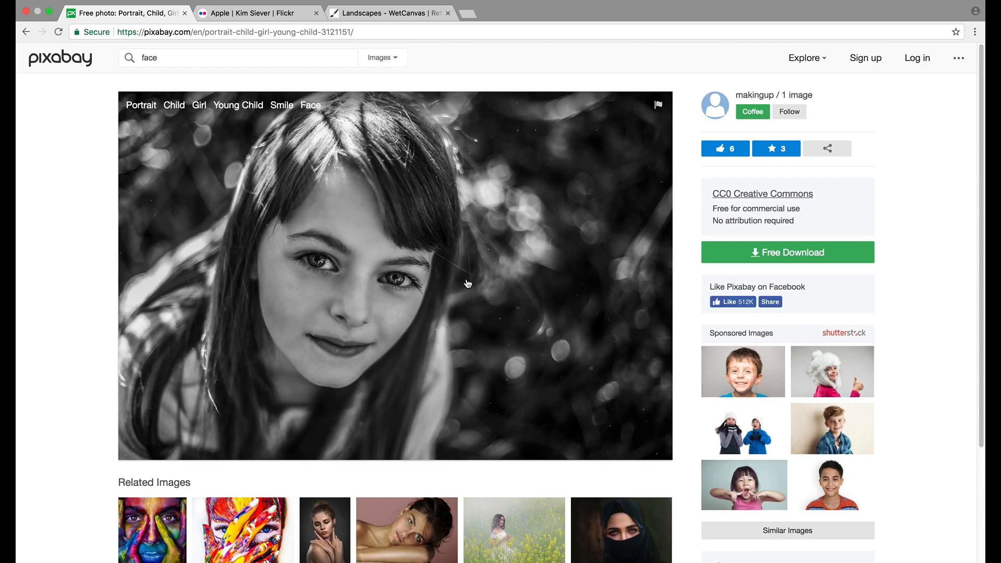
mouse_move(310, 319)
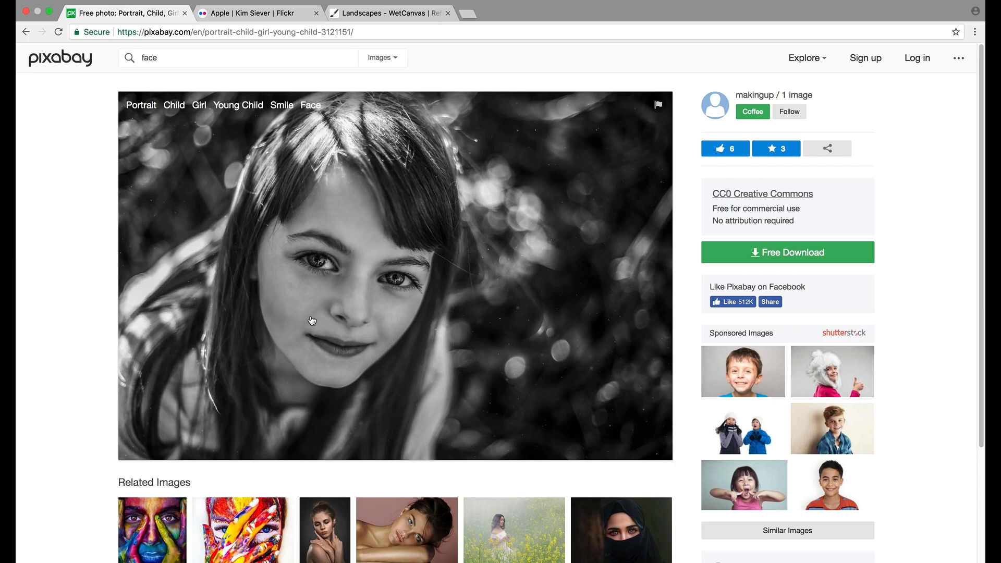
mouse_move(520, 300)
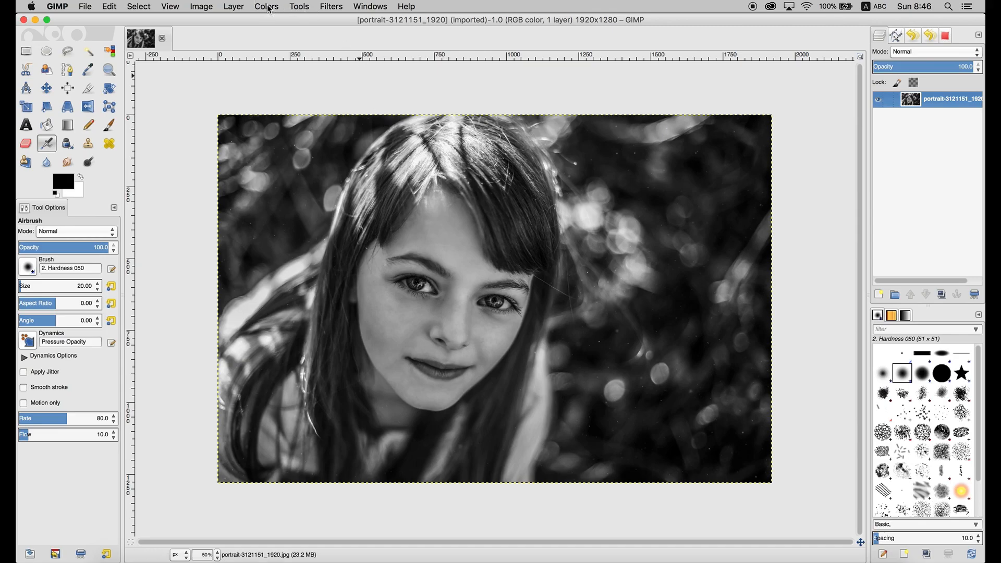
Apply Levels to the girl's portrait with the white input point pulled from 255 to 251
left_click(266, 6)
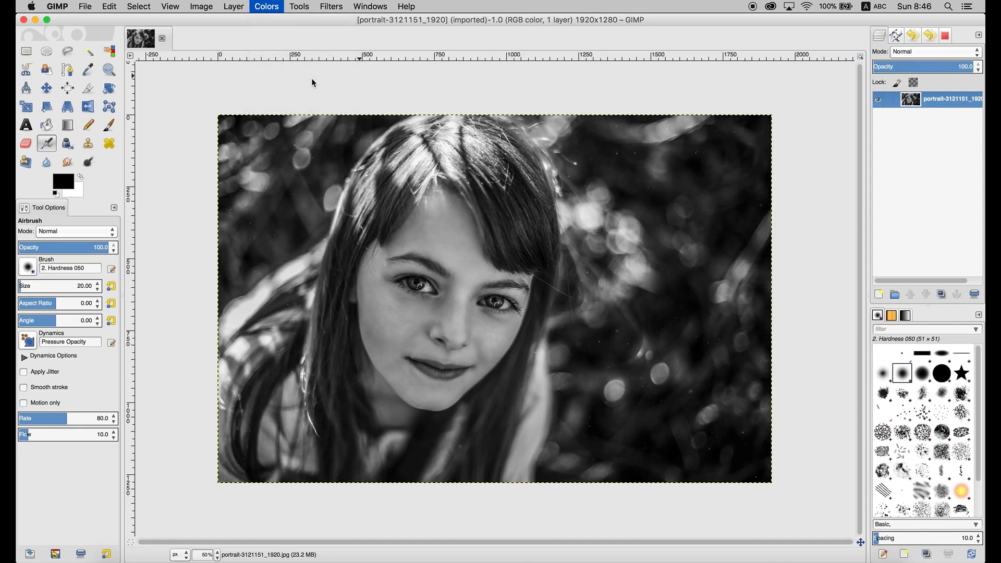
left_click(267, 6)
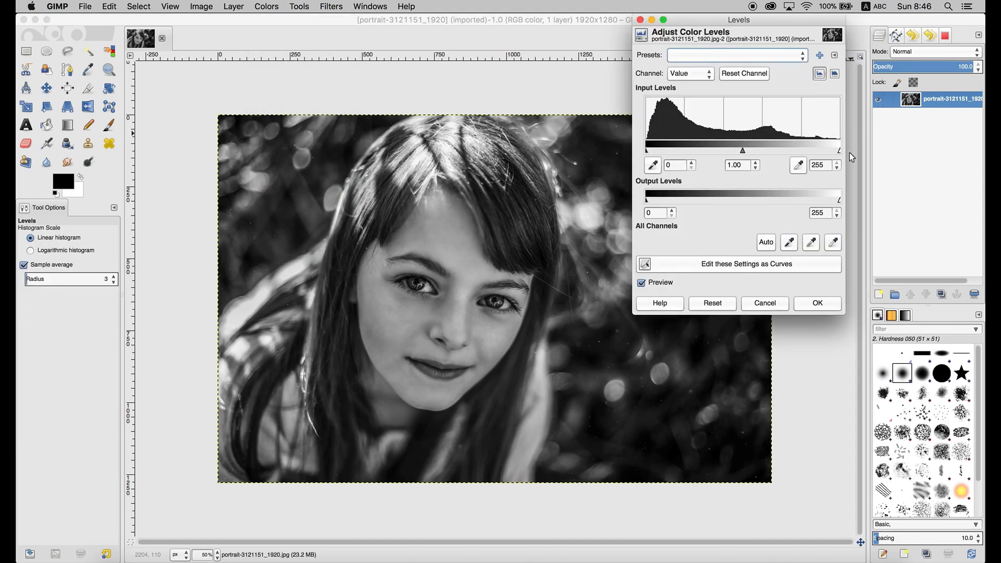
left_click_drag(842, 151, 837, 151)
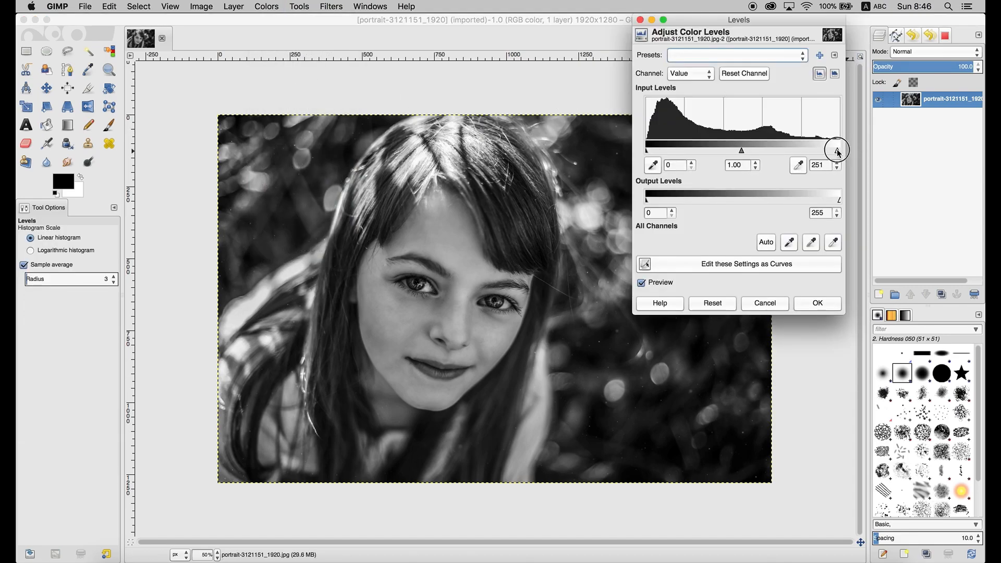
left_click(818, 303)
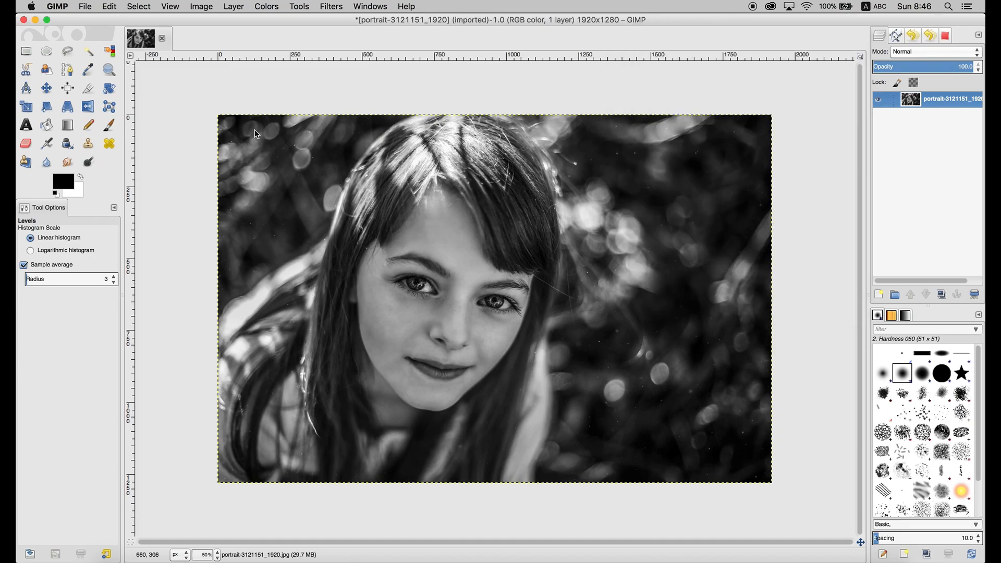
Preview Posterize on the portrait, stepping the levels up from 3 through 9
left_click(266, 6)
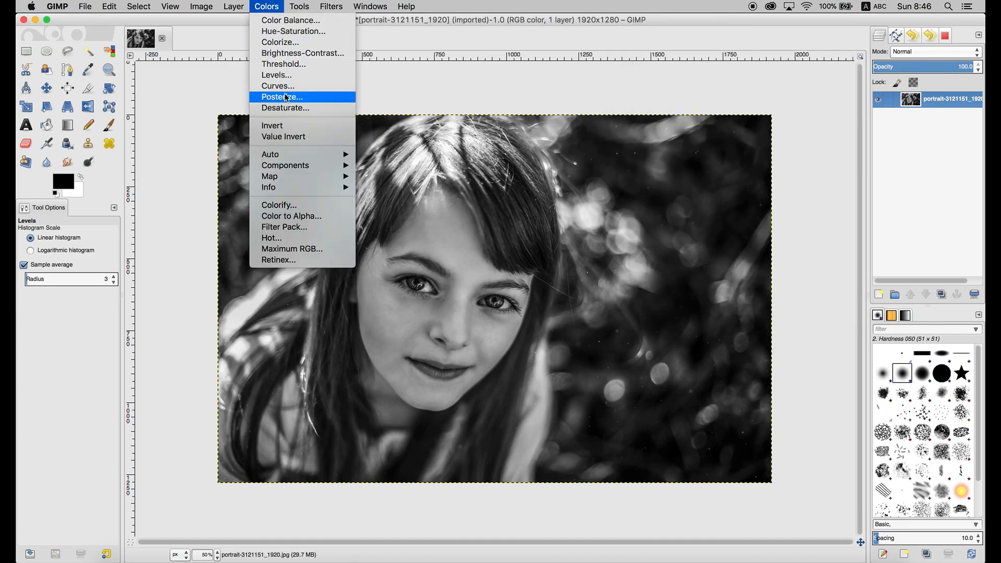
left_click(281, 97)
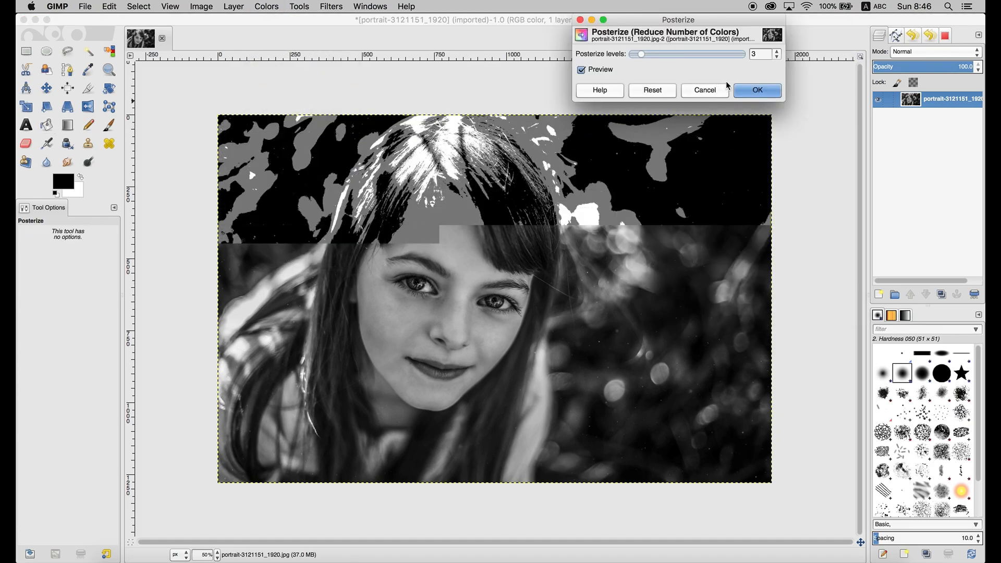
left_click(776, 52)
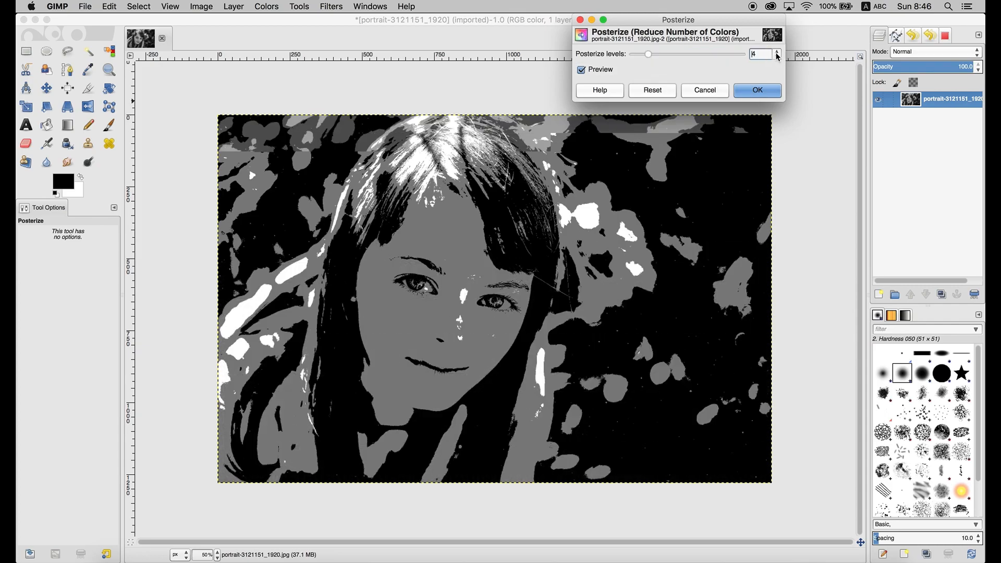
left_click(776, 52)
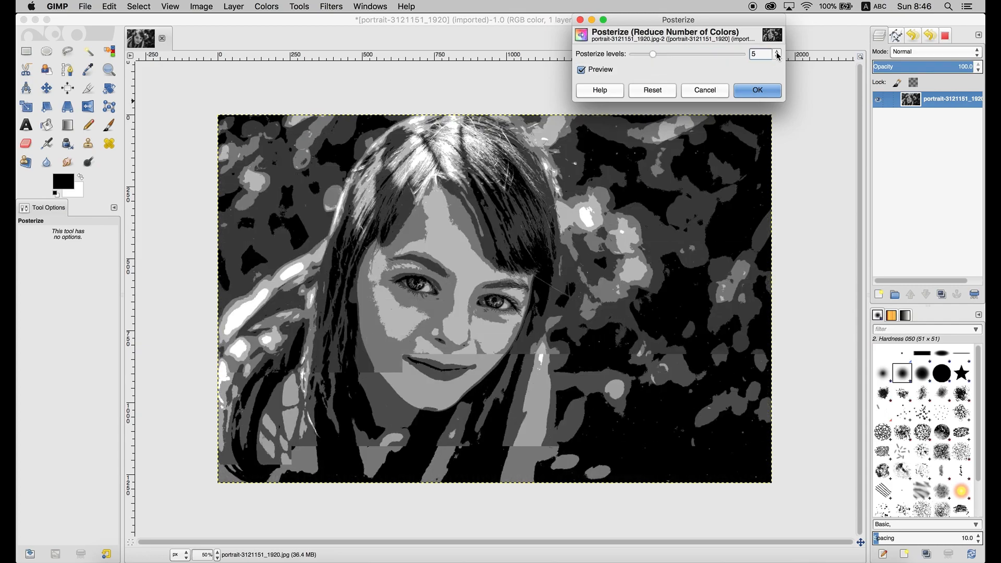
left_click(776, 51)
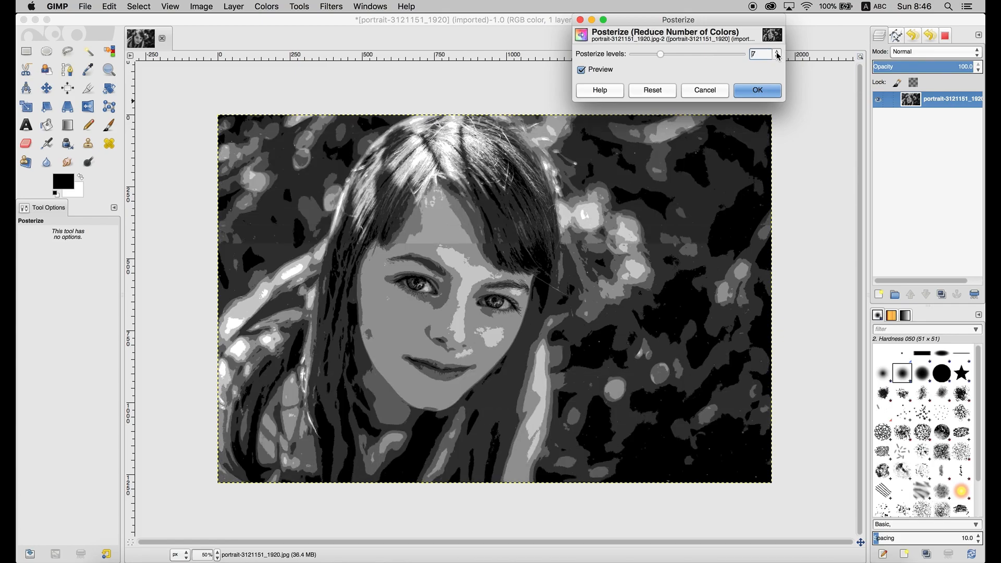
left_click(777, 51)
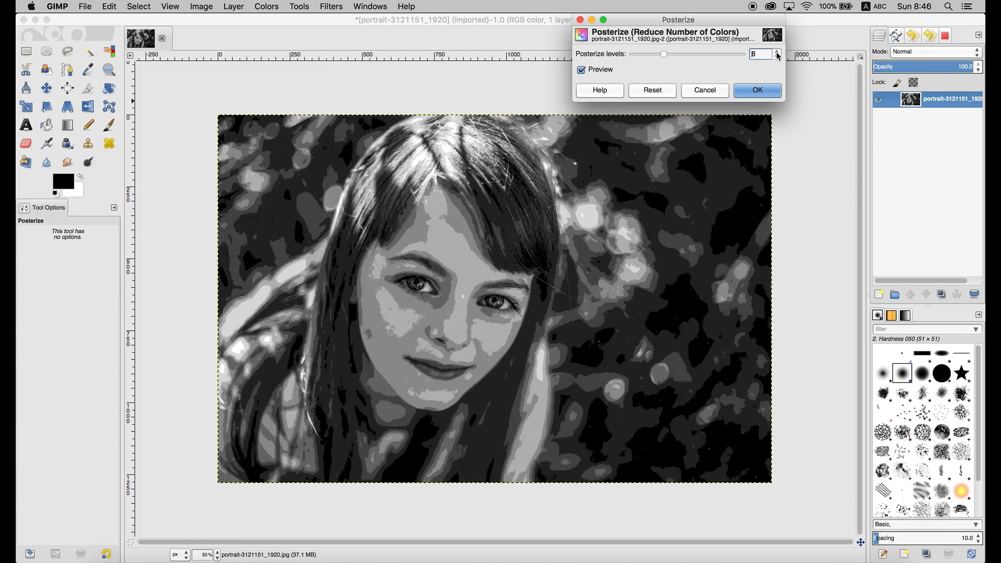
left_click(772, 53)
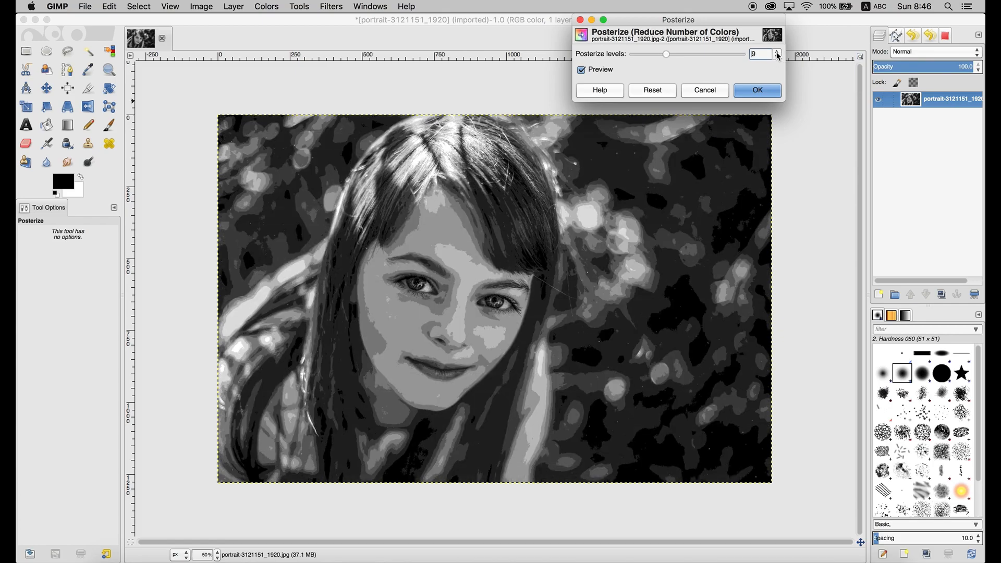
Continue raising the Posterize preview to 10, 11 and 12 levels, settling around eleven gray values
left_click(778, 52)
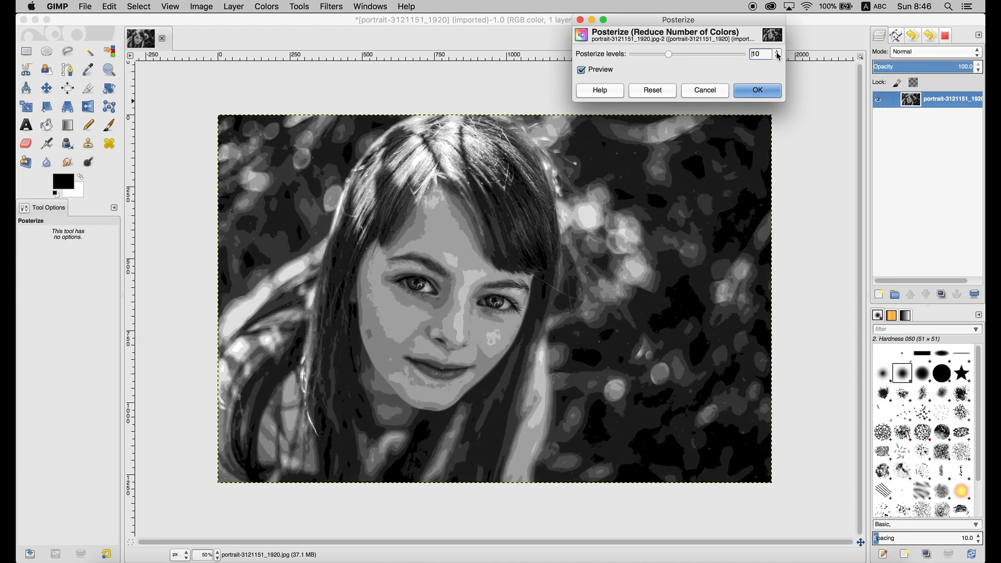
left_click(776, 52)
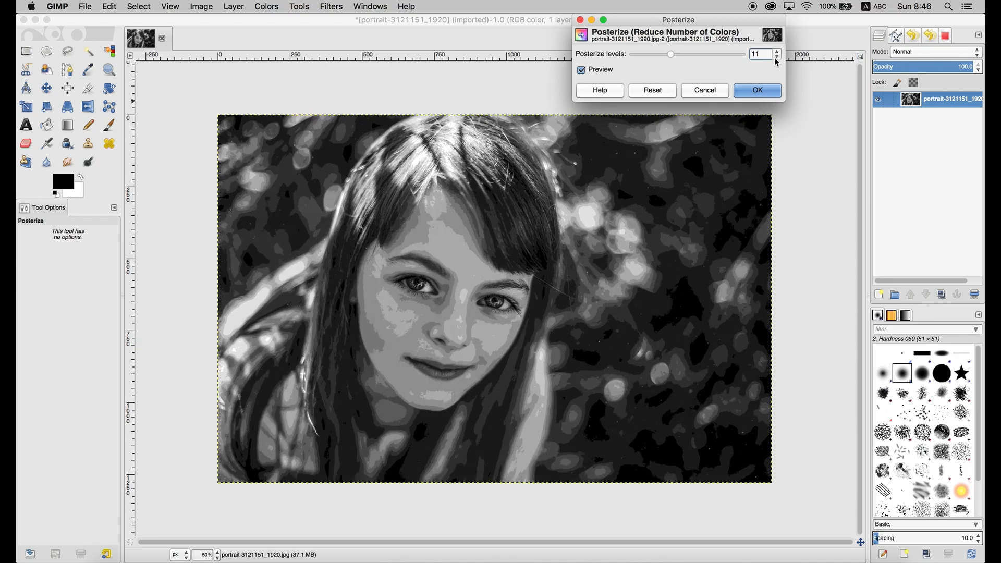
left_click(777, 58)
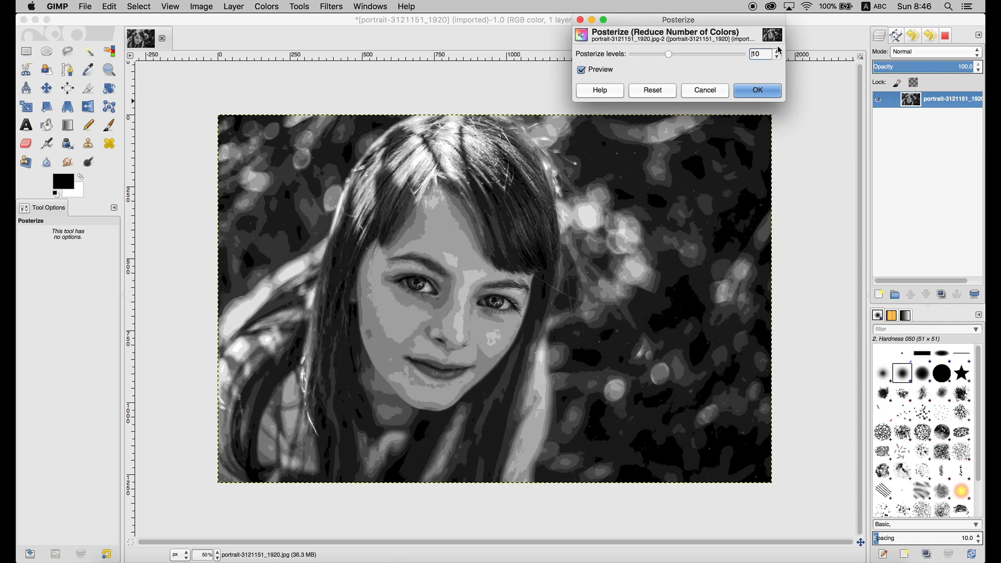
left_click(778, 51)
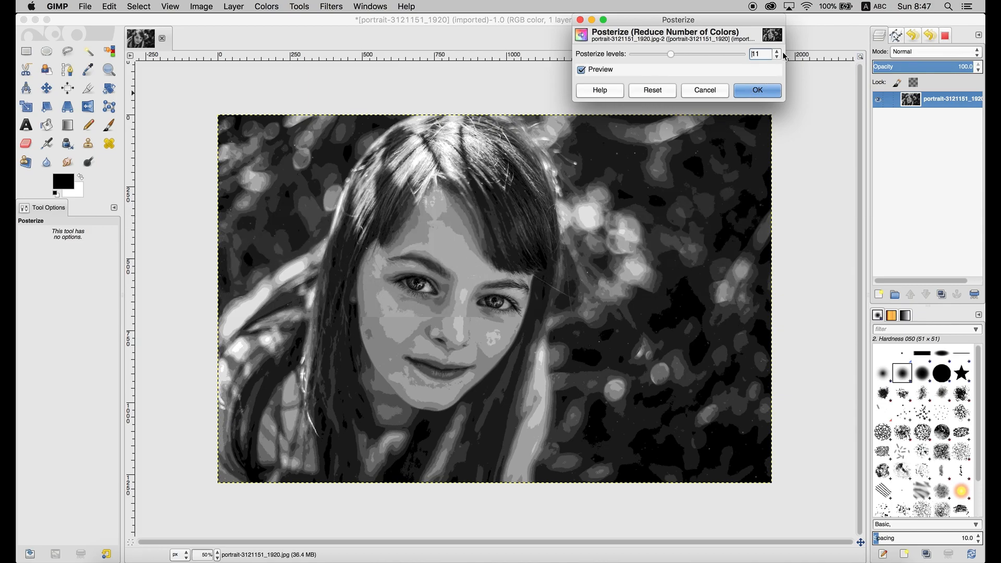
left_click(776, 51)
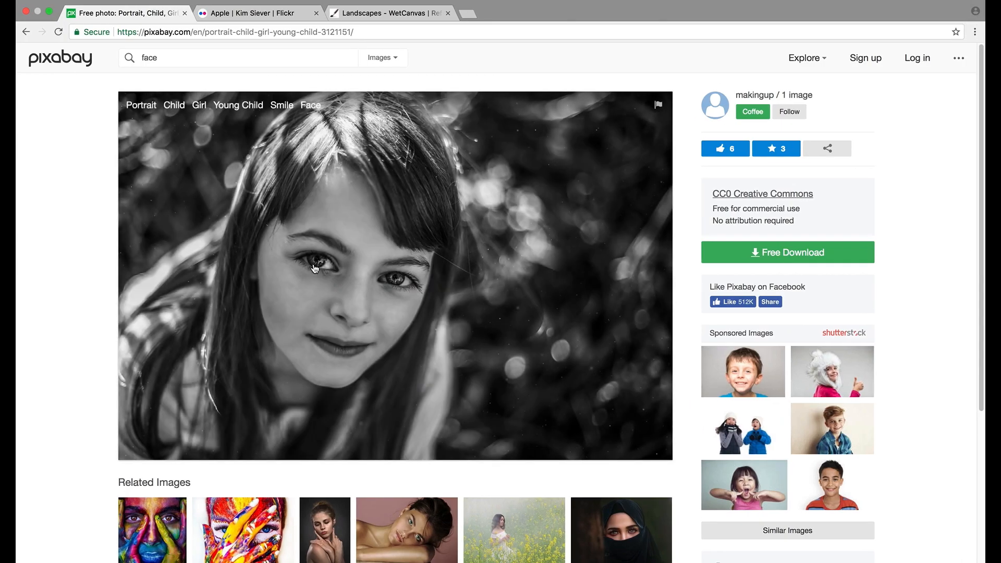
mouse_move(389, 345)
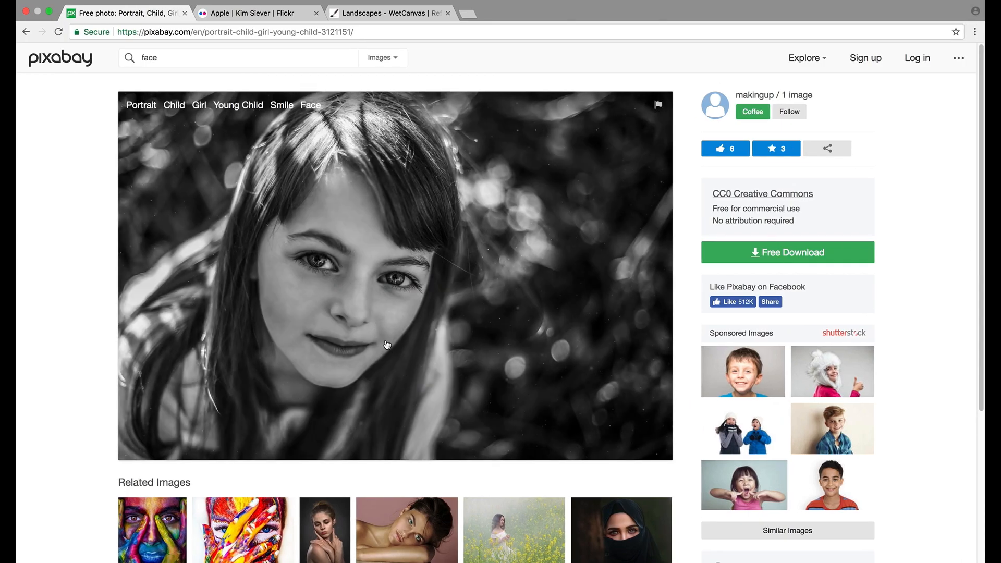
mouse_move(319, 192)
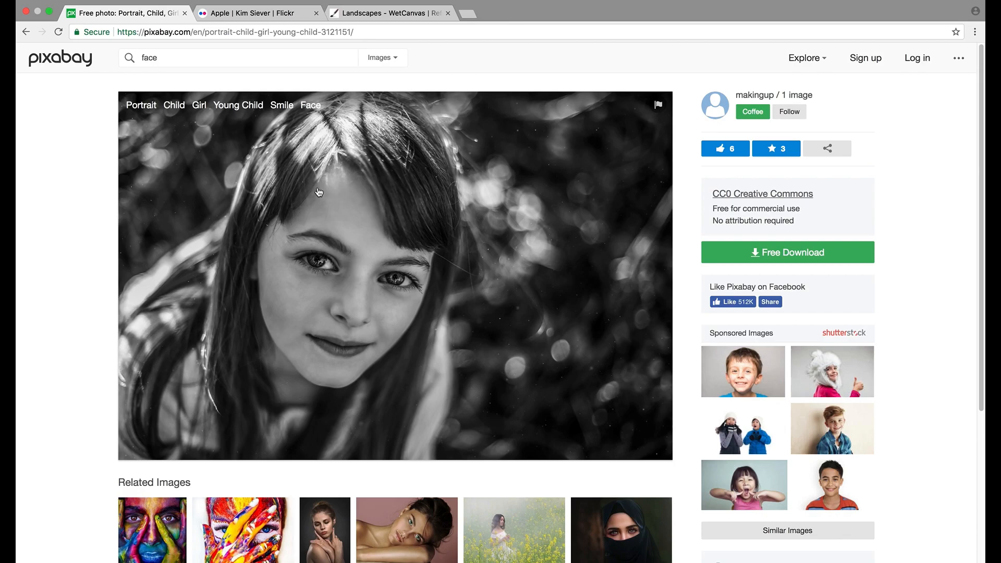
mouse_move(412, 288)
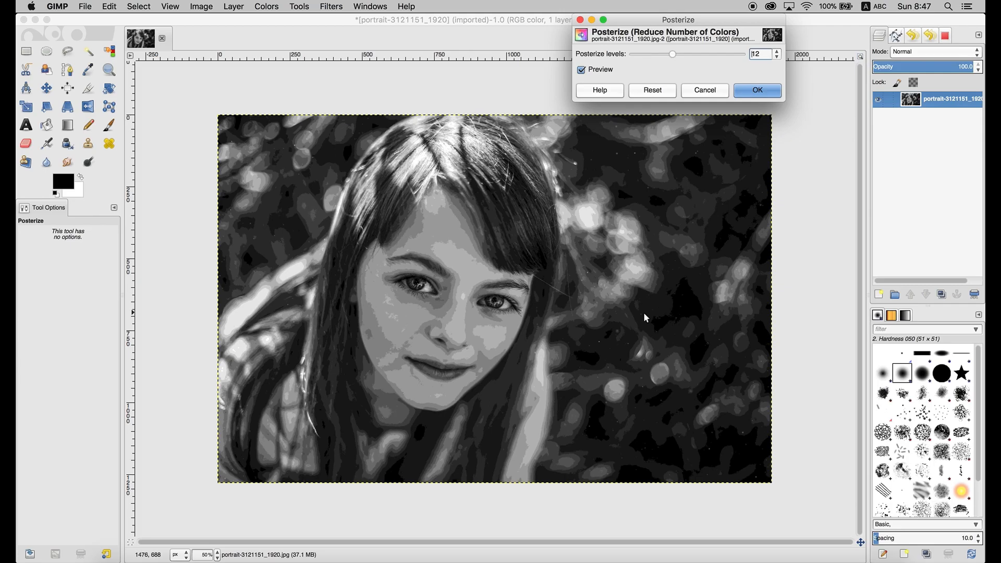
mouse_move(554, 284)
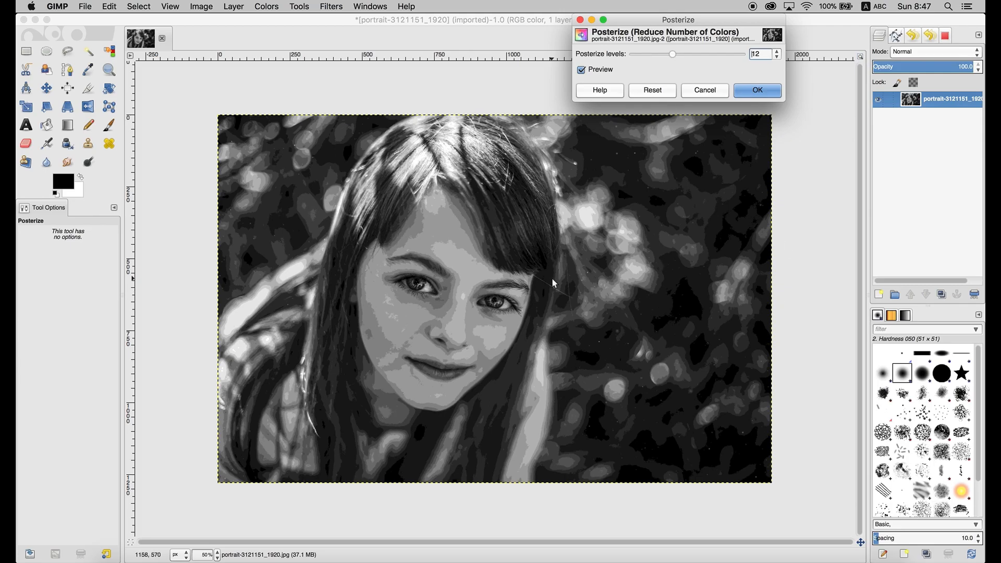